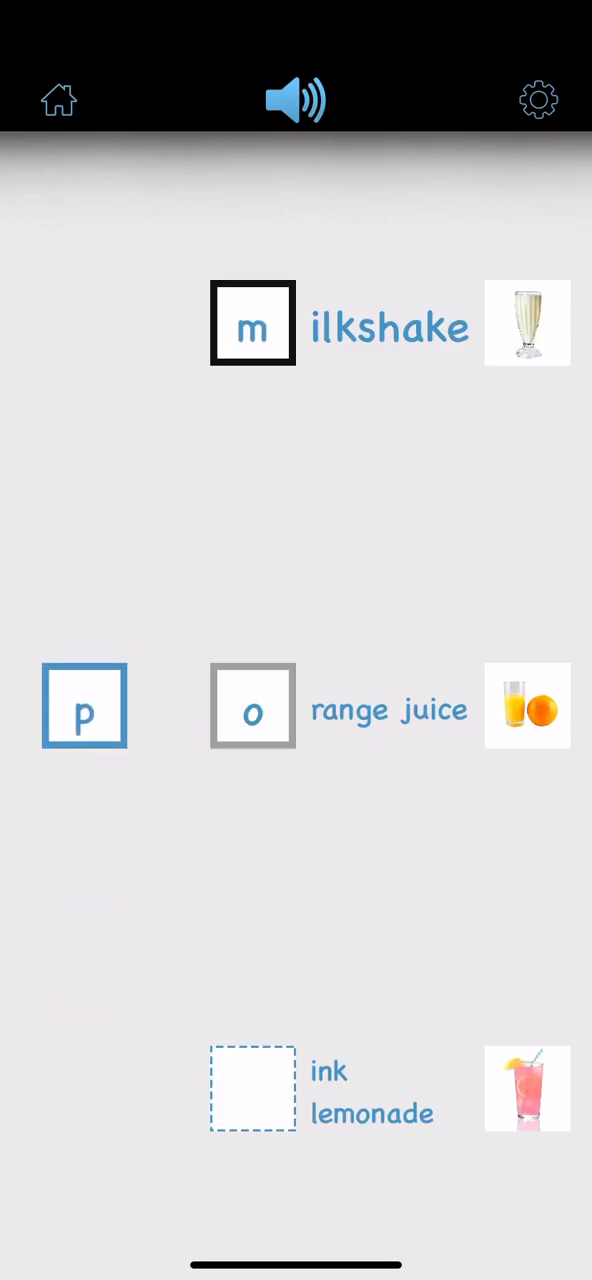
Step: Complete pink lemonade, watermelon juice and smoothies with their first letters p, w, s
{"action": "left_click", "coordinate": [252, 706]}
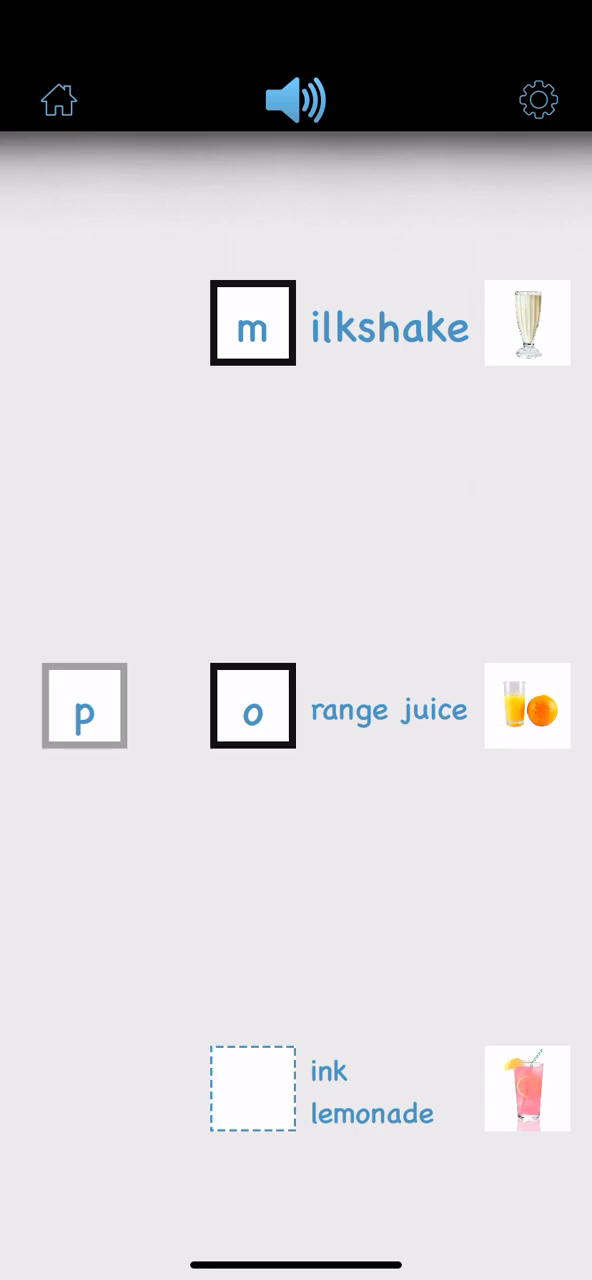
{"action": "left_click_drag", "start_coordinate": [84, 706], "coordinate": [252, 1088]}
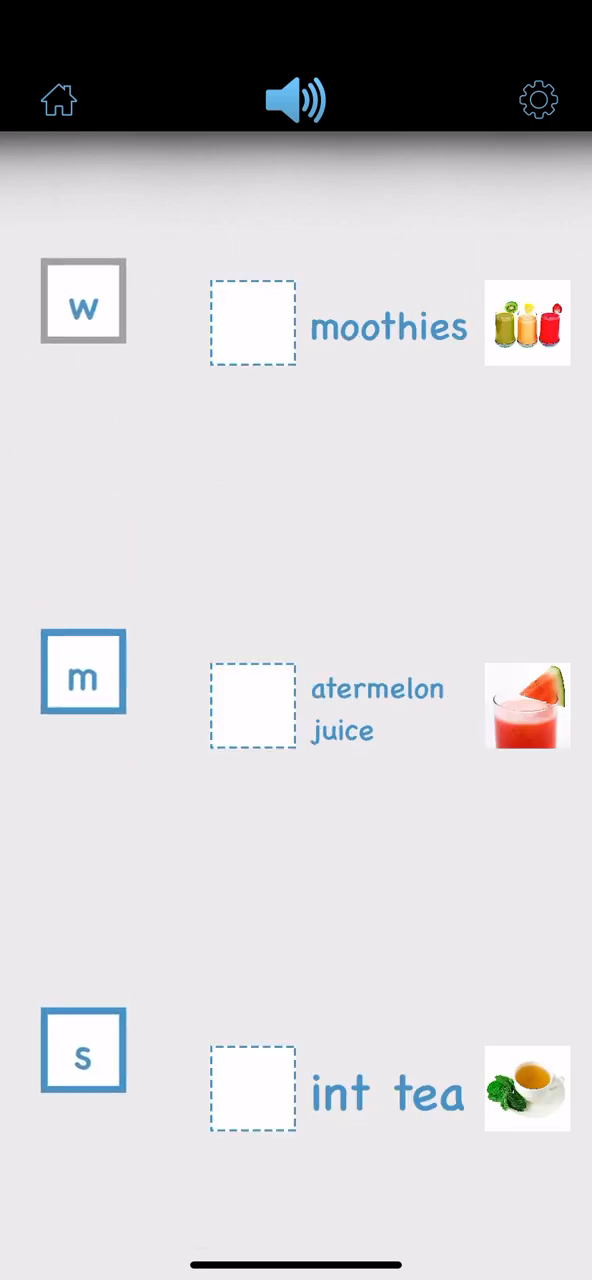
{"action": "left_click_drag", "start_coordinate": [84, 300], "coordinate": [252, 706]}
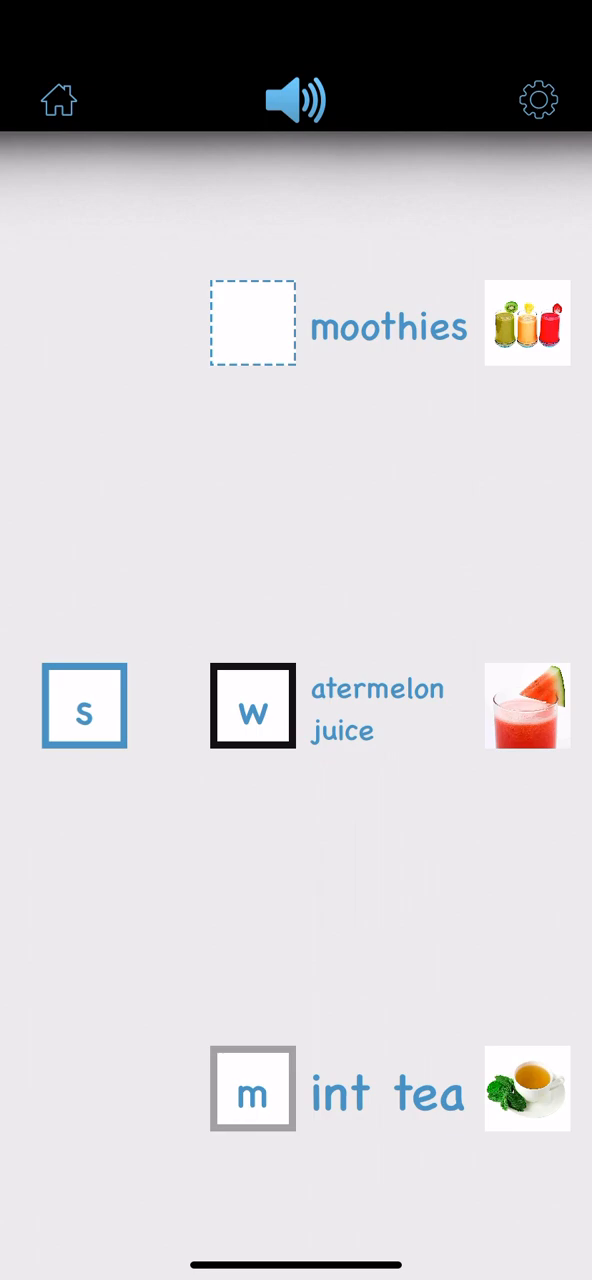
{"action": "left_click_drag", "start_coordinate": [84, 706], "coordinate": [252, 324]}
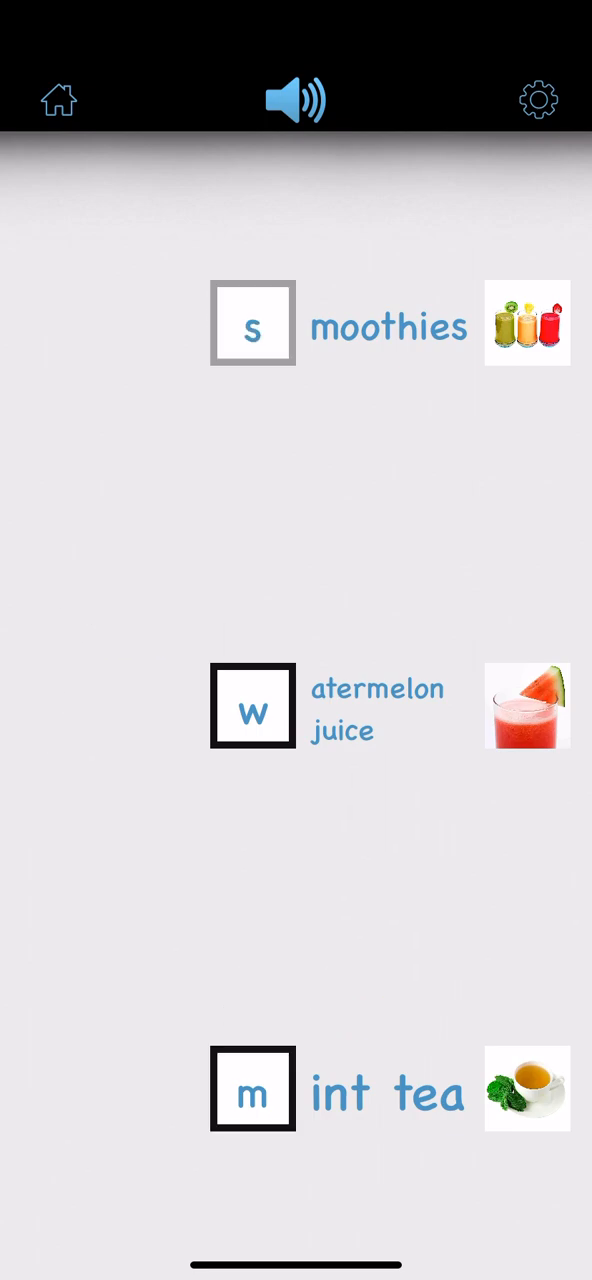
{"action": "left_click", "coordinate": [252, 324]}
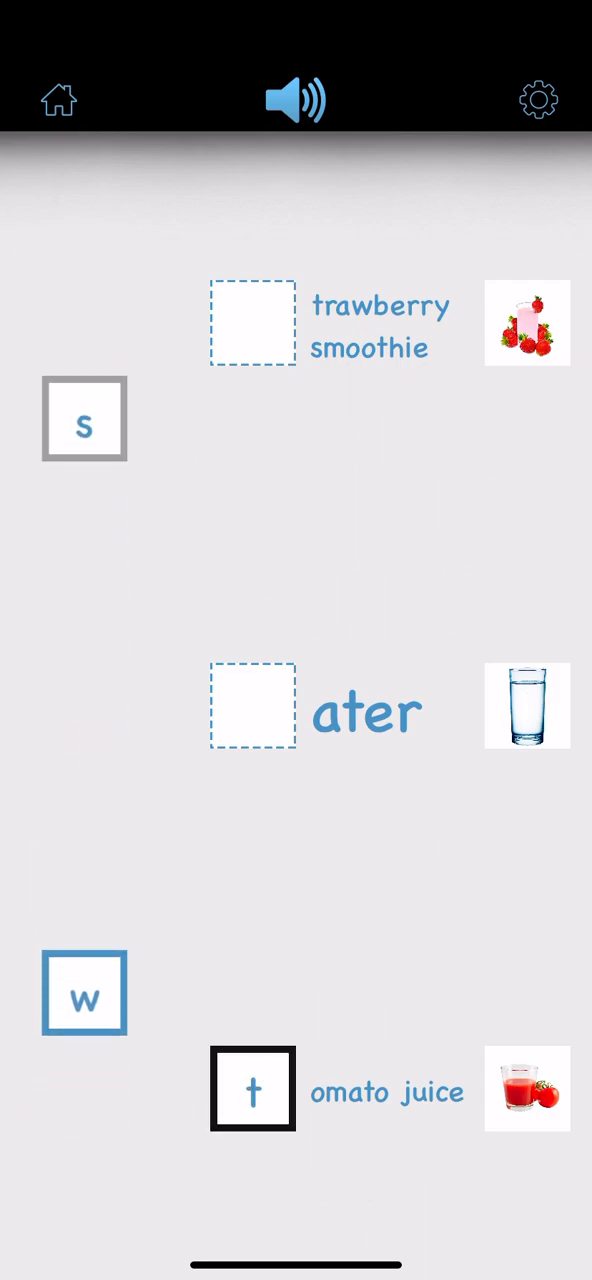
Step: Complete strawberry smoothie, water, coke and mango juice with s, w, c, m
{"action": "left_click_drag", "start_coordinate": [84, 420], "coordinate": [252, 324]}
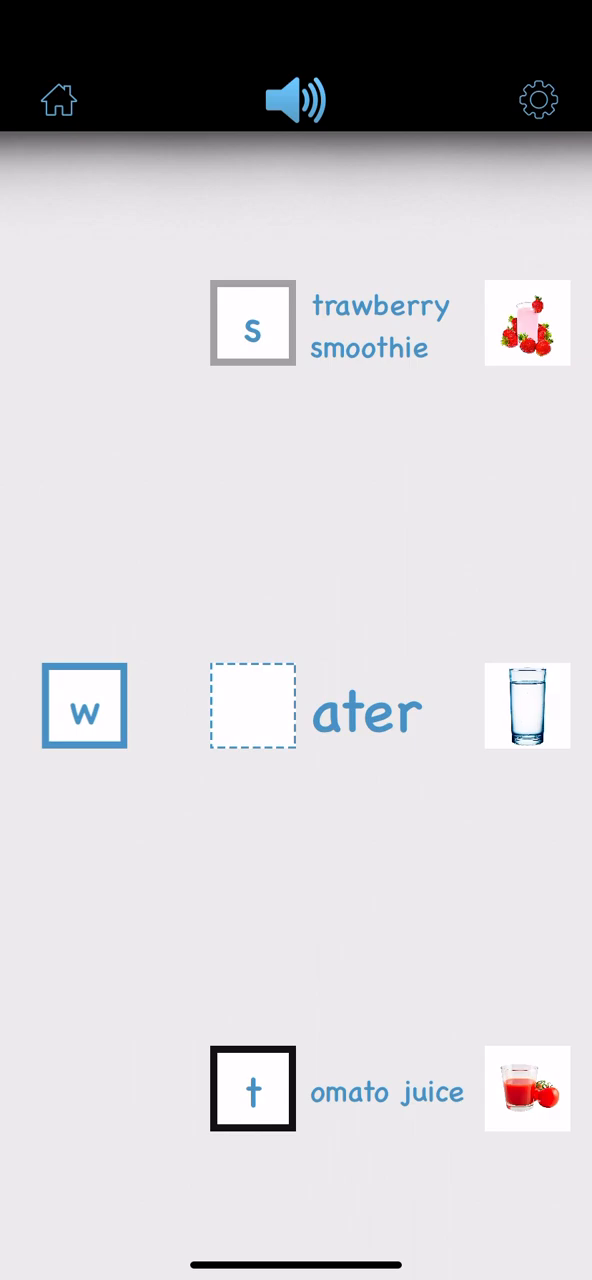
{"action": "left_click_drag", "start_coordinate": [84, 706], "coordinate": [252, 706]}
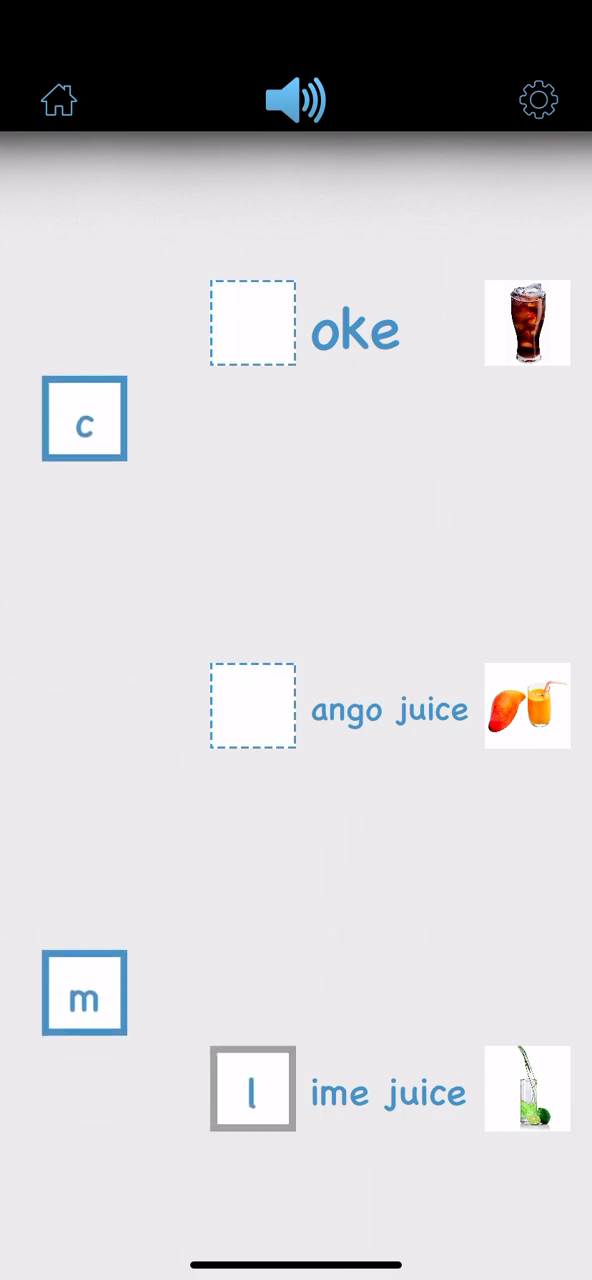
{"action": "left_click_drag", "start_coordinate": [84, 420], "coordinate": [252, 324]}
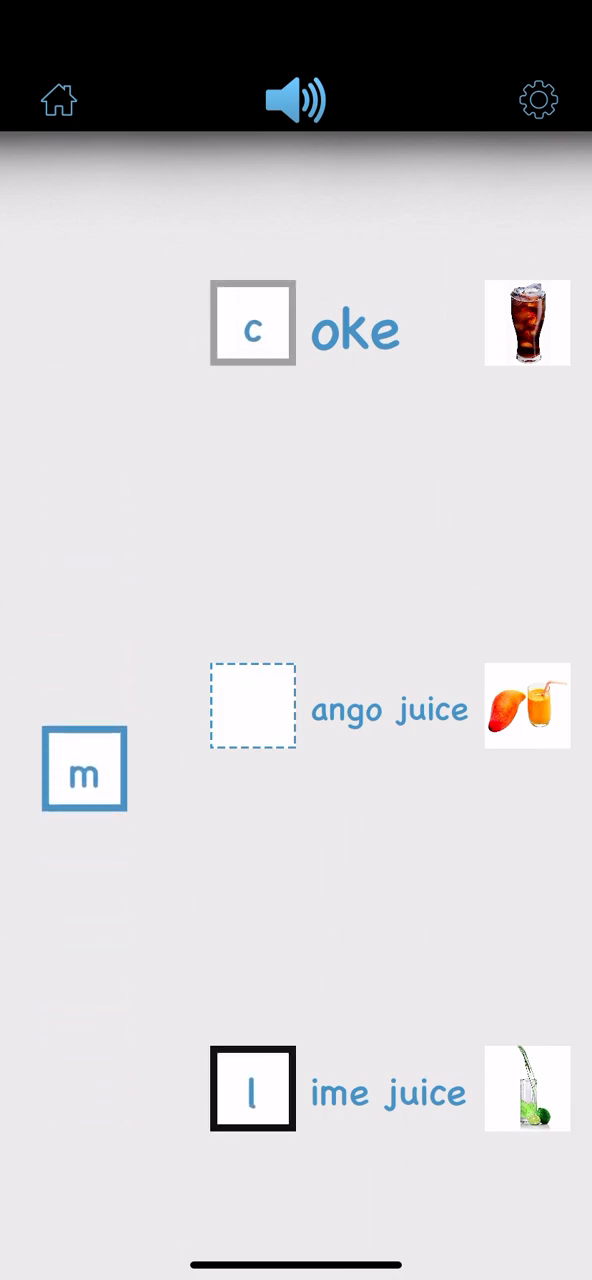
{"action": "left_click_drag", "start_coordinate": [84, 768], "coordinate": [252, 704]}
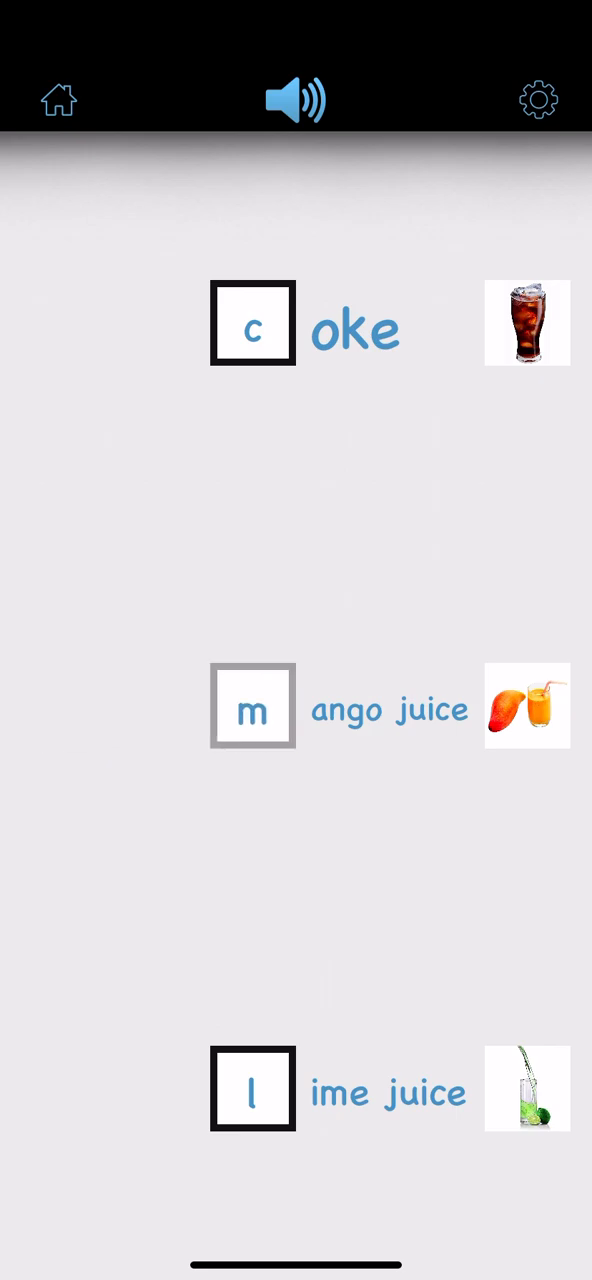
{"action": "left_click", "coordinate": [252, 706]}
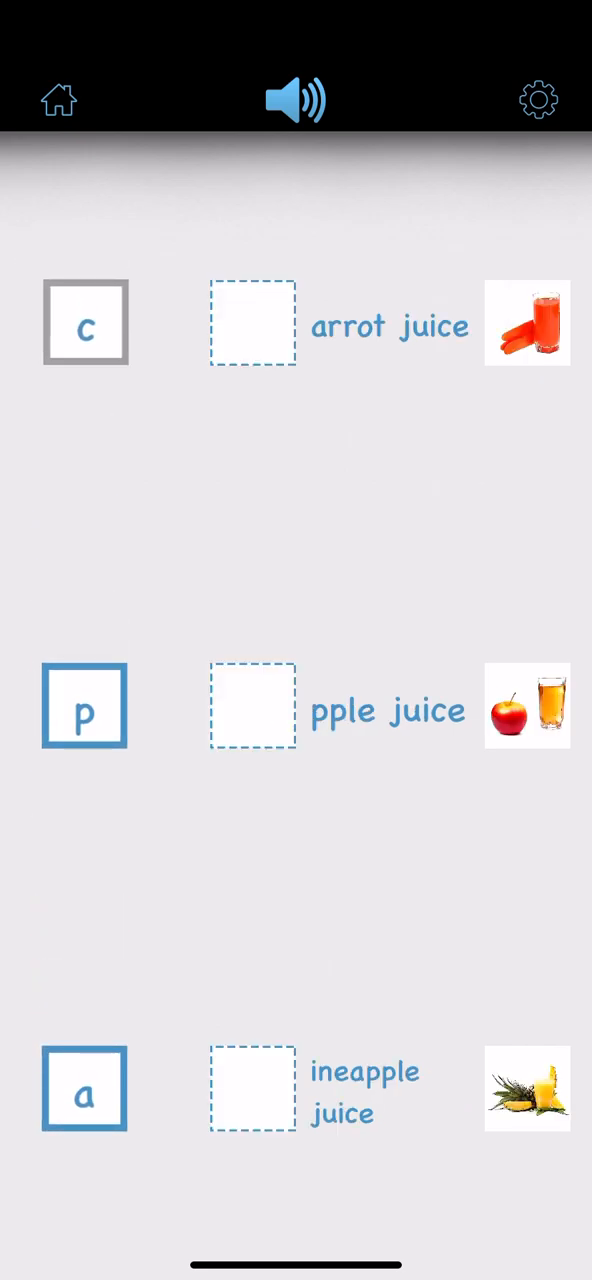
Step: Complete pineapple juice and apple juice with p and a, finishing Letter Match
{"action": "left_click_drag", "start_coordinate": [84, 322], "coordinate": [252, 322]}
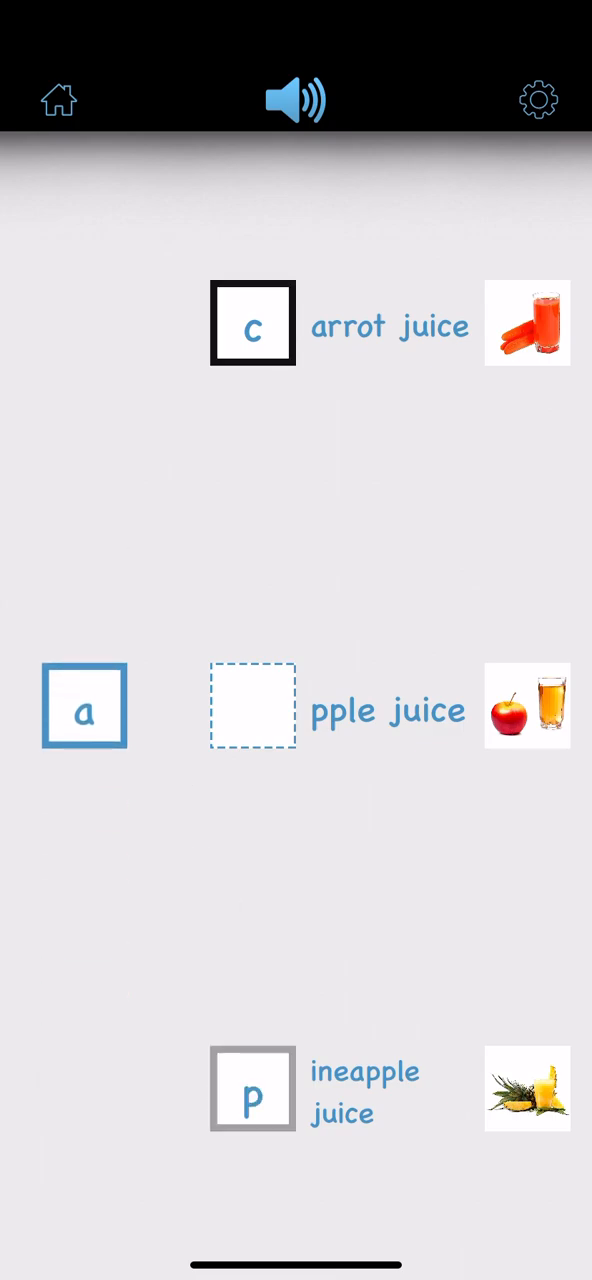
{"action": "left_click_drag", "start_coordinate": [84, 708], "coordinate": [252, 708]}
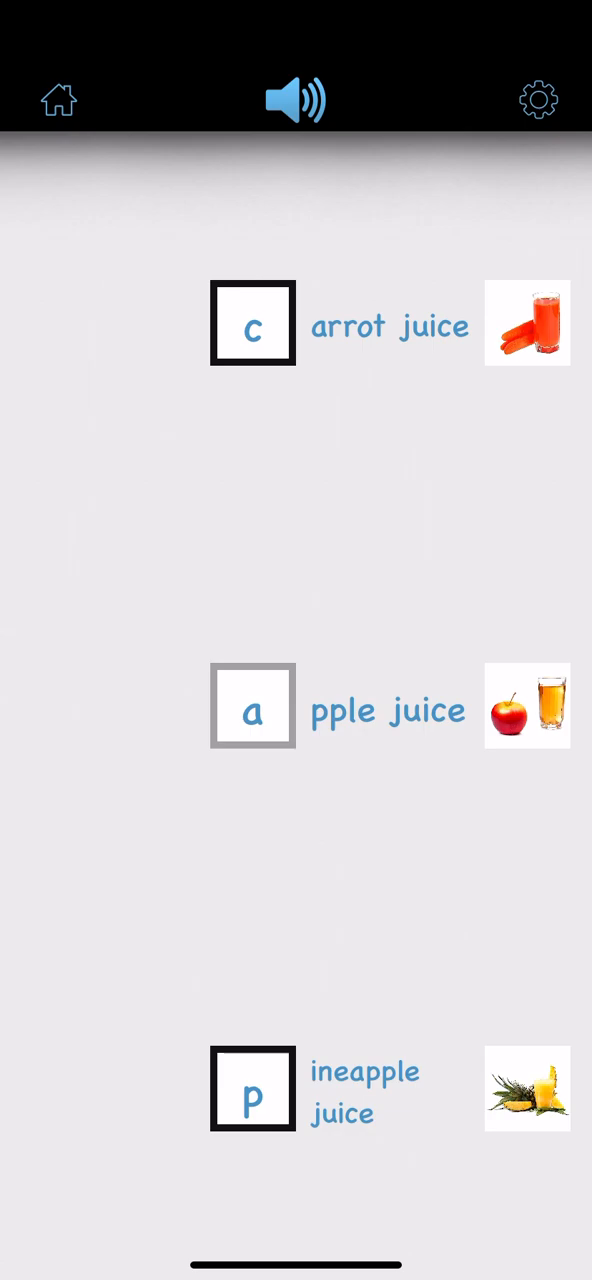
{"action": "left_click", "coordinate": [252, 706]}
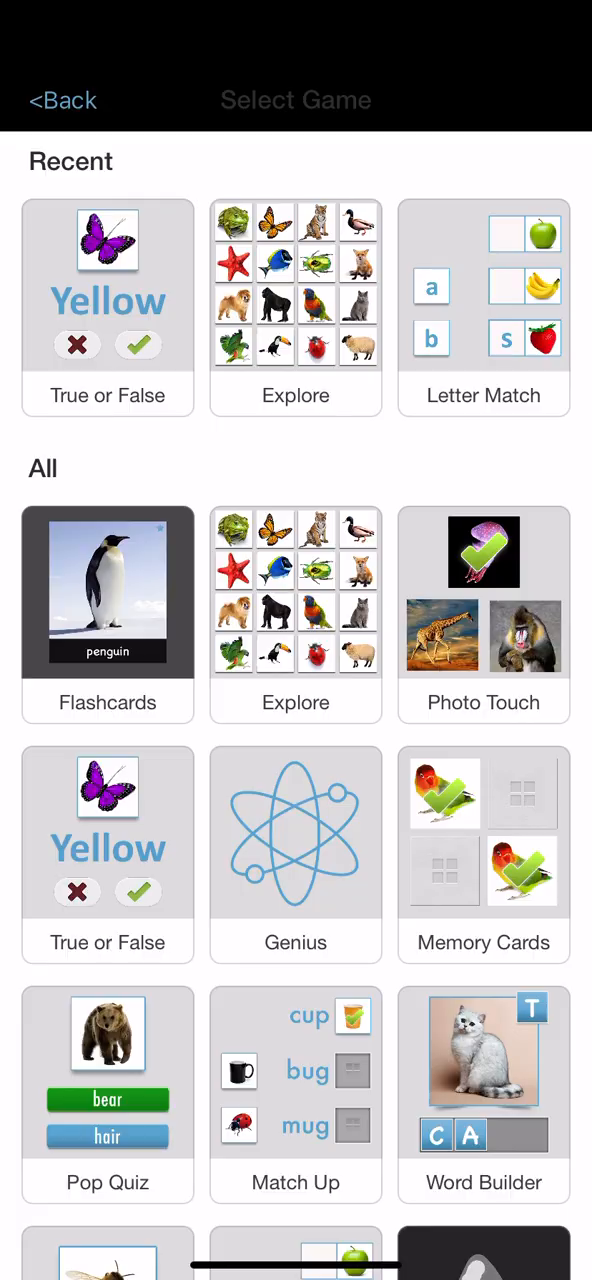
Step: Start True or False and confirm steak, french fries, stir fry and fish sticks labels
{"action": "left_click", "coordinate": [108, 592]}
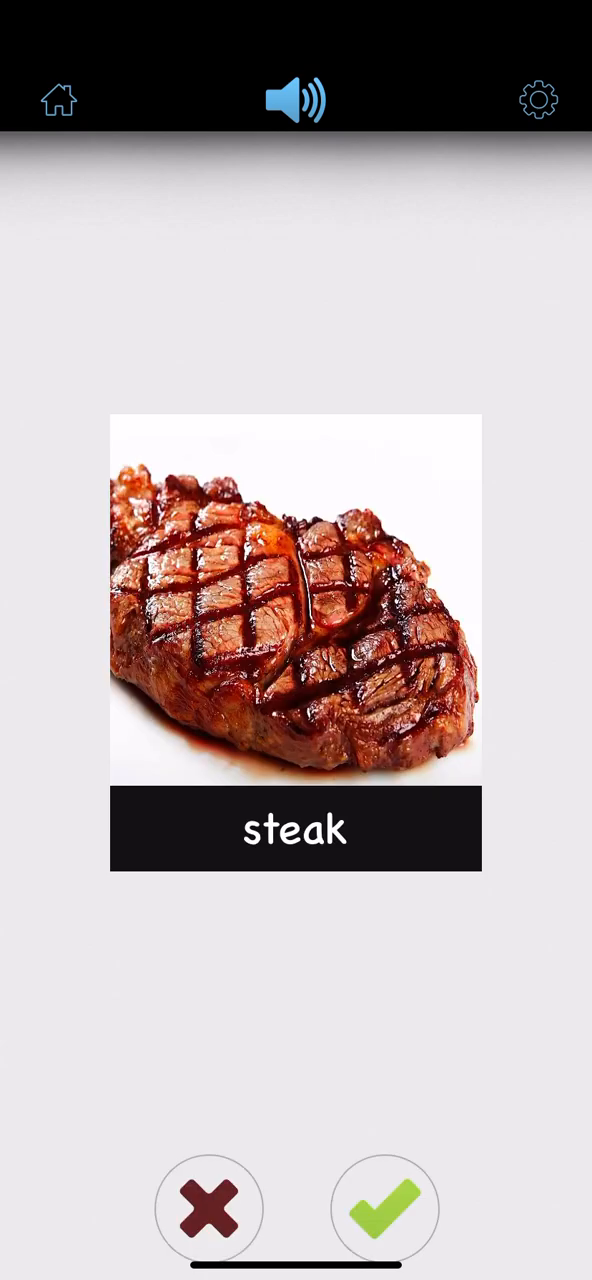
{"action": "left_click", "coordinate": [384, 1208]}
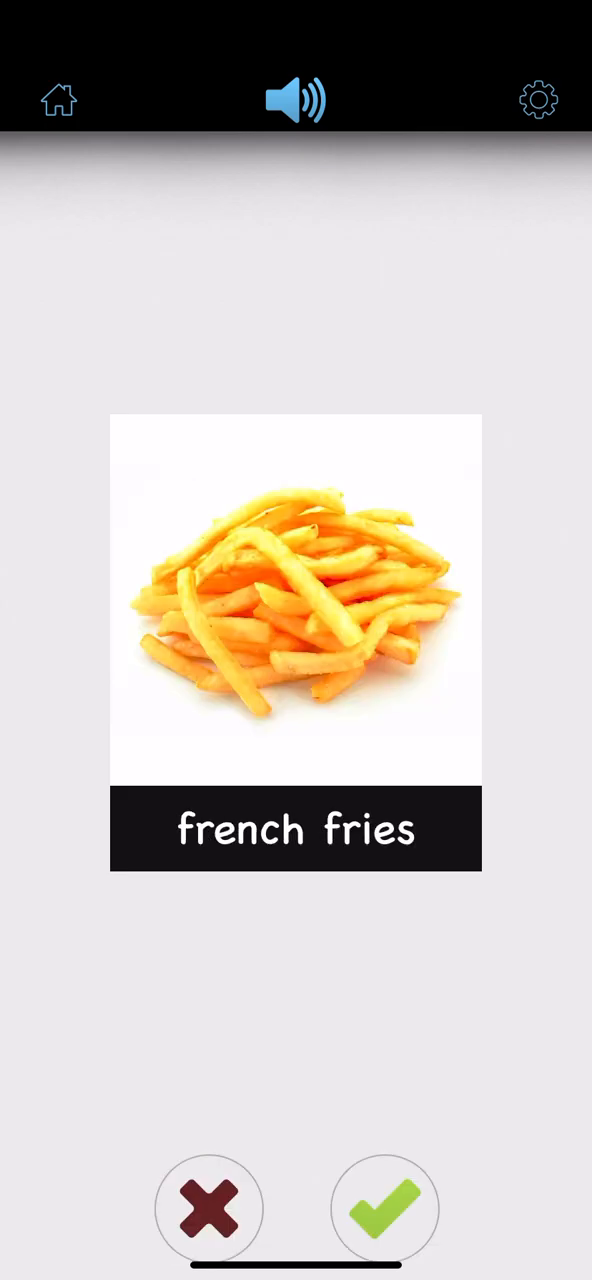
{"action": "left_click", "coordinate": [384, 1208]}
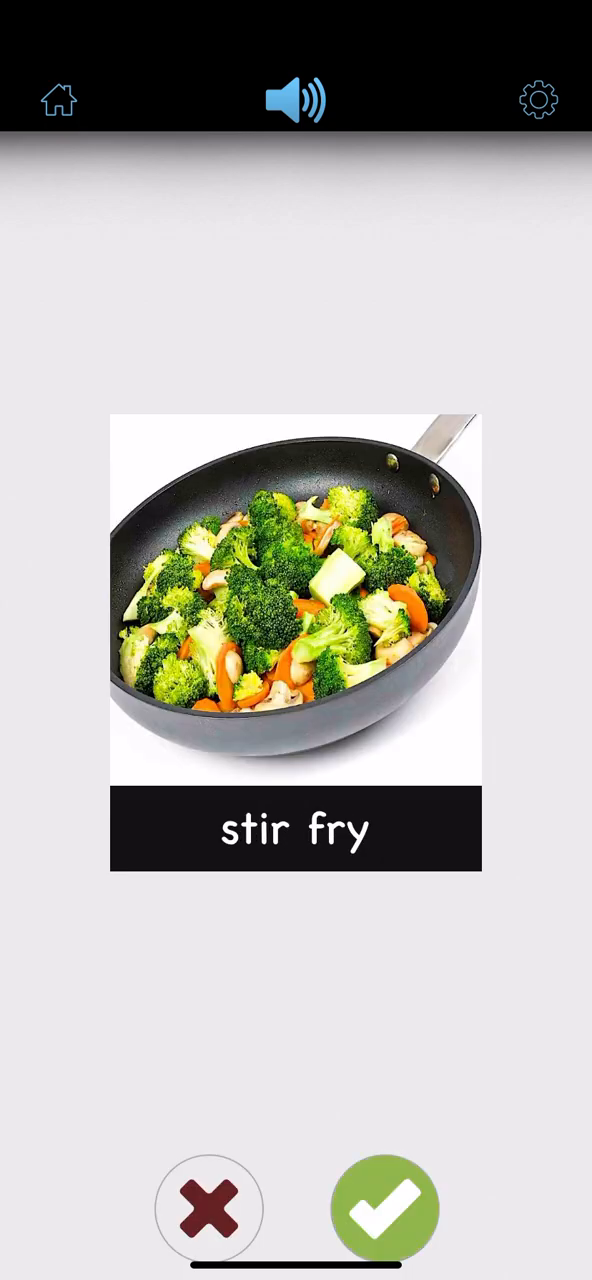
{"action": "left_click", "coordinate": [384, 1210]}
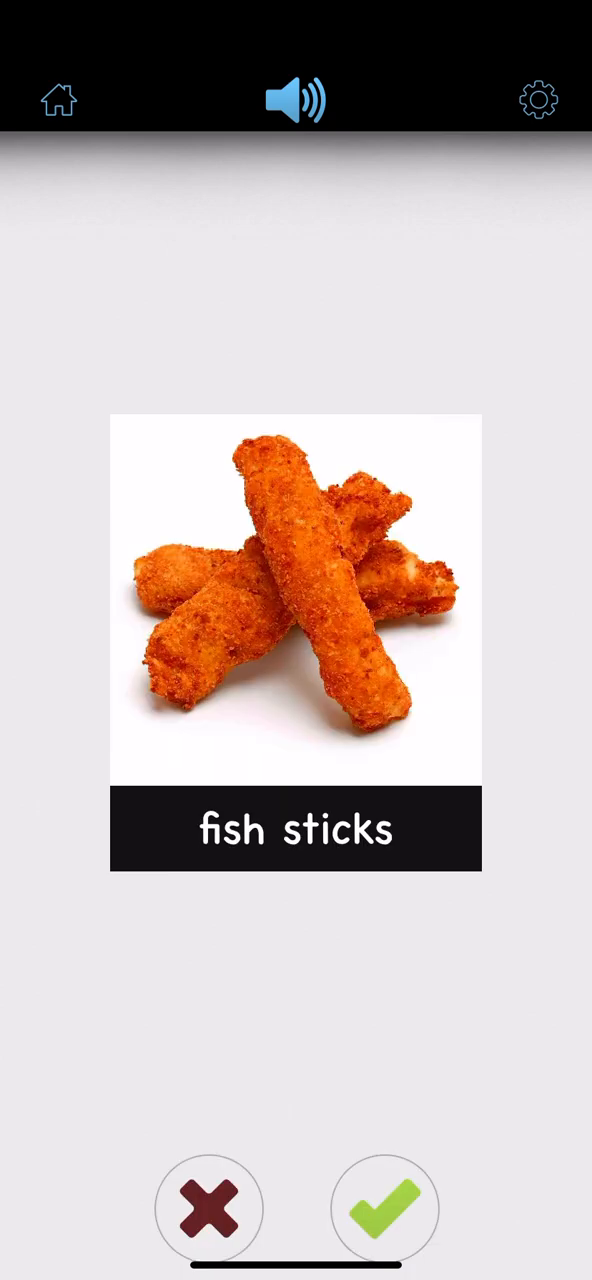
{"action": "left_click", "coordinate": [384, 1208]}
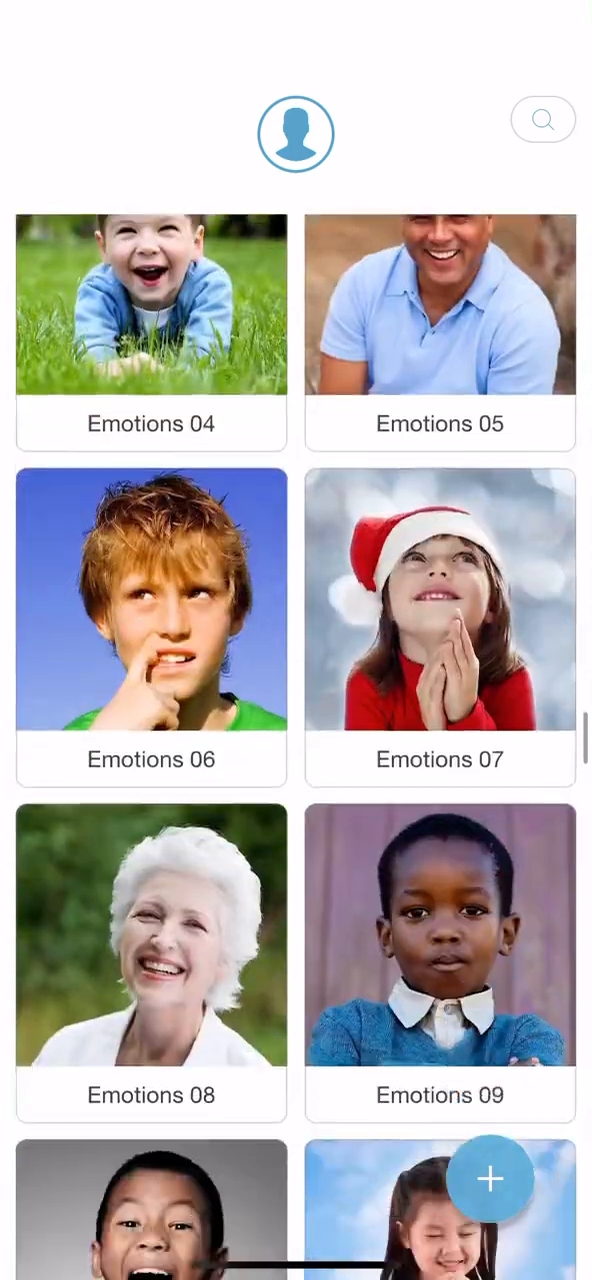
Step: Scroll the board library and Select Game list, then launch Word Search
{"action": "scroll", "scroll_direction": "down", "scroll_amount": 3}
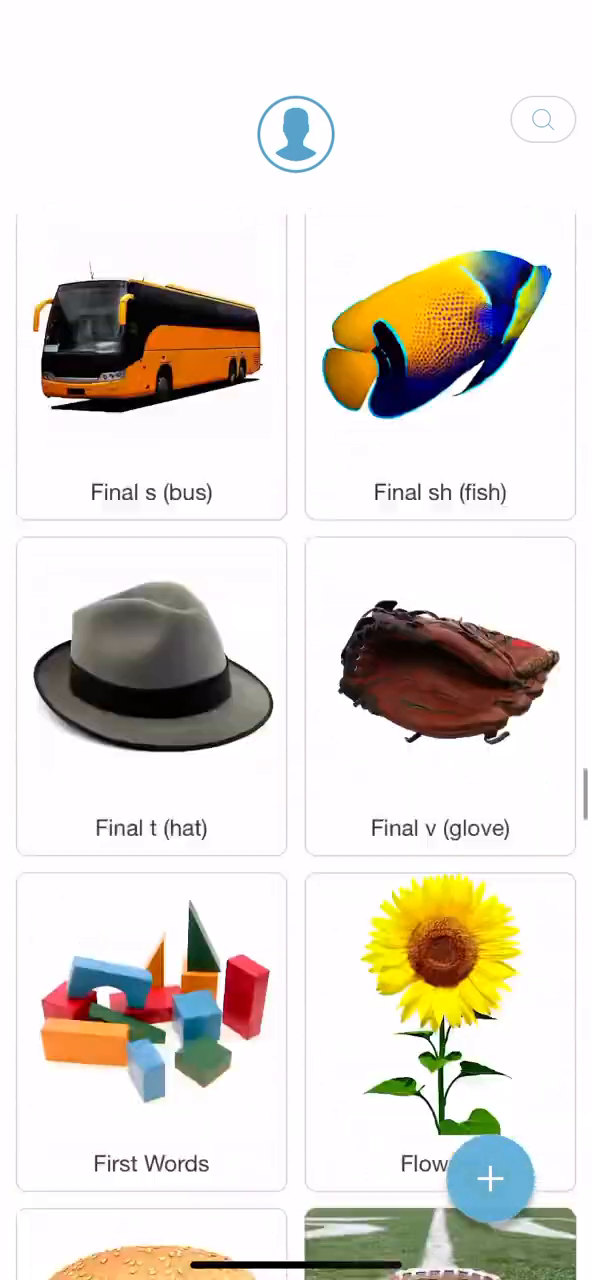
{"action": "scroll", "scroll_direction": "down", "scroll_amount": 3}
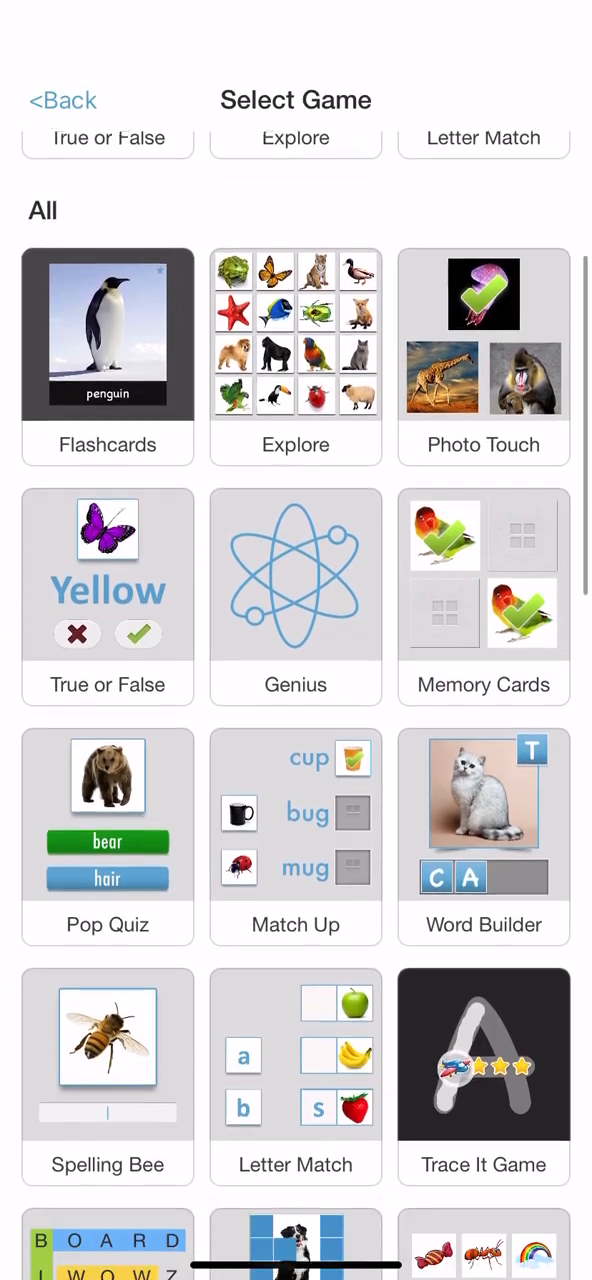
{"action": "scroll", "scroll_direction": "down", "scroll_amount": 3}
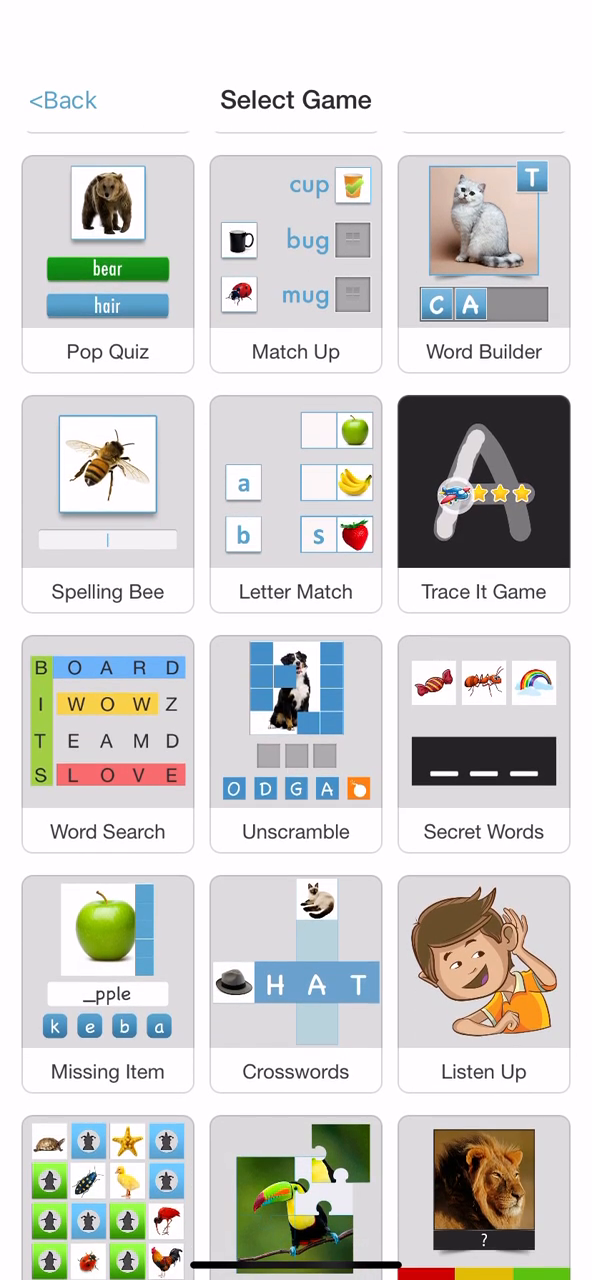
{"action": "left_click", "coordinate": [108, 744]}
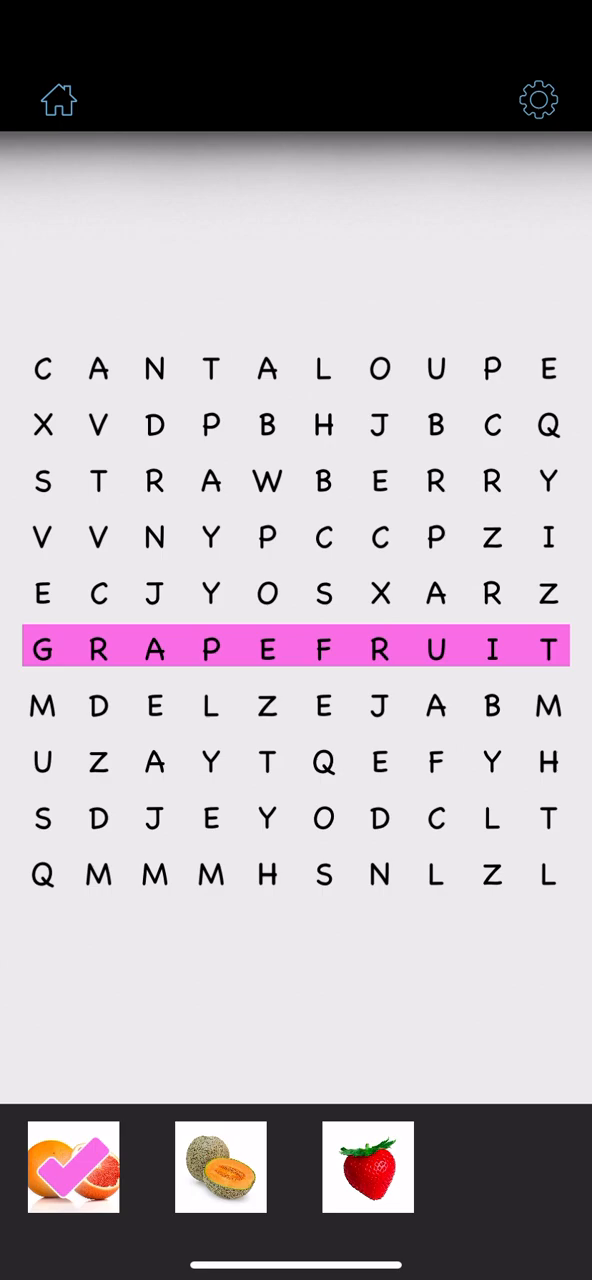
Step: Mark dragon fruit, raspberries and the remaining fruit names, reaching the 10/10 scorecard
{"action": "left_click_drag", "start_coordinate": [42, 368], "coordinate": [490, 368]}
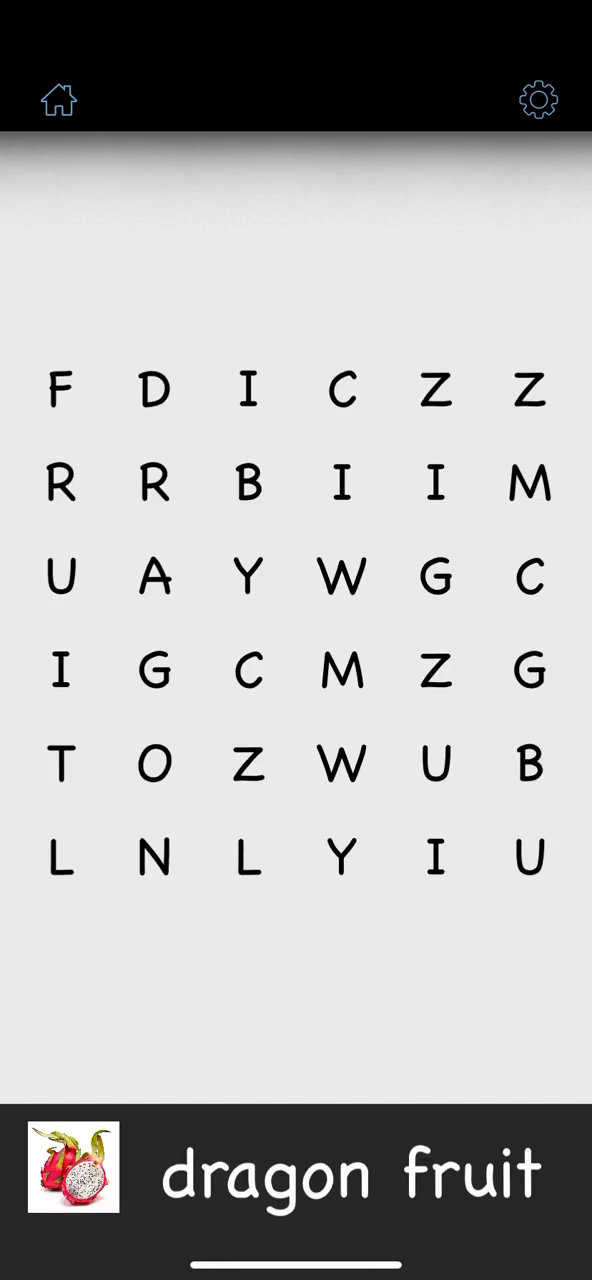
{"action": "left_click_drag", "start_coordinate": [60, 388], "coordinate": [60, 764]}
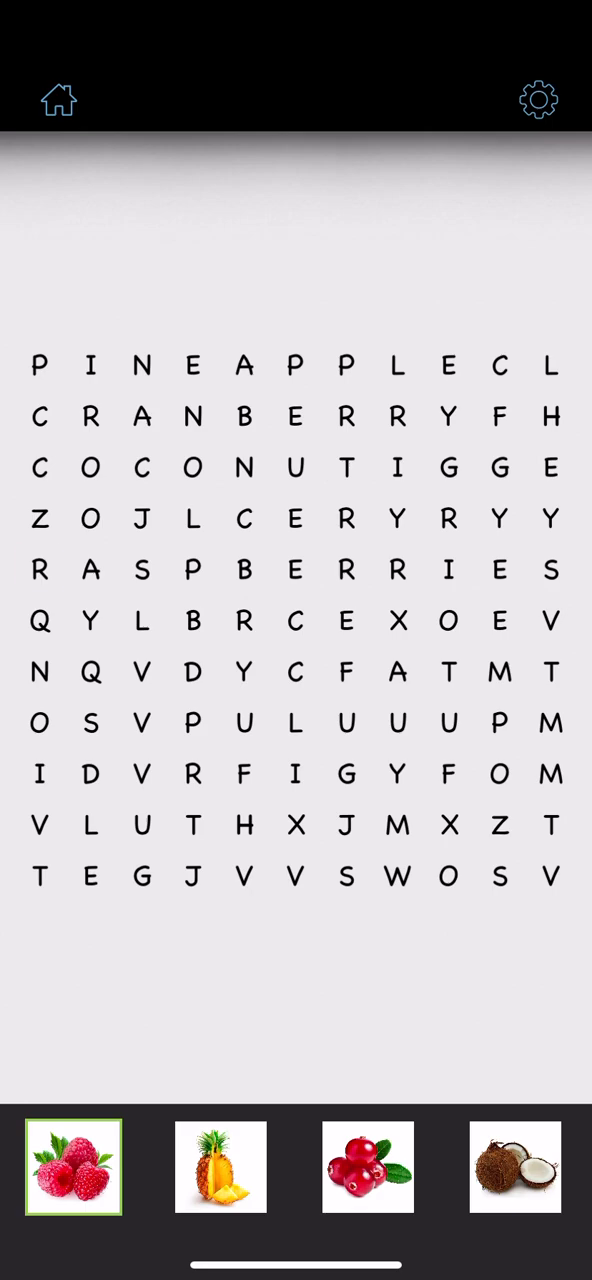
{"action": "left_click_drag", "start_coordinate": [38, 570], "coordinate": [346, 570]}
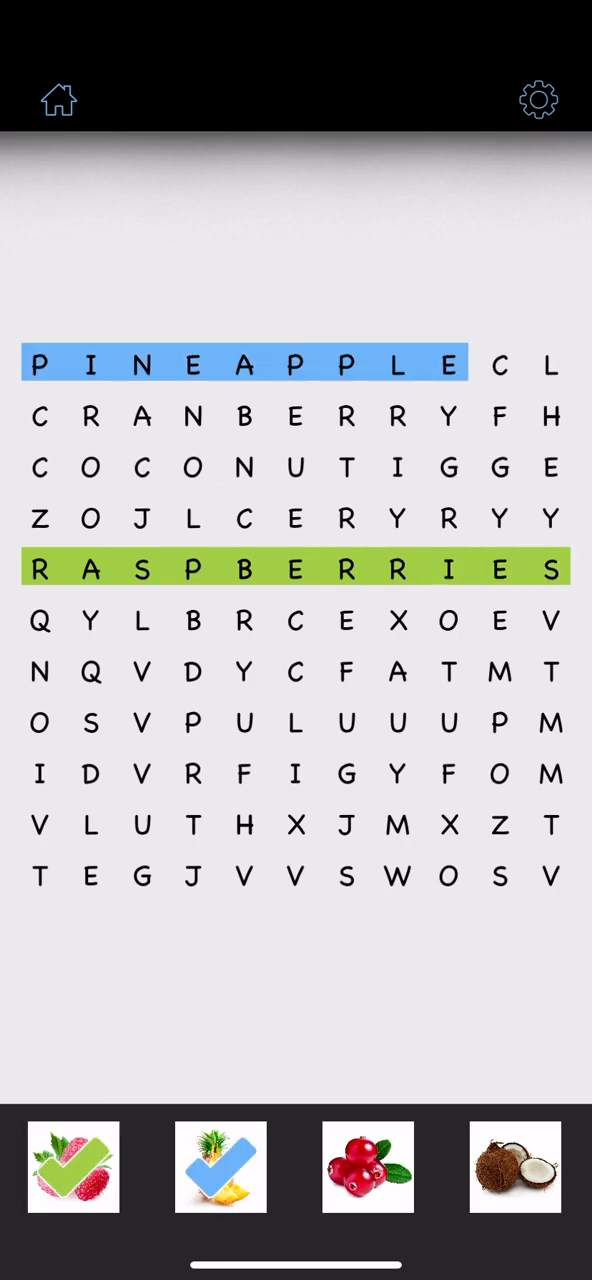
{"action": "left_click", "coordinate": [368, 1166]}
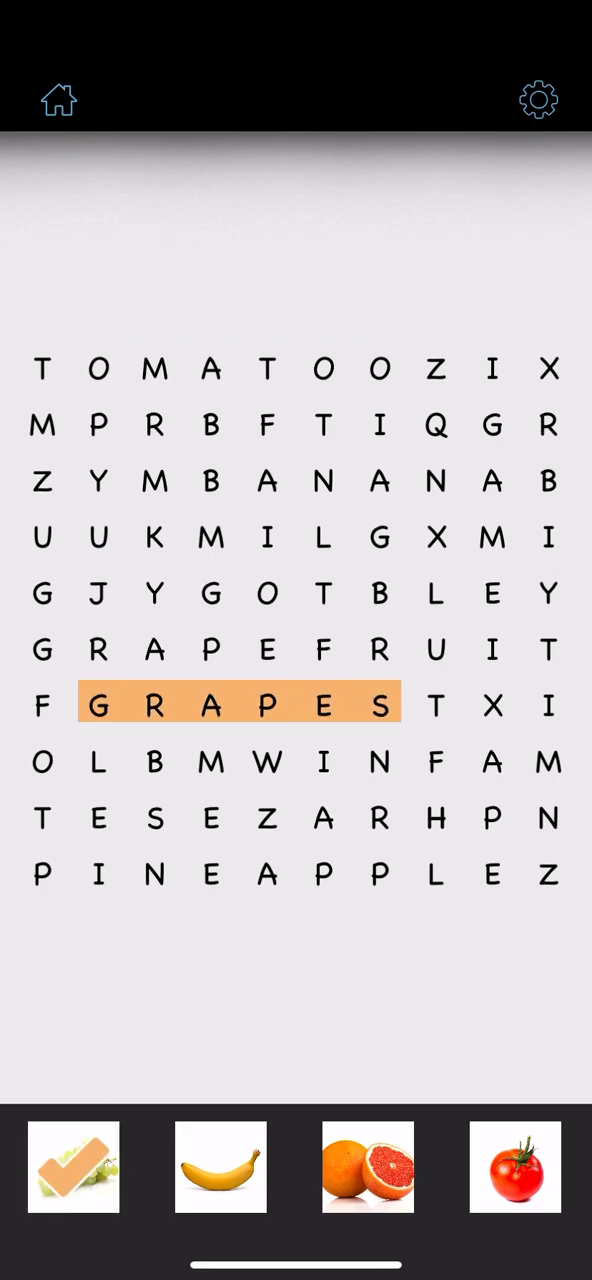
{"action": "left_click", "coordinate": [220, 1168]}
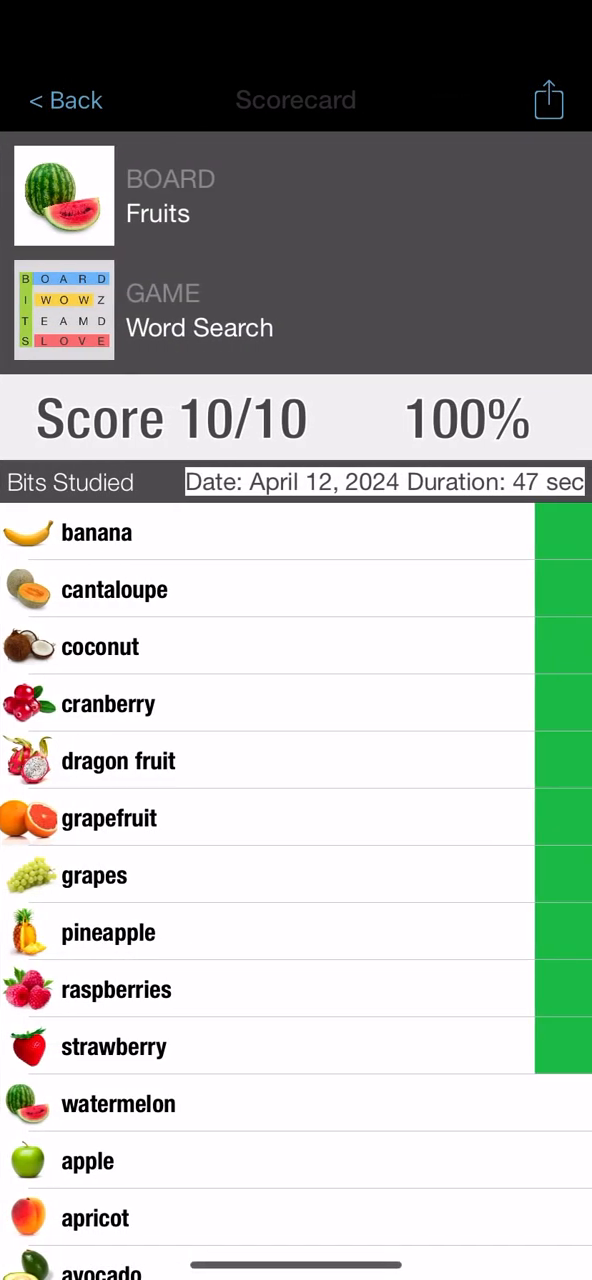
Step: Return to the library and scroll past Numbers, Places and Shapes to Sequences - 4 Steps
{"action": "scroll", "scroll_direction": "down", "scroll_amount": 3}
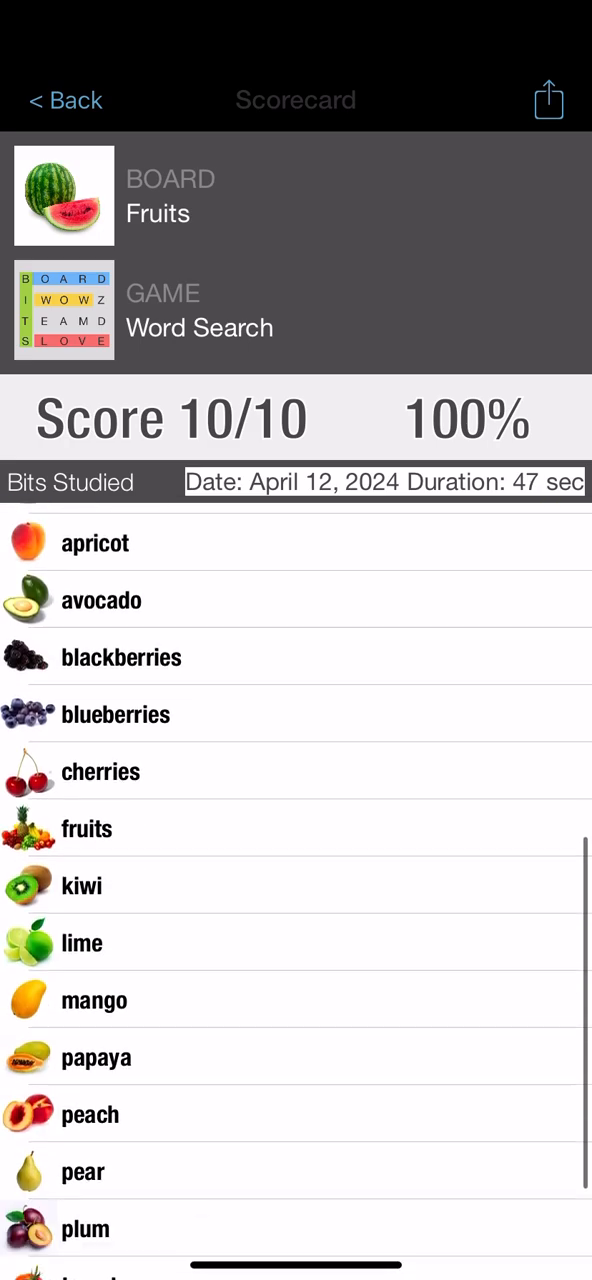
{"action": "left_click", "coordinate": [64, 100]}
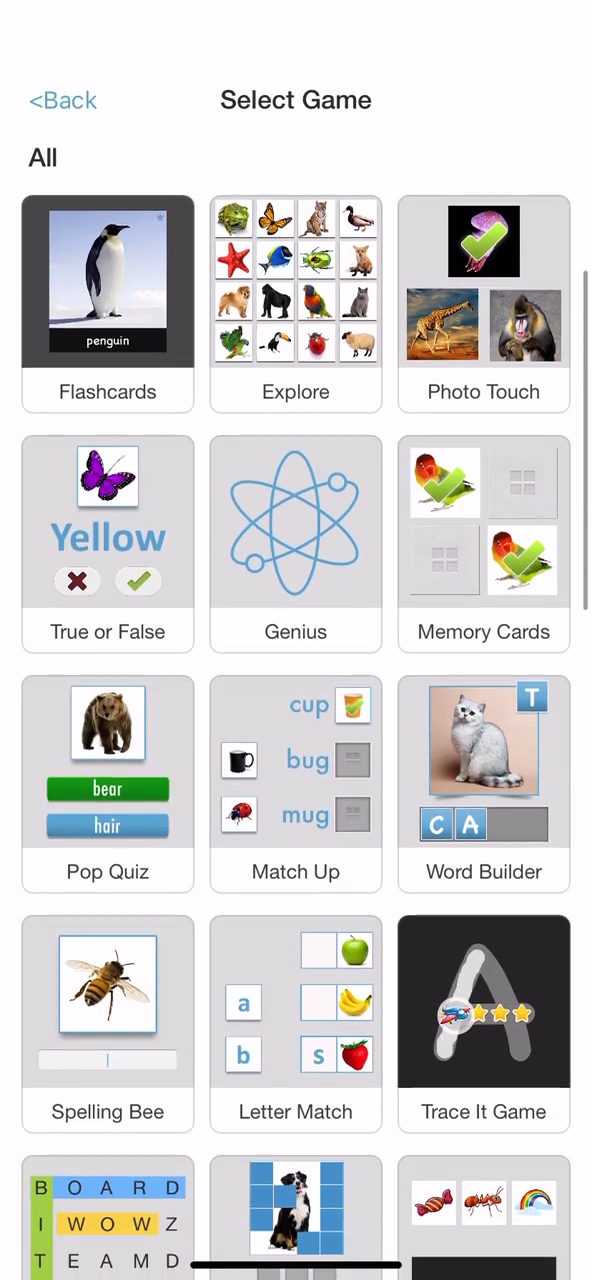
{"action": "scroll", "scroll_direction": "down", "scroll_amount": 3}
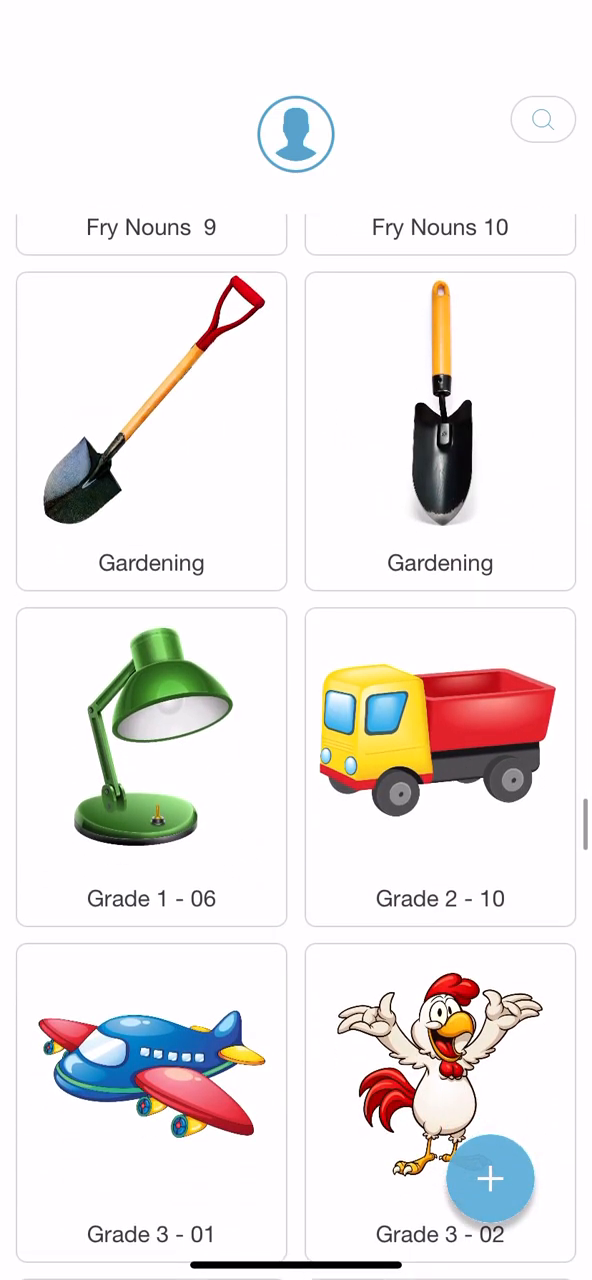
{"action": "scroll", "scroll_direction": "down", "scroll_amount": 3}
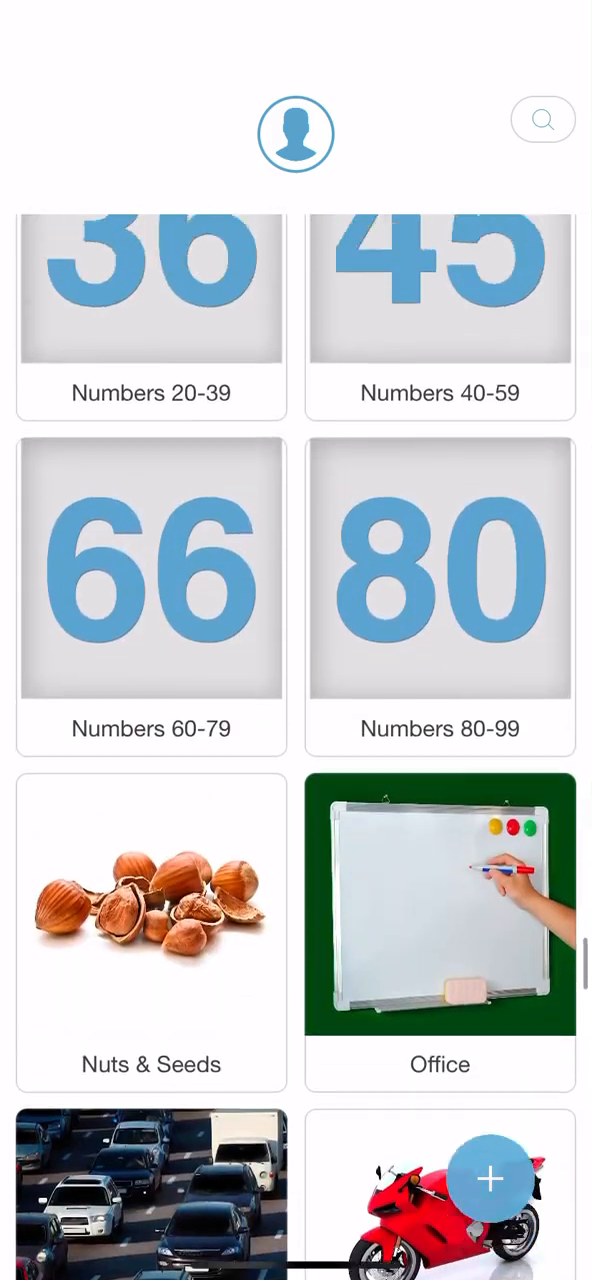
{"action": "scroll", "scroll_direction": "down", "scroll_amount": 3}
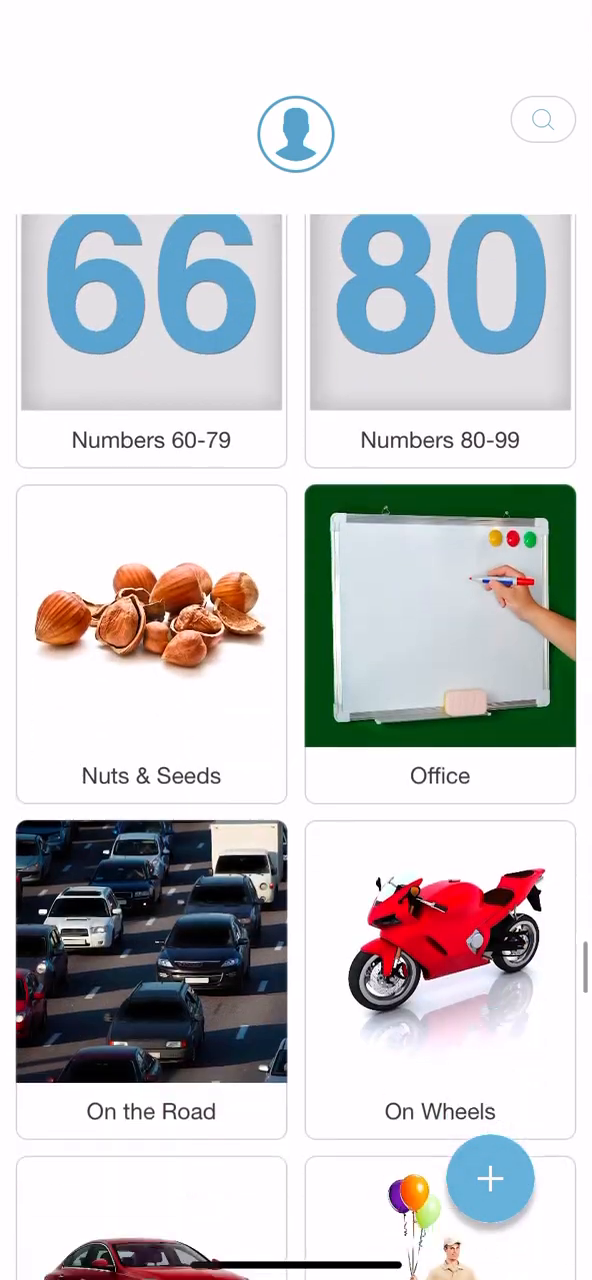
{"action": "scroll", "scroll_direction": "down", "scroll_amount": 3}
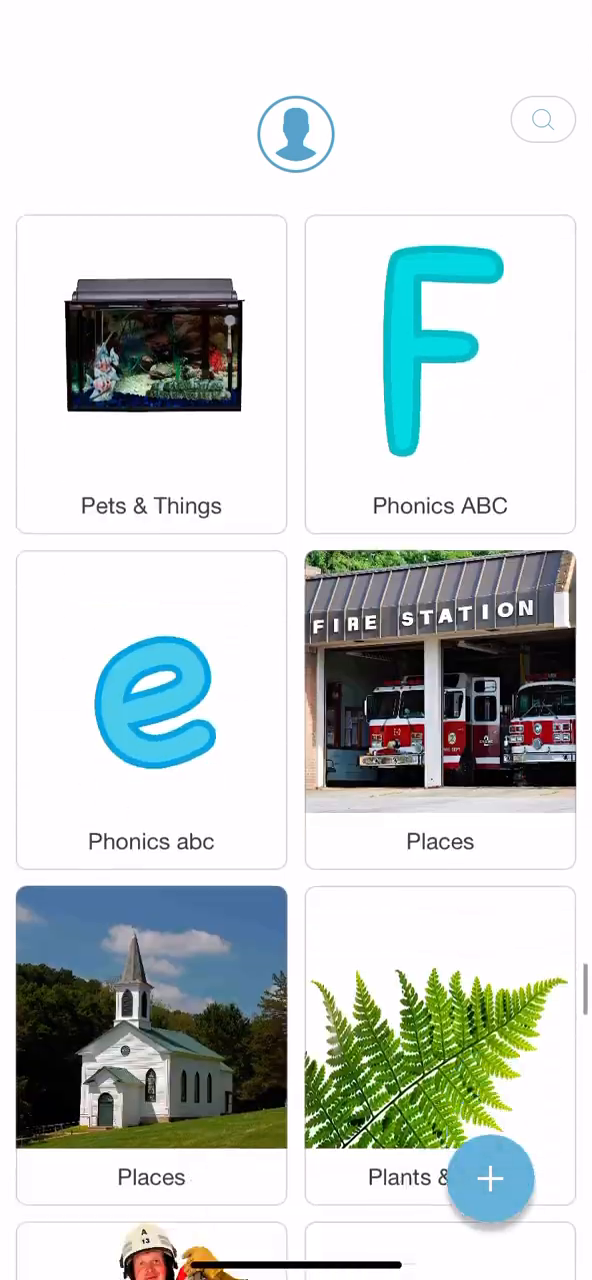
{"action": "scroll", "scroll_direction": "down", "scroll_amount": 3}
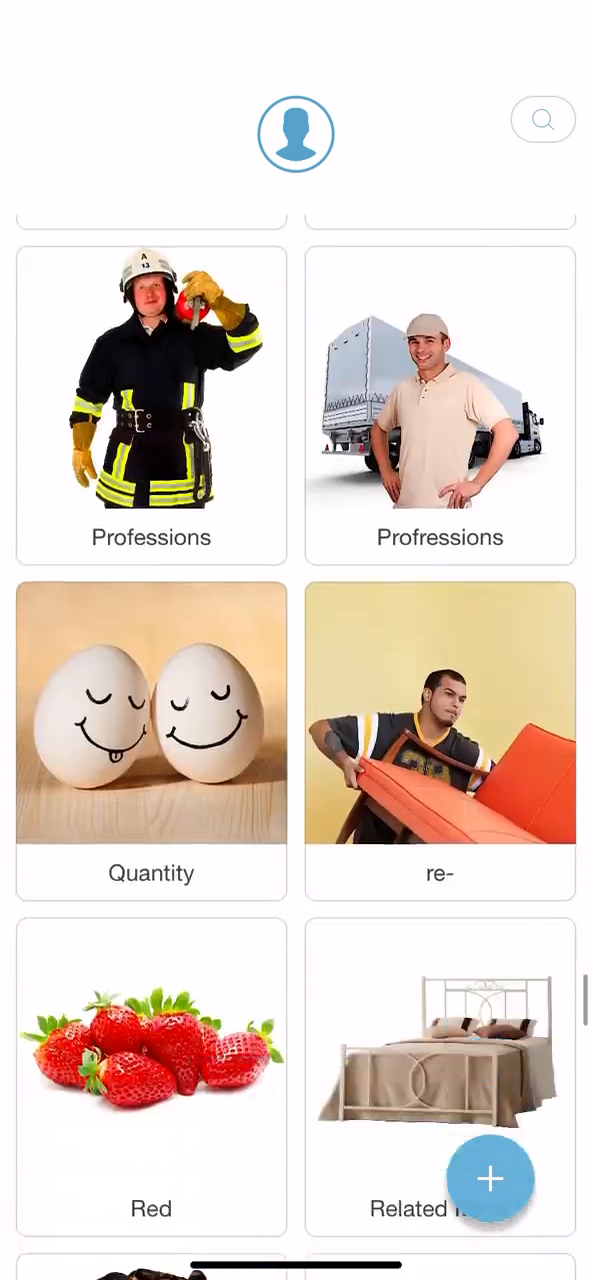
{"action": "scroll", "scroll_direction": "down", "scroll_amount": 3}
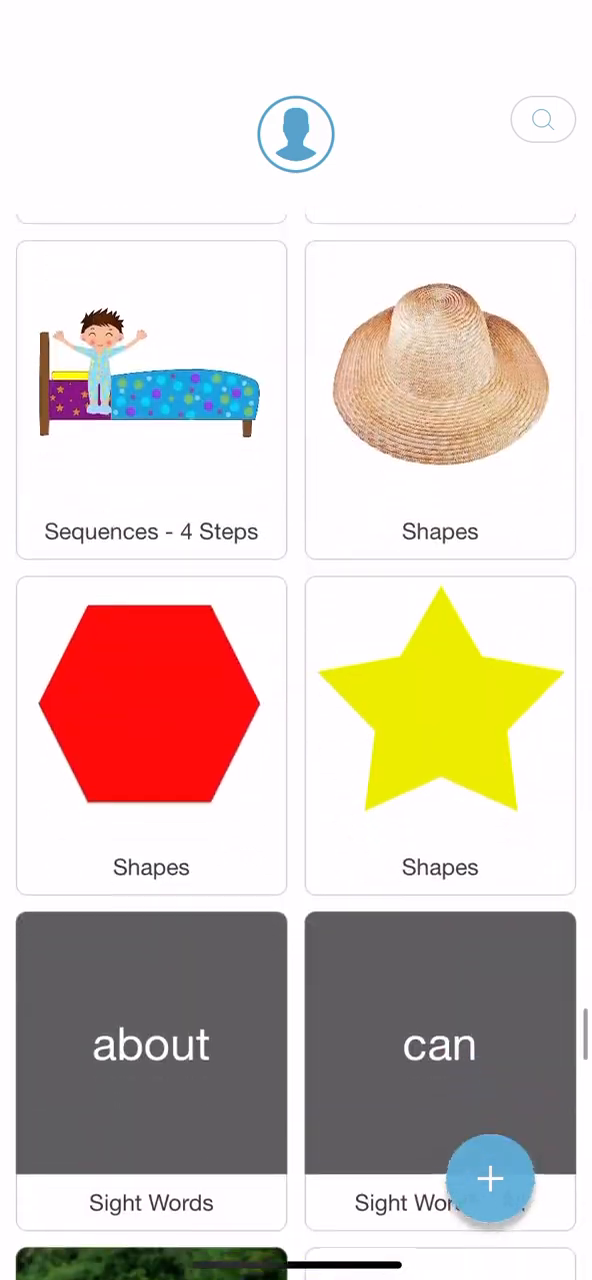
{"action": "scroll", "scroll_direction": "down", "scroll_amount": 3}
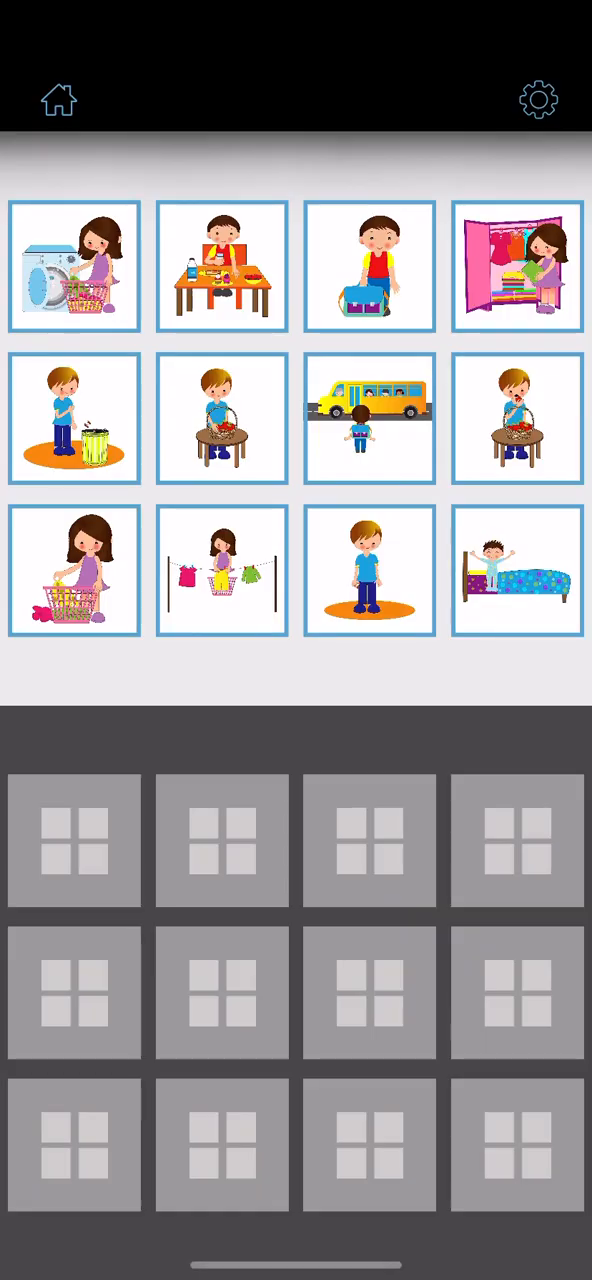
Step: Order the story pictures, including the car-washing steps, until the 17/28 scorecard
{"action": "left_click", "coordinate": [74, 840]}
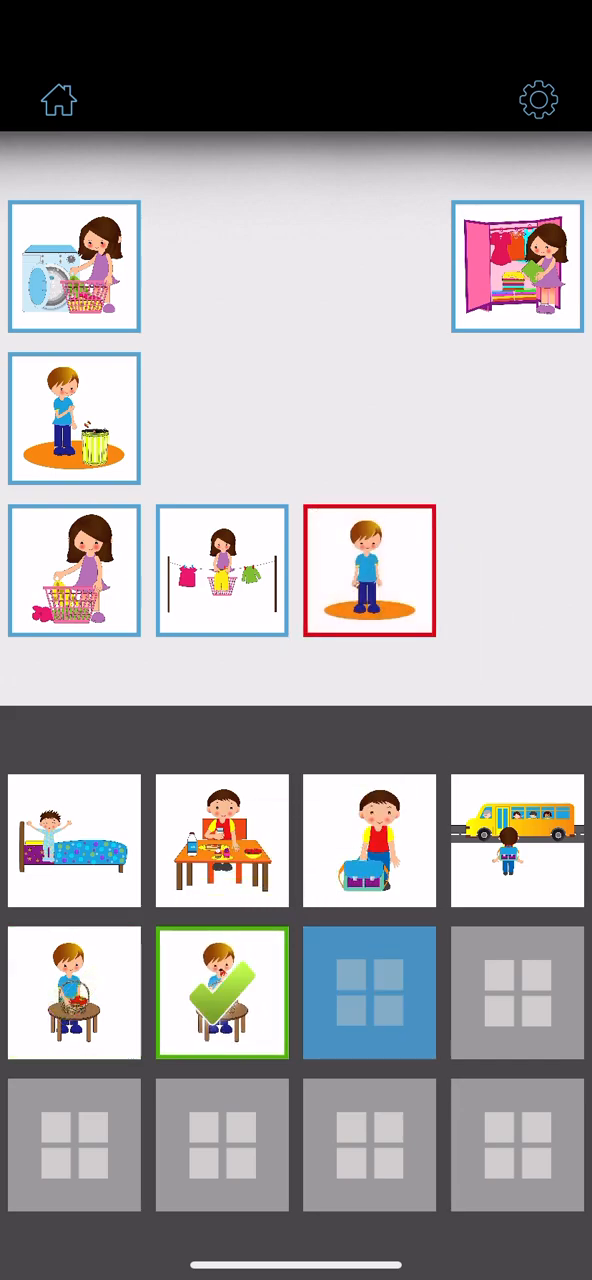
{"action": "left_click", "coordinate": [370, 570]}
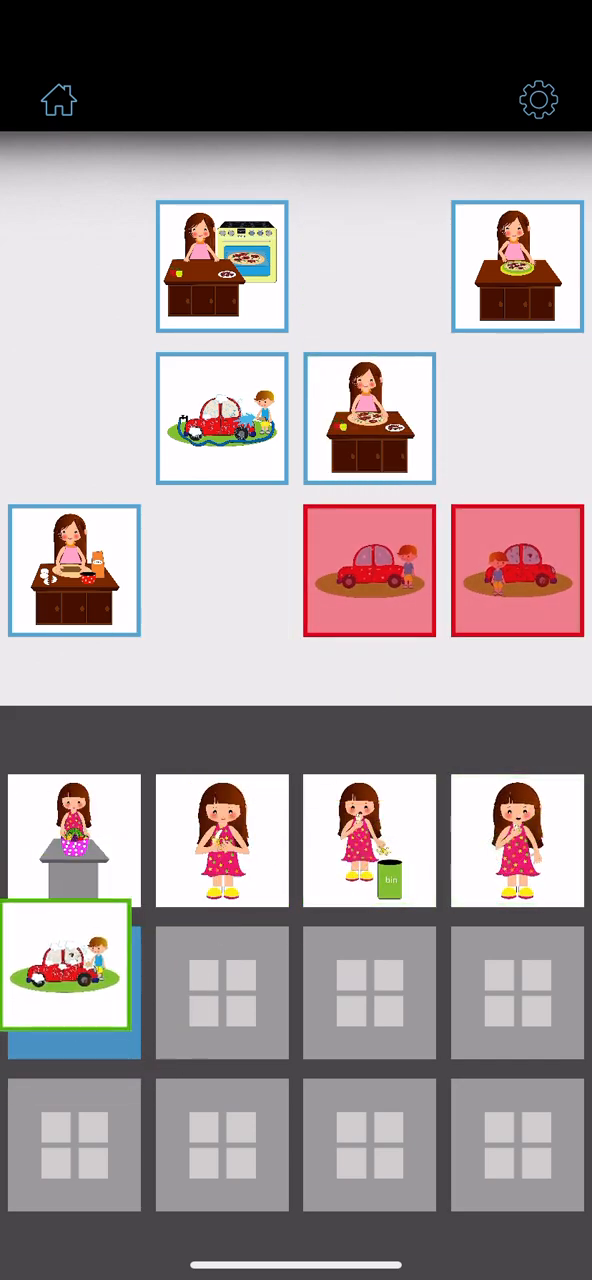
{"action": "left_click", "coordinate": [74, 964]}
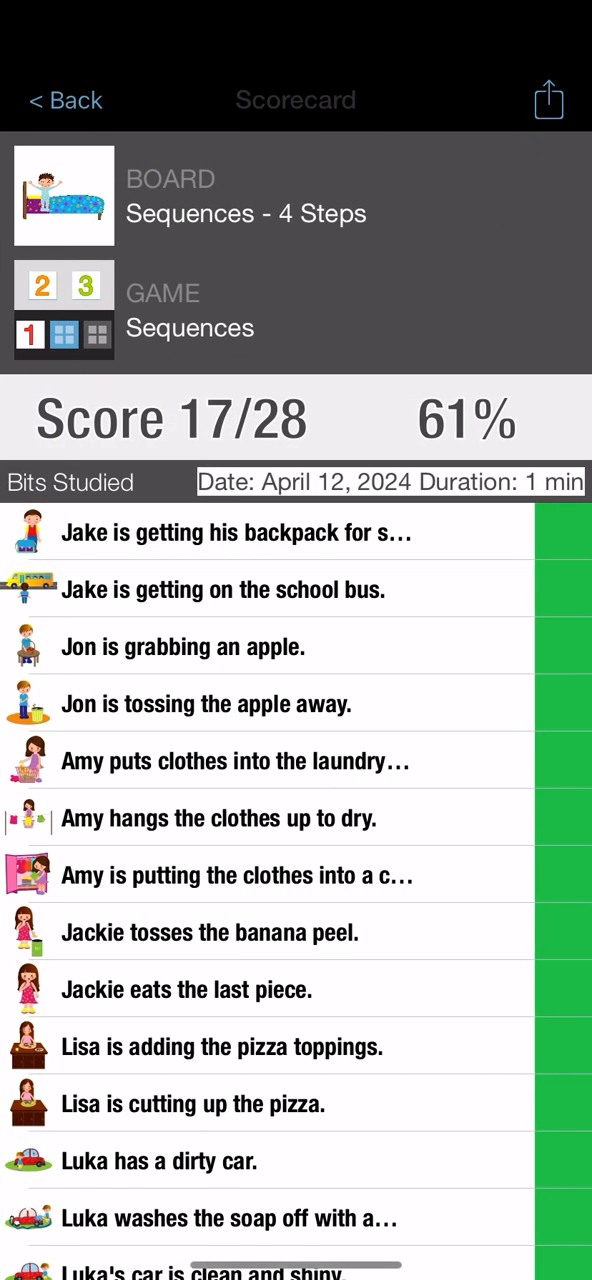
Step: Scroll the board library to Vehicles and through its Select Game list
{"action": "scroll", "scroll_direction": "down", "scroll_amount": 3}
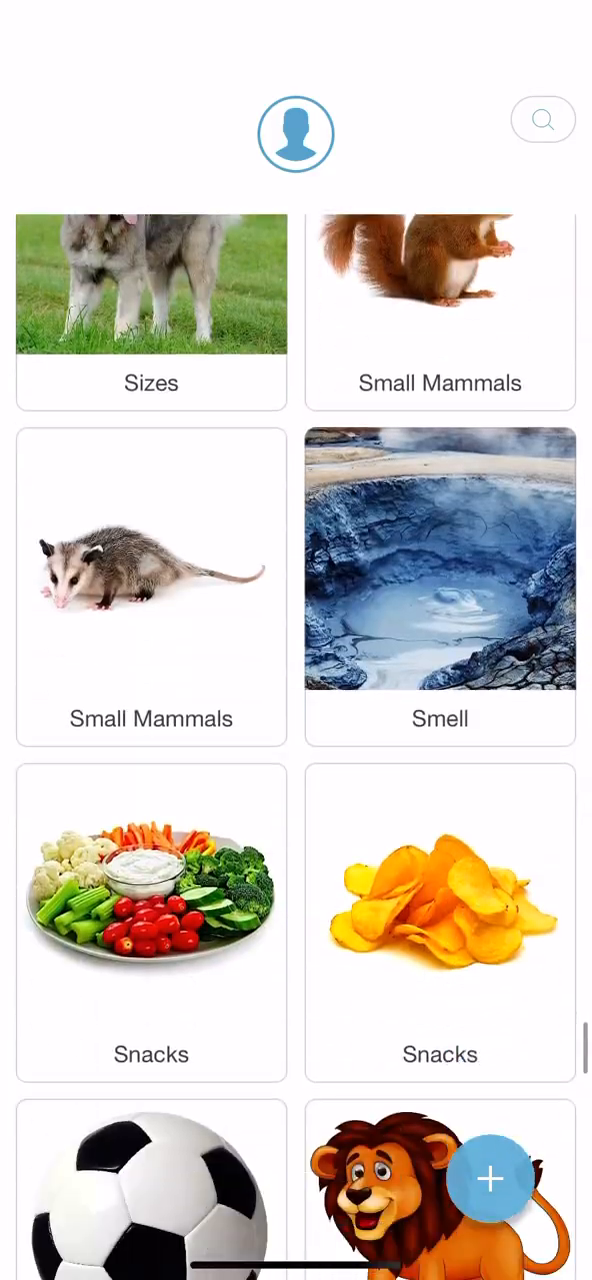
{"action": "scroll", "scroll_direction": "down", "scroll_amount": 3}
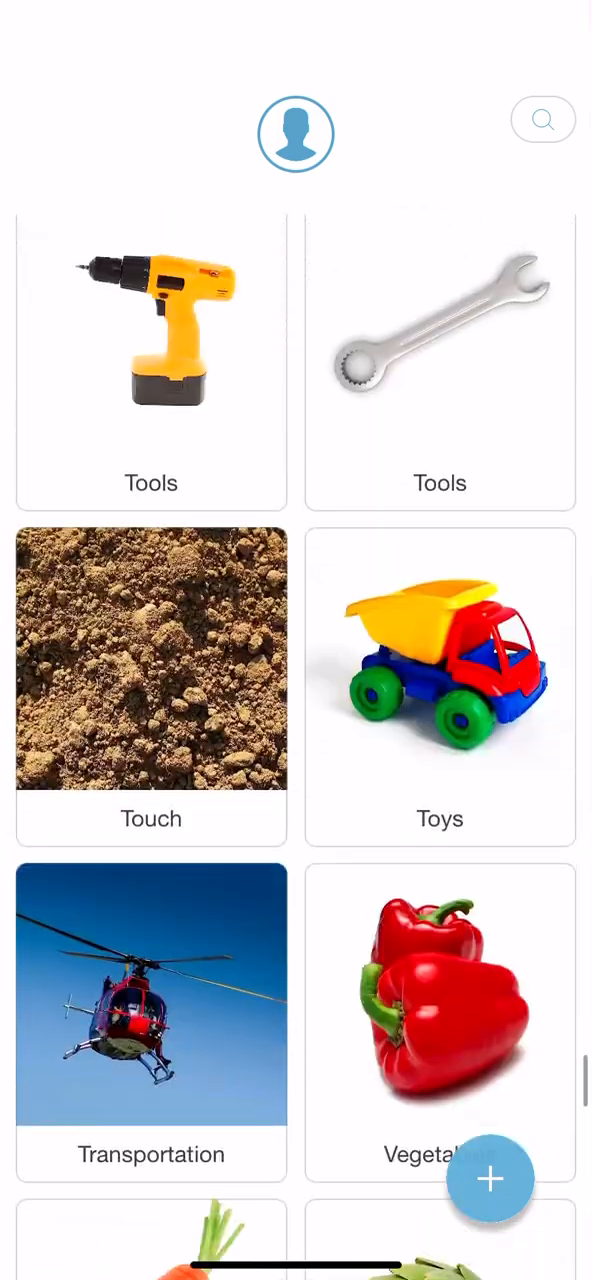
{"action": "scroll", "scroll_direction": "down", "scroll_amount": 3}
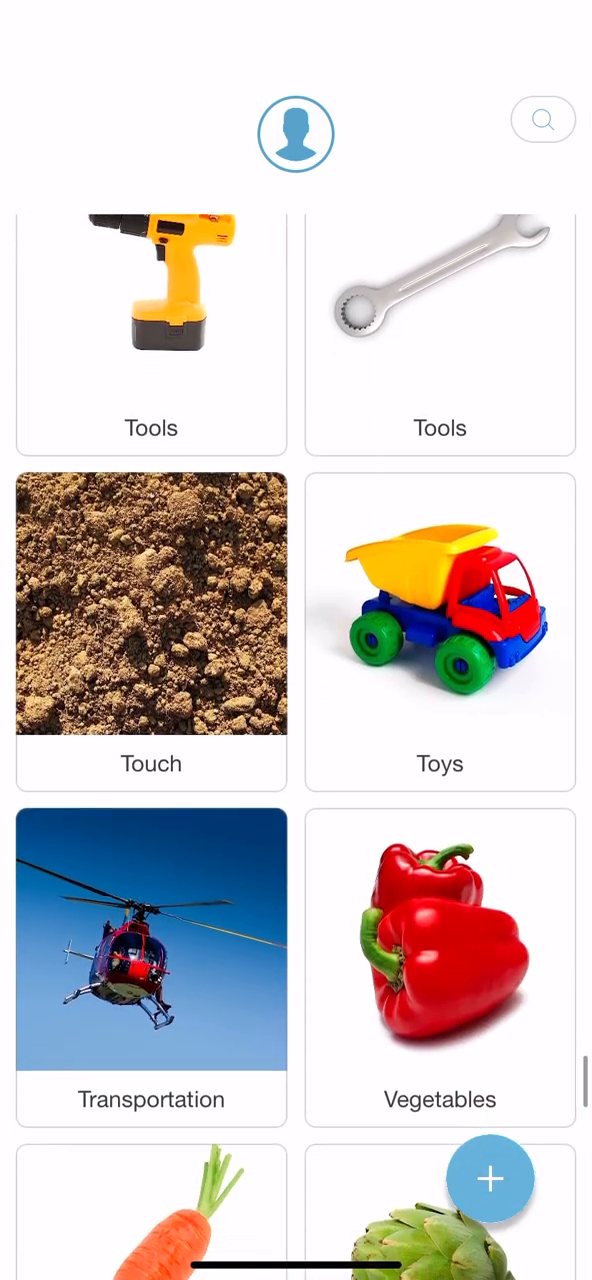
{"action": "scroll", "scroll_direction": "down", "scroll_amount": 3}
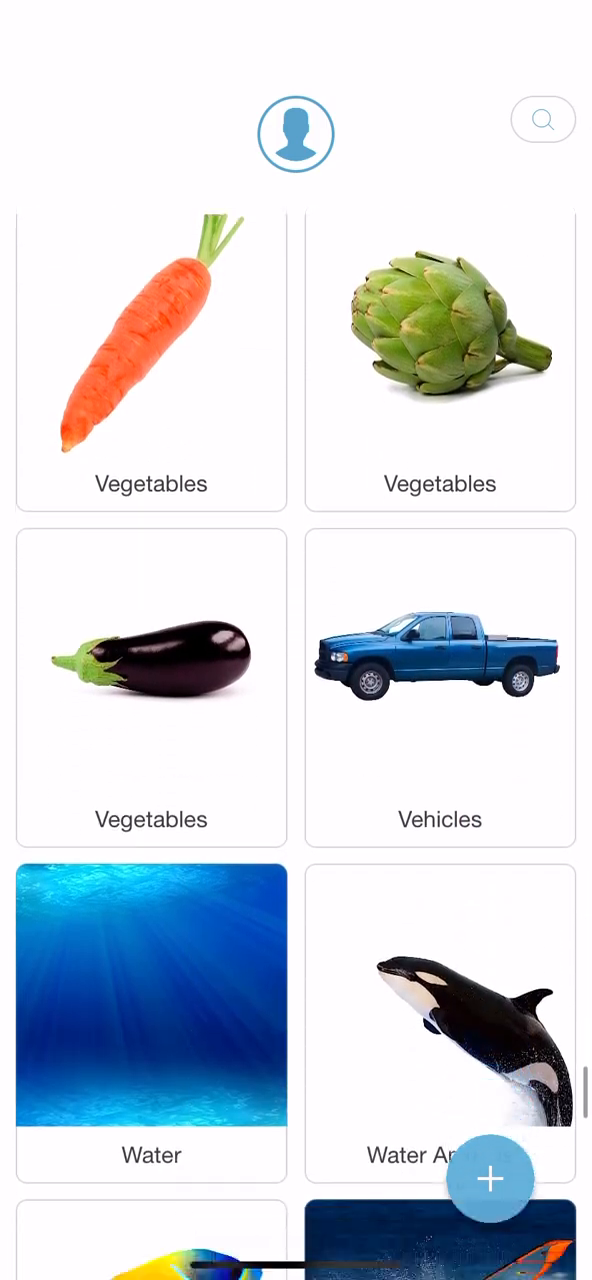
{"action": "scroll", "scroll_direction": "down", "scroll_amount": 3}
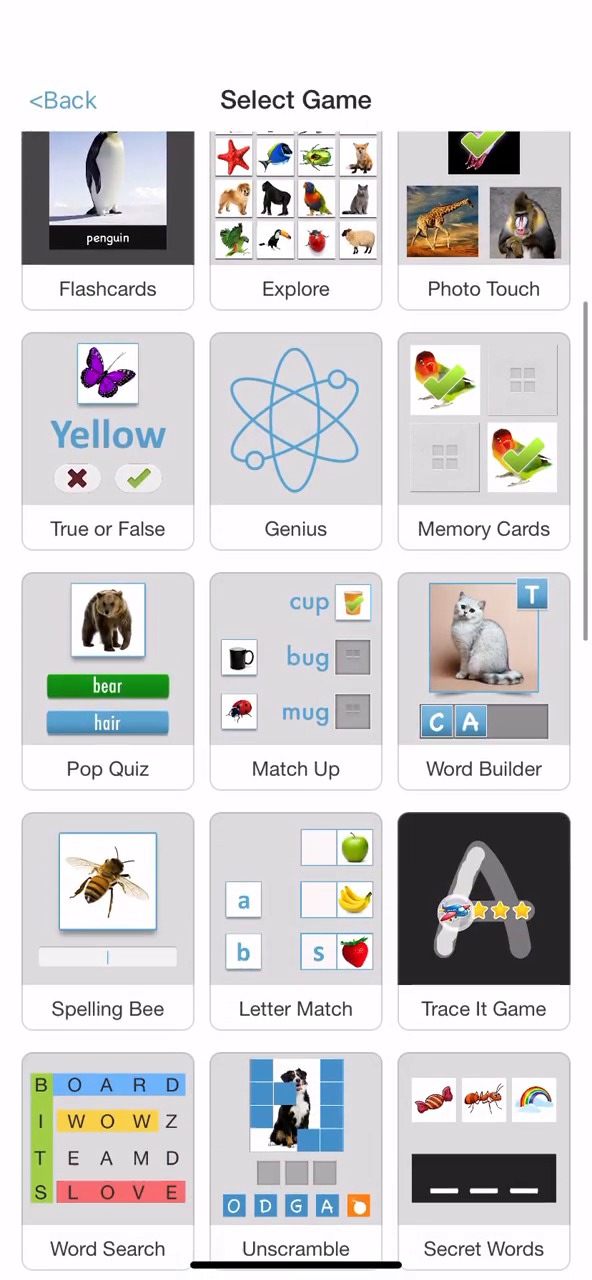
{"action": "scroll", "scroll_direction": "down", "scroll_amount": 3}
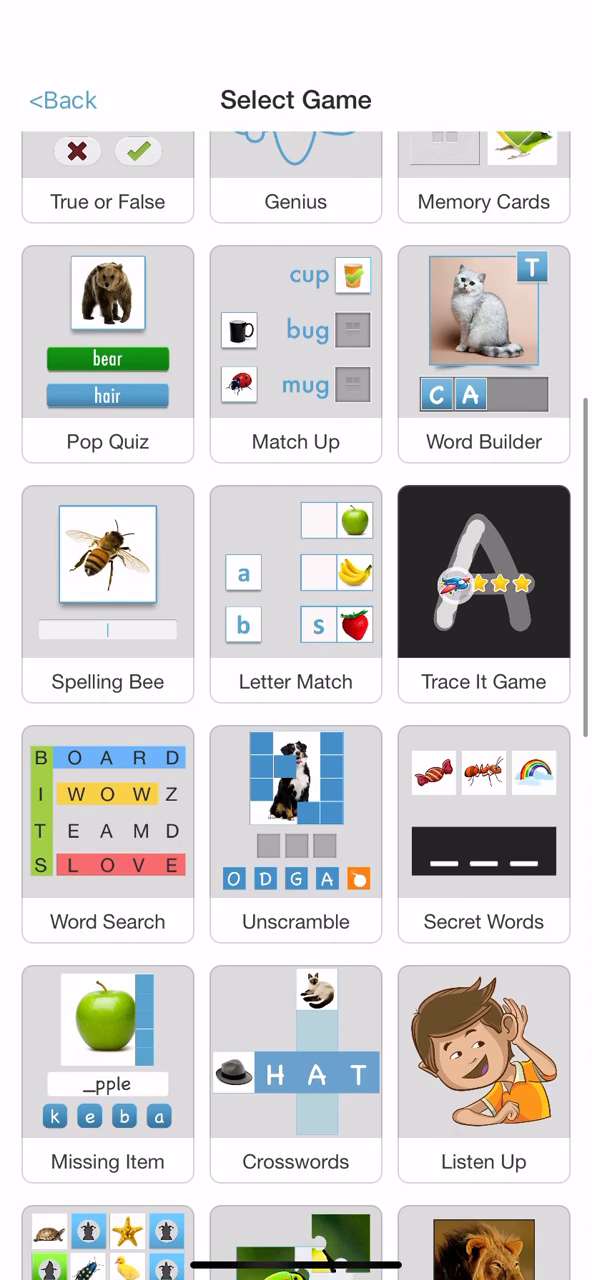
{"action": "scroll", "scroll_direction": "down", "scroll_amount": 3}
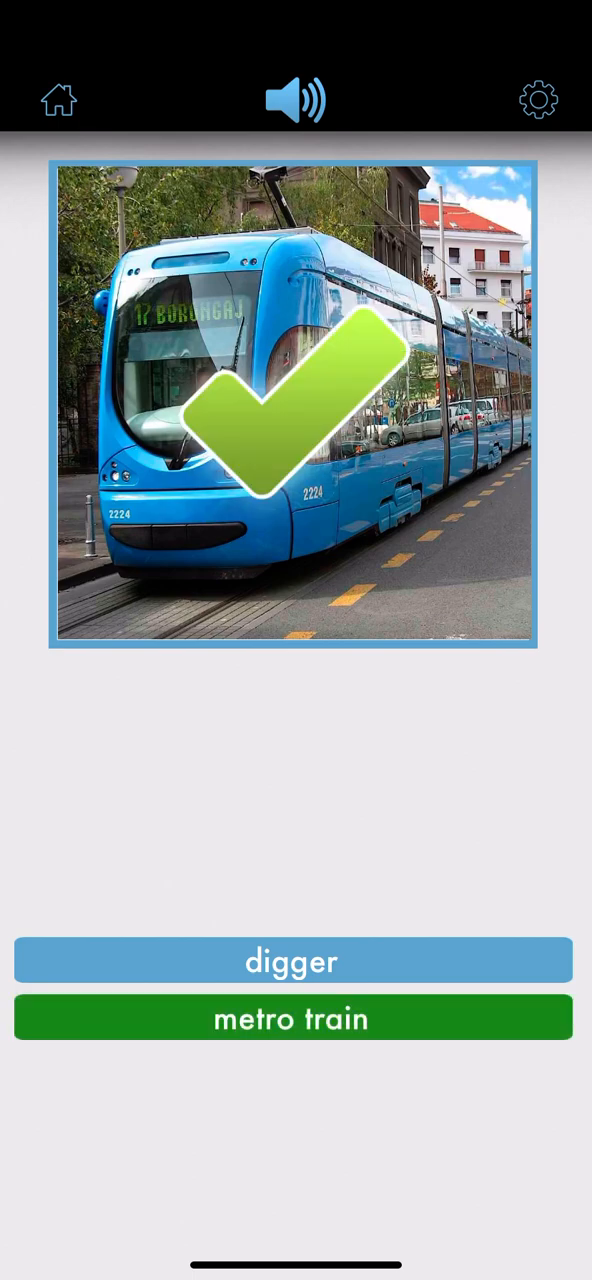
Step: Name car, taxi, digger, train, garbage truck and the rest for a 10/10 Pop Quiz score
{"action": "left_click", "coordinate": [292, 1016]}
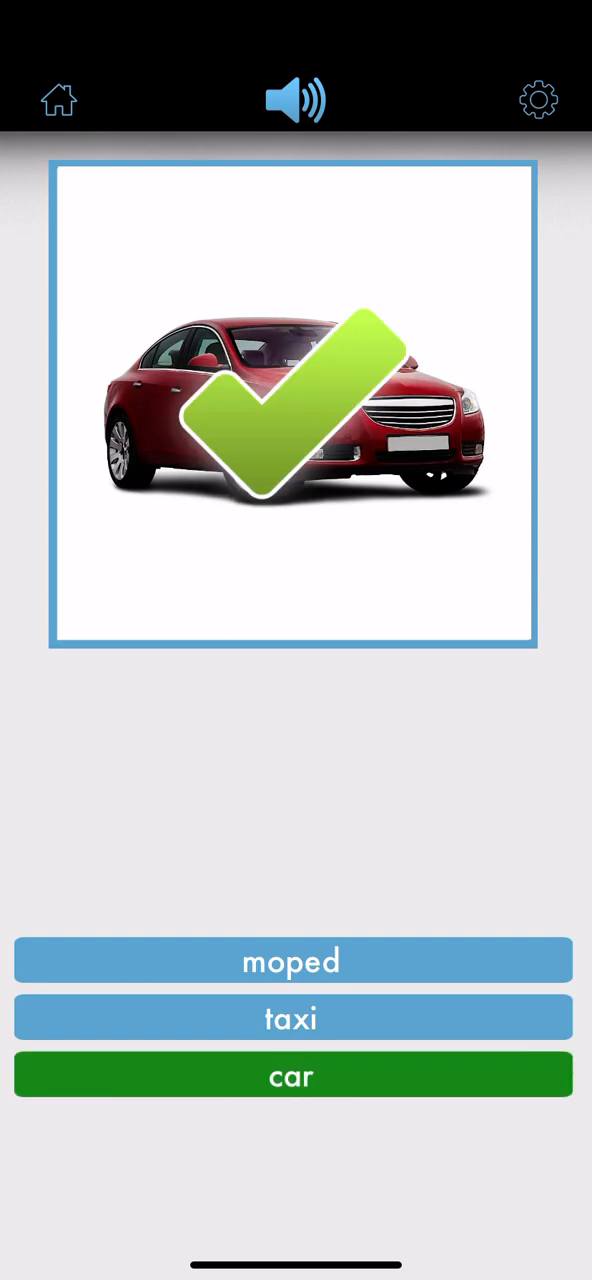
{"action": "left_click", "coordinate": [292, 1076]}
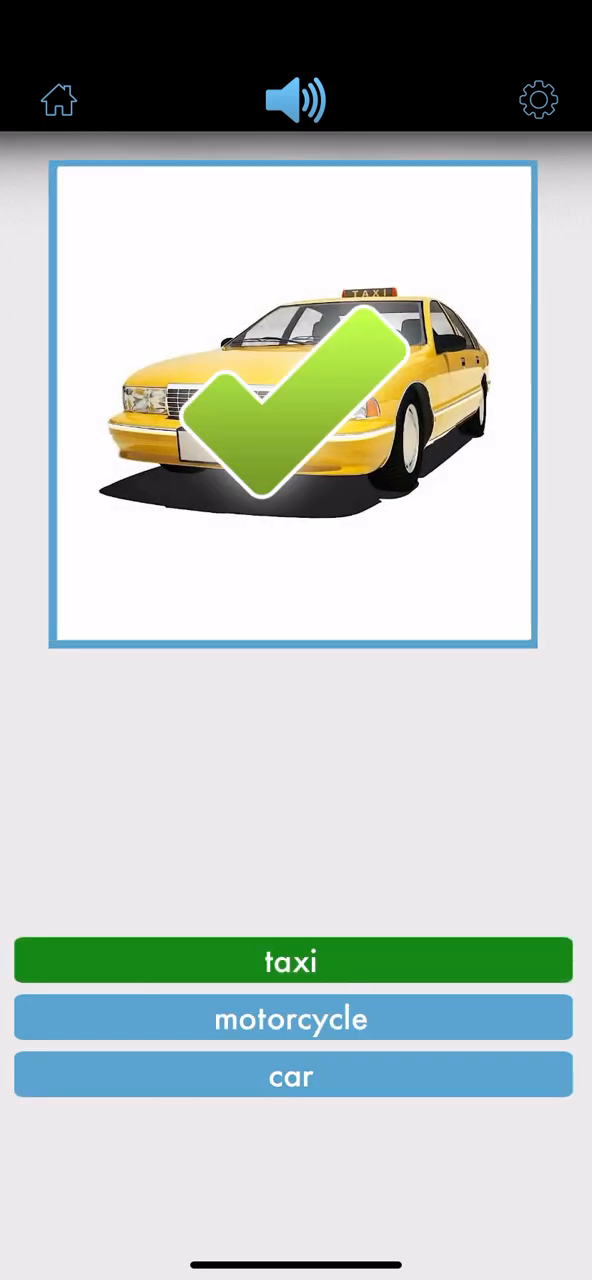
{"action": "left_click", "coordinate": [292, 960]}
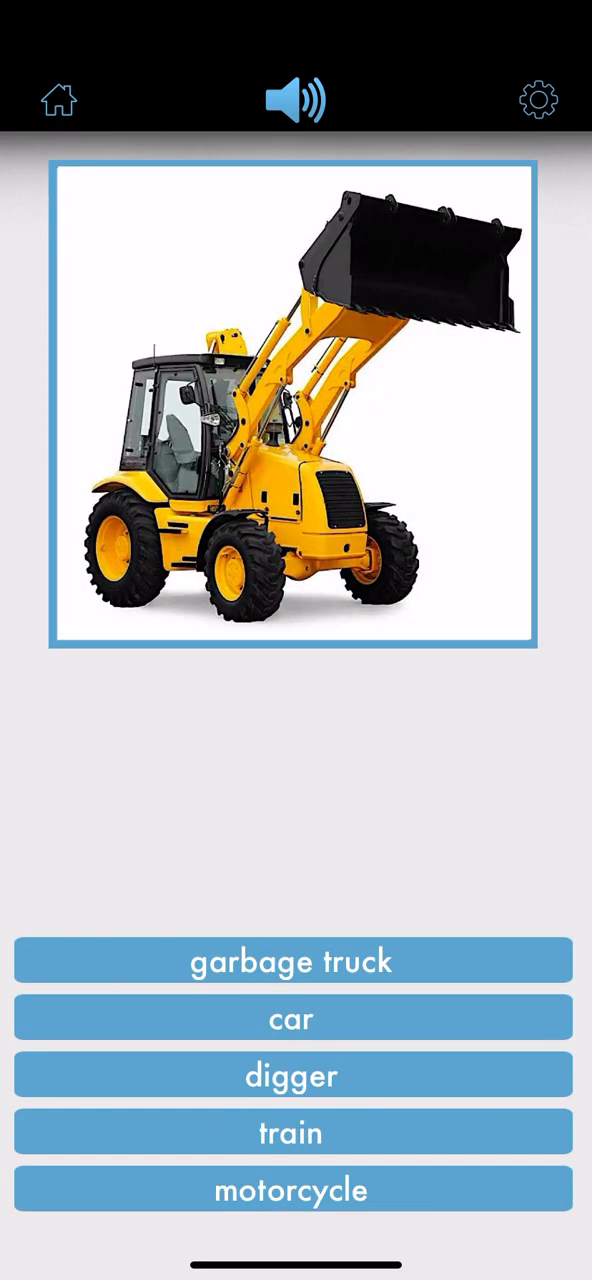
{"action": "left_click", "coordinate": [290, 1076]}
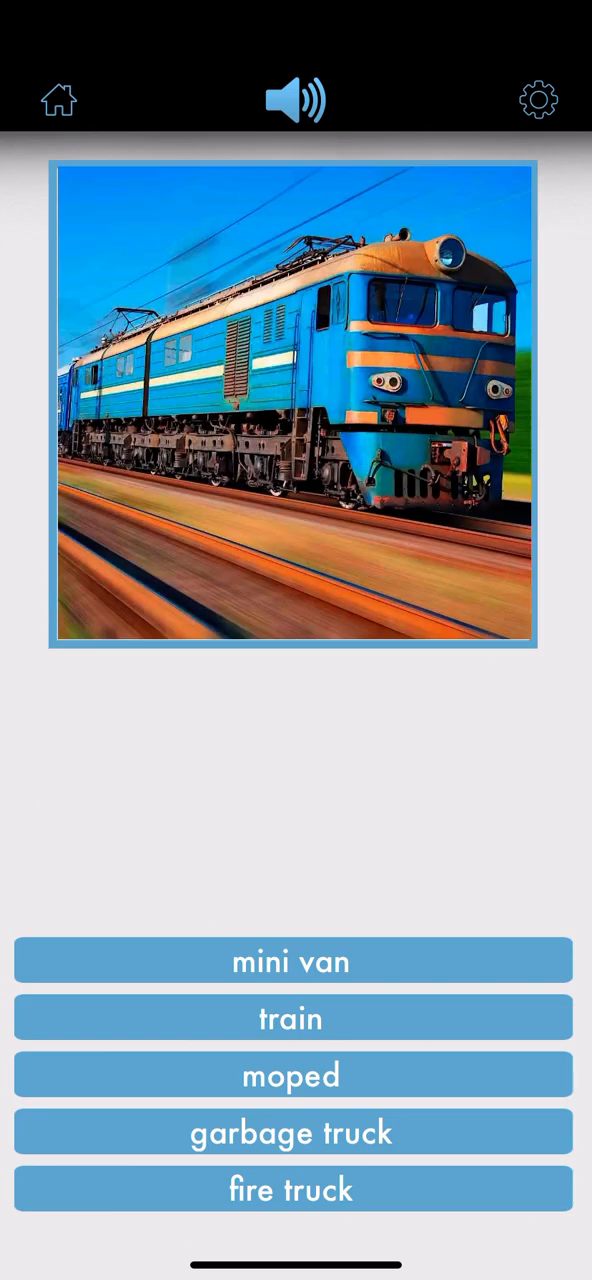
{"action": "left_click", "coordinate": [290, 1018]}
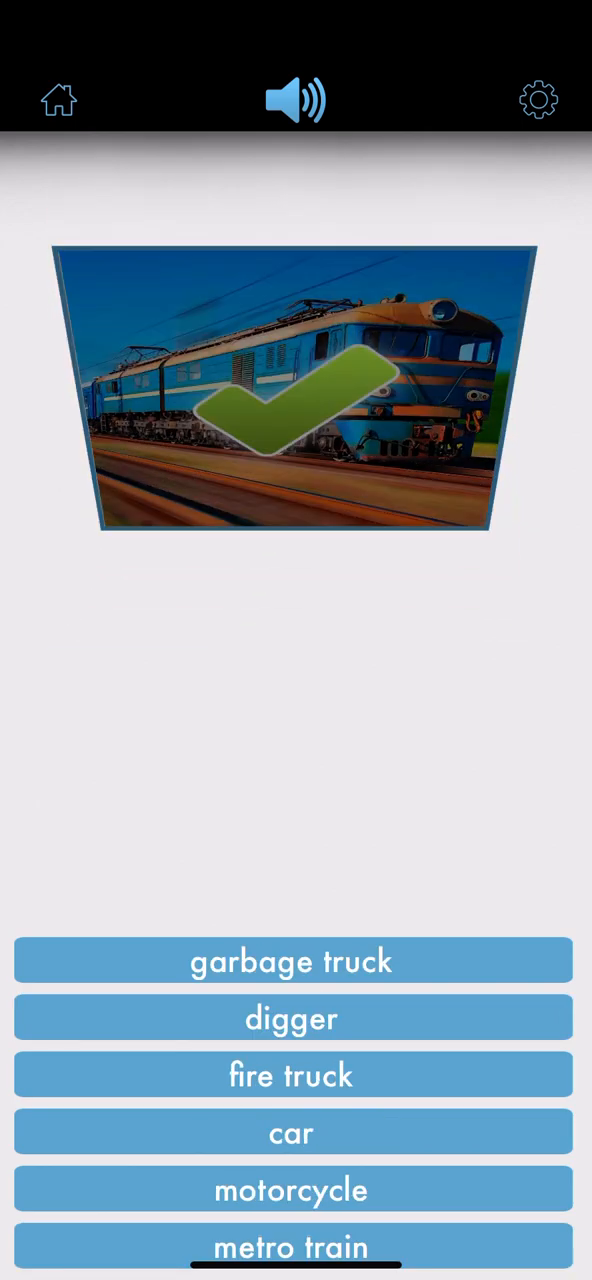
{"action": "left_click", "coordinate": [292, 960]}
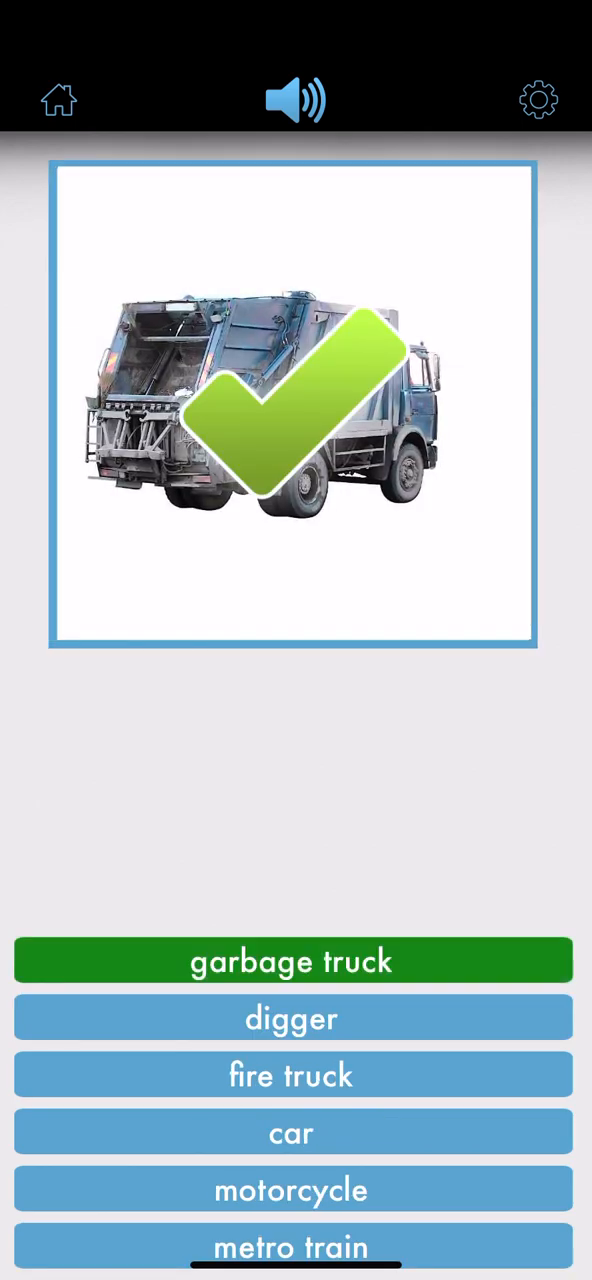
{"action": "left_click", "coordinate": [292, 960]}
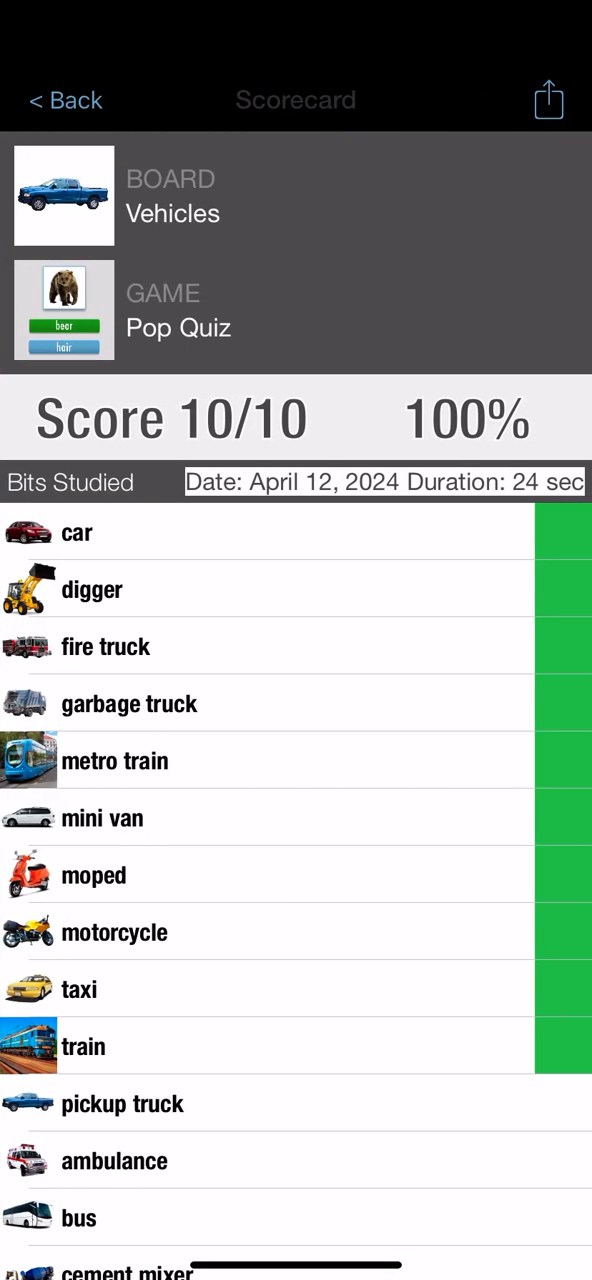
Step: Scroll the Vehicles Select Game grid to the next game
{"action": "scroll", "scroll_direction": "down", "scroll_amount": 3}
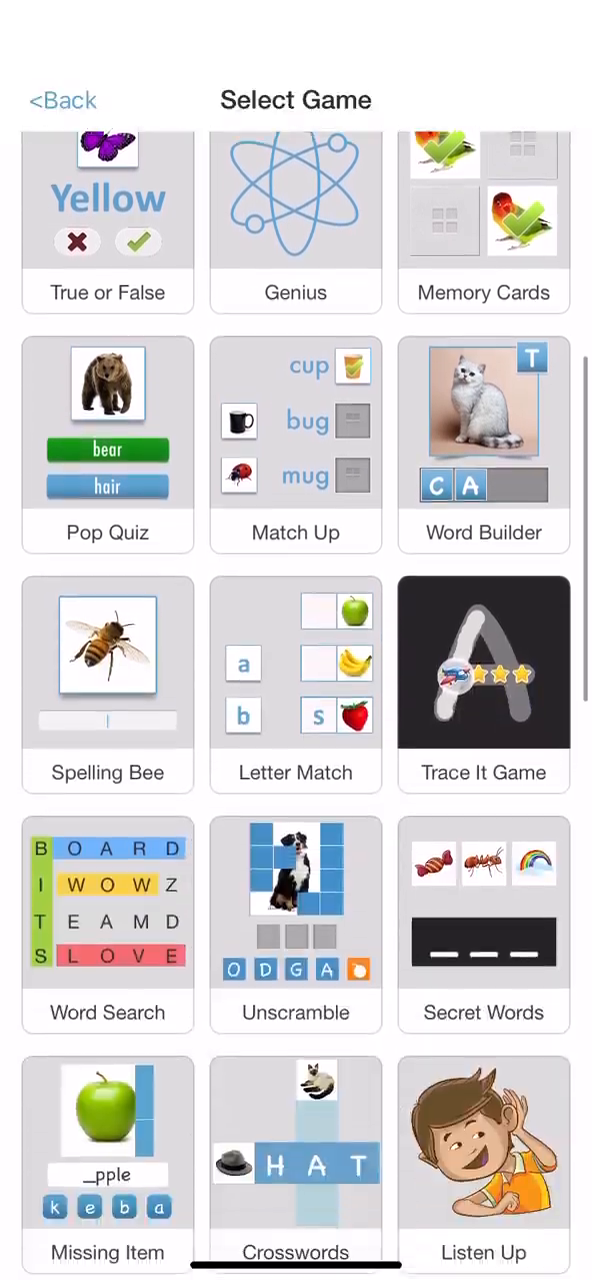
{"action": "scroll", "scroll_direction": "down", "scroll_amount": 3}
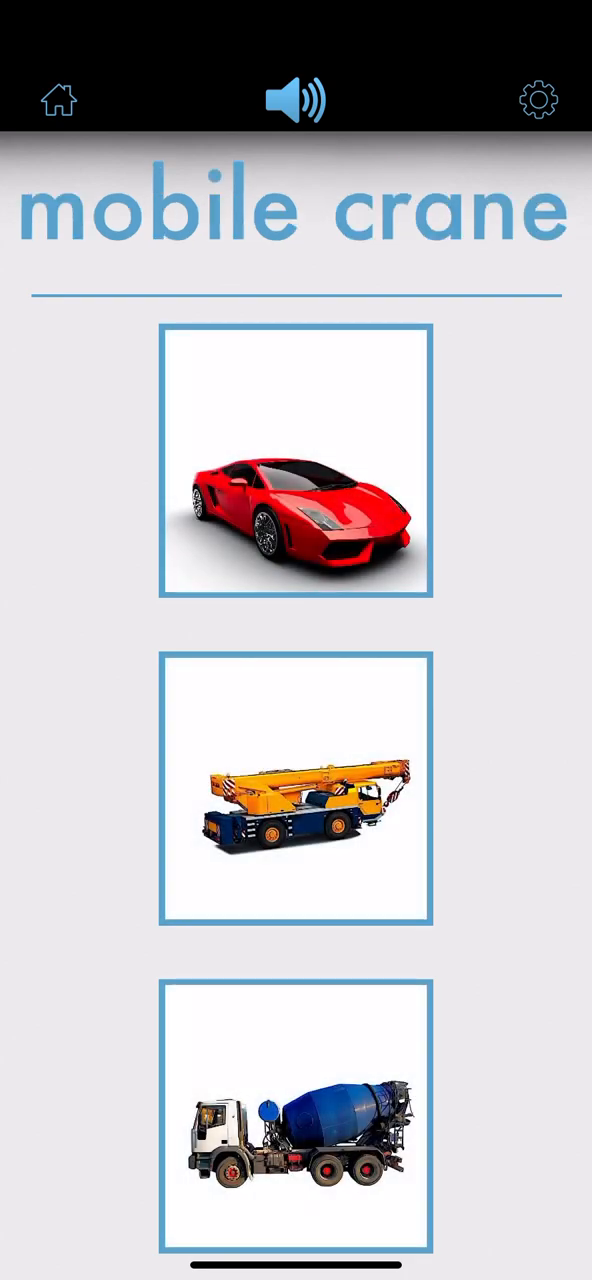
Step: Match mobile crane, fire truck and garbage truck to their pictures
{"action": "left_click", "coordinate": [296, 790]}
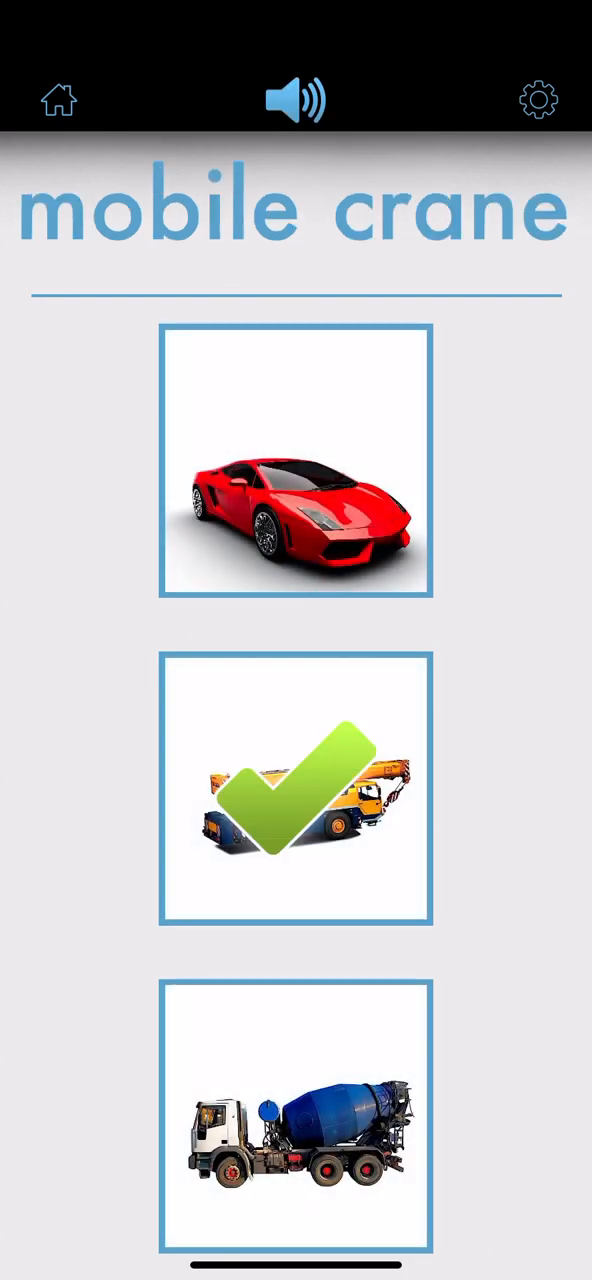
{"action": "left_click", "coordinate": [296, 788]}
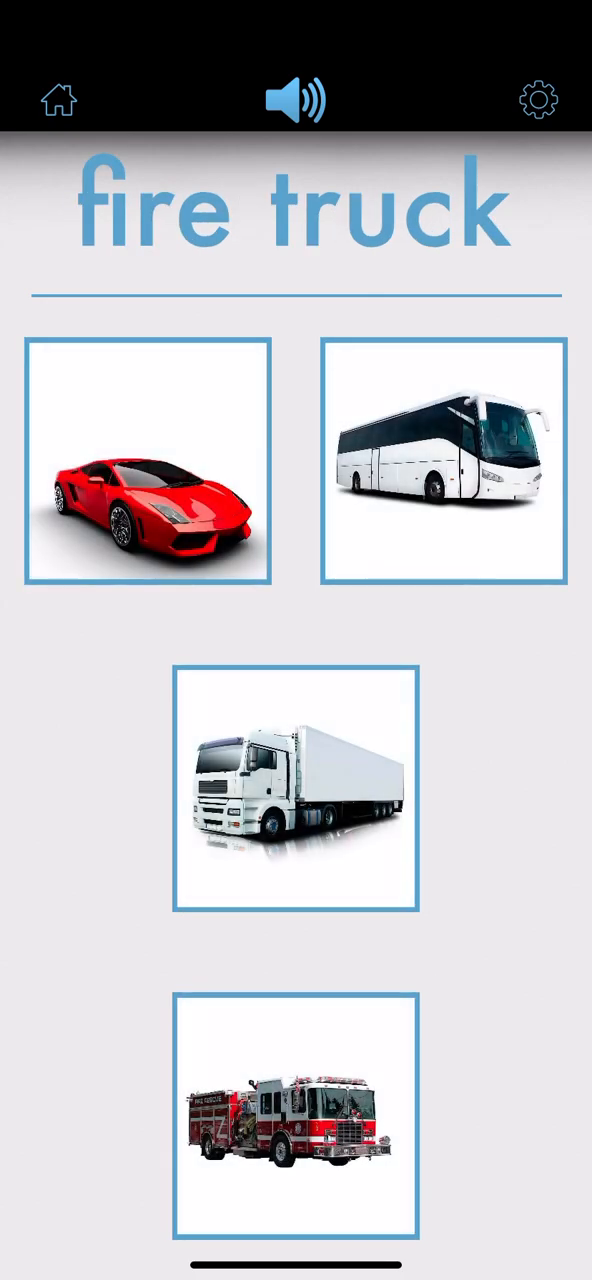
{"action": "left_click", "coordinate": [296, 1116]}
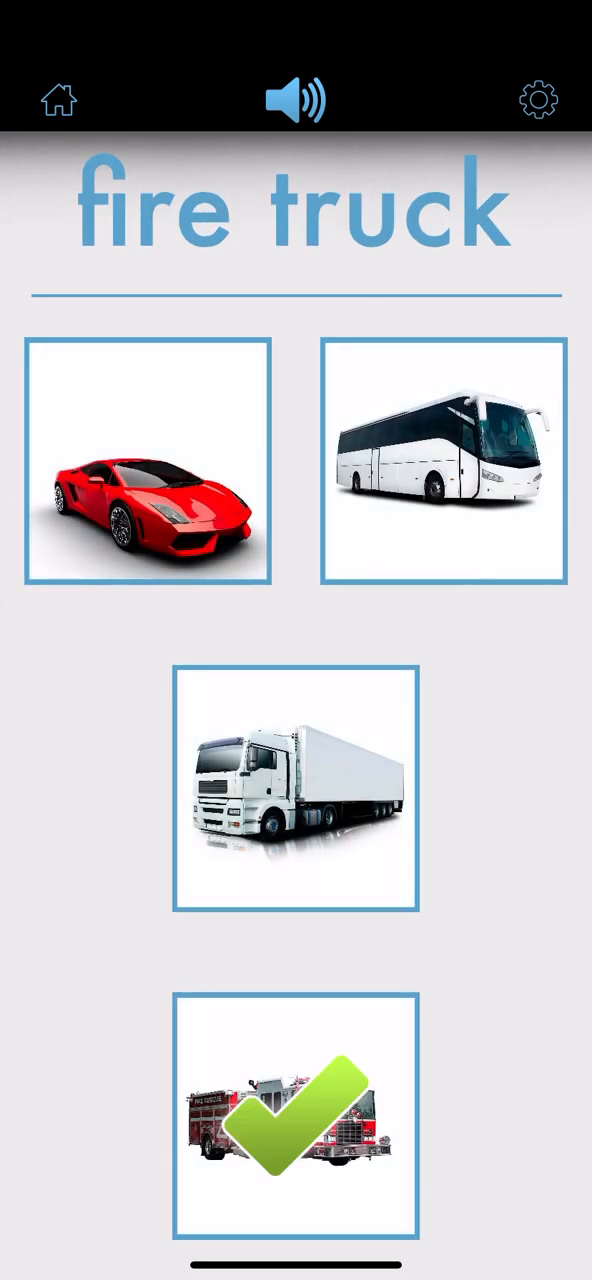
{"action": "left_click", "coordinate": [296, 1116]}
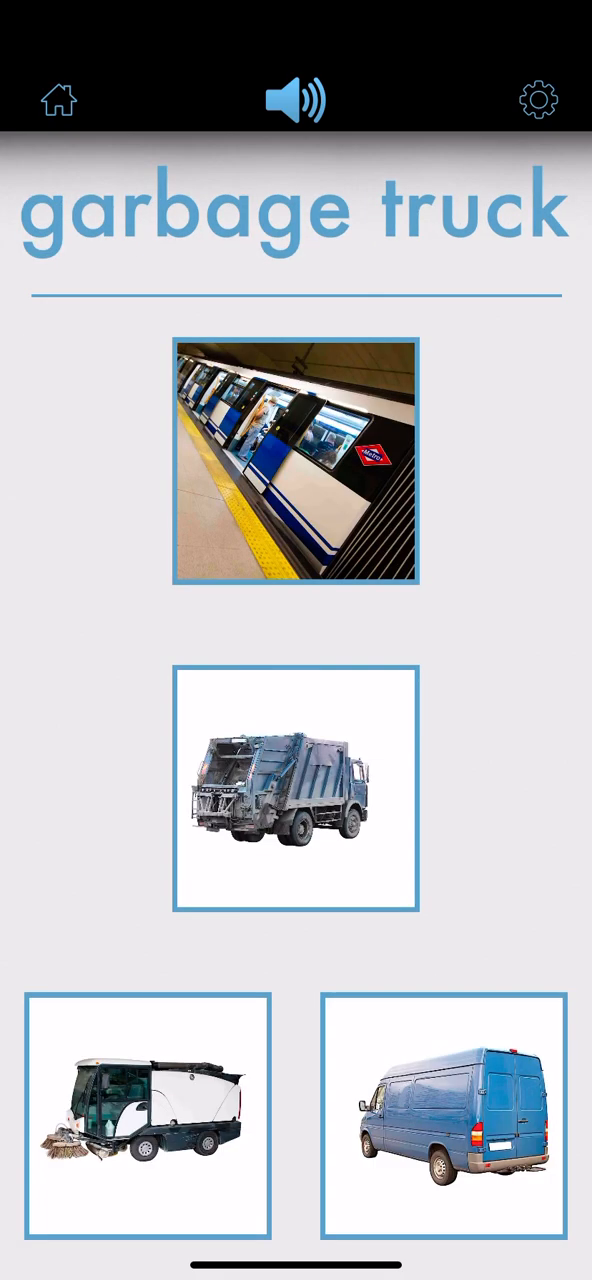
{"action": "left_click", "coordinate": [296, 792]}
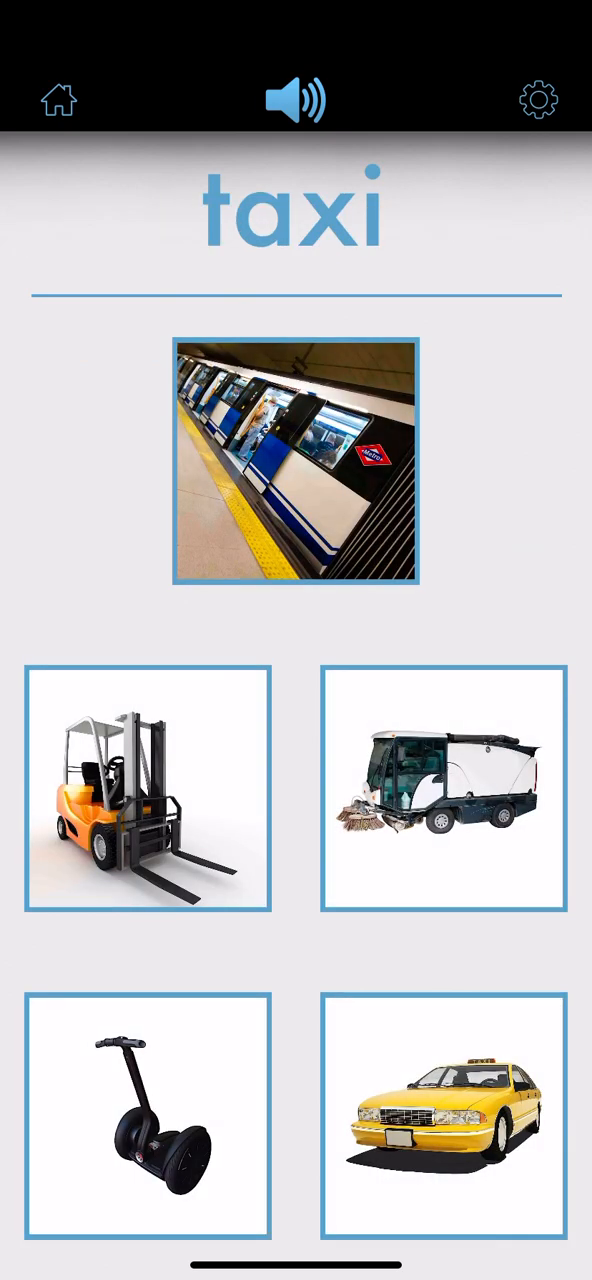
Step: Match taxi, metro train, sports car and semi truck, reaching the 10/10 scorecard
{"action": "left_click", "coordinate": [444, 1116]}
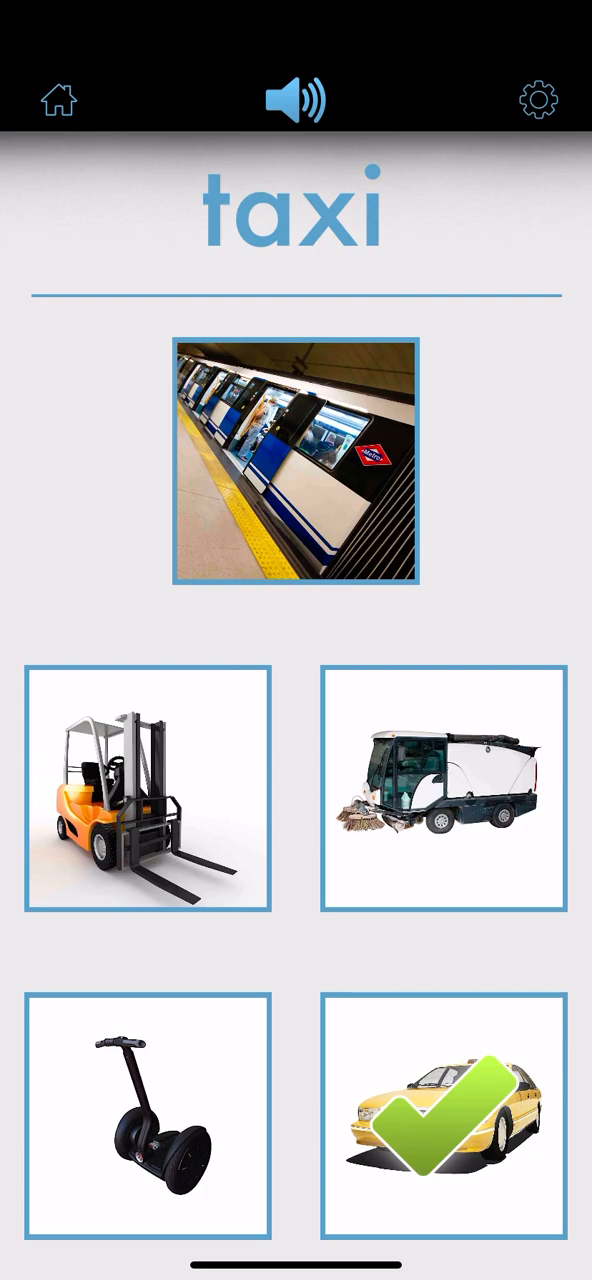
{"action": "left_click", "coordinate": [444, 1116]}
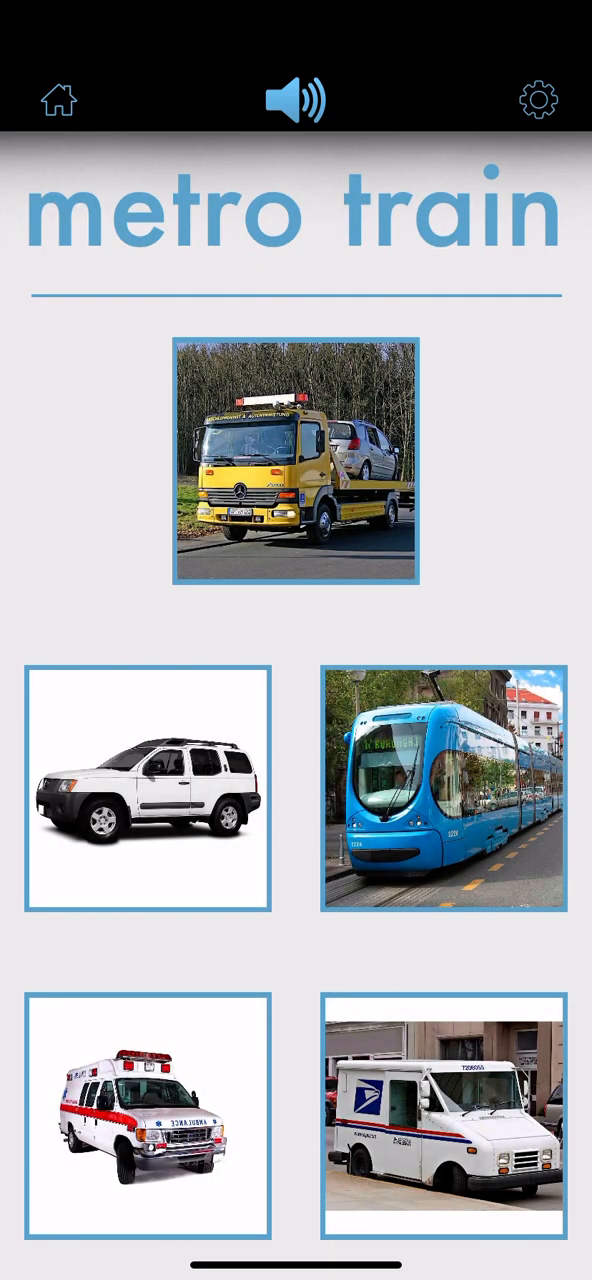
{"action": "left_click", "coordinate": [444, 788]}
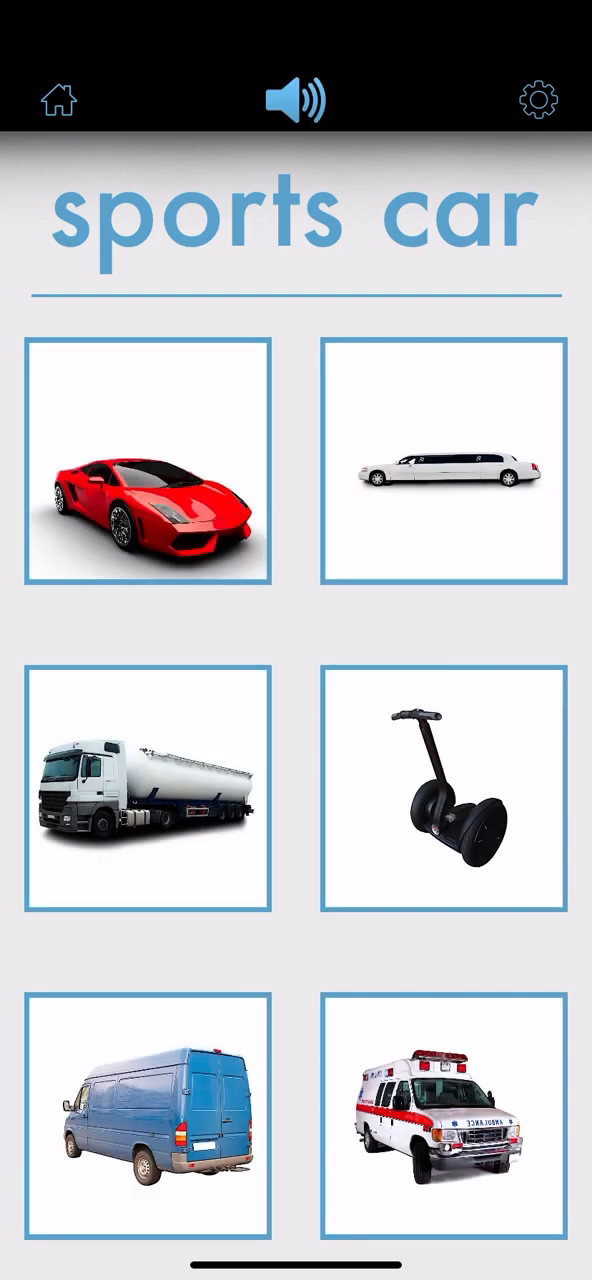
{"action": "left_click", "coordinate": [148, 470]}
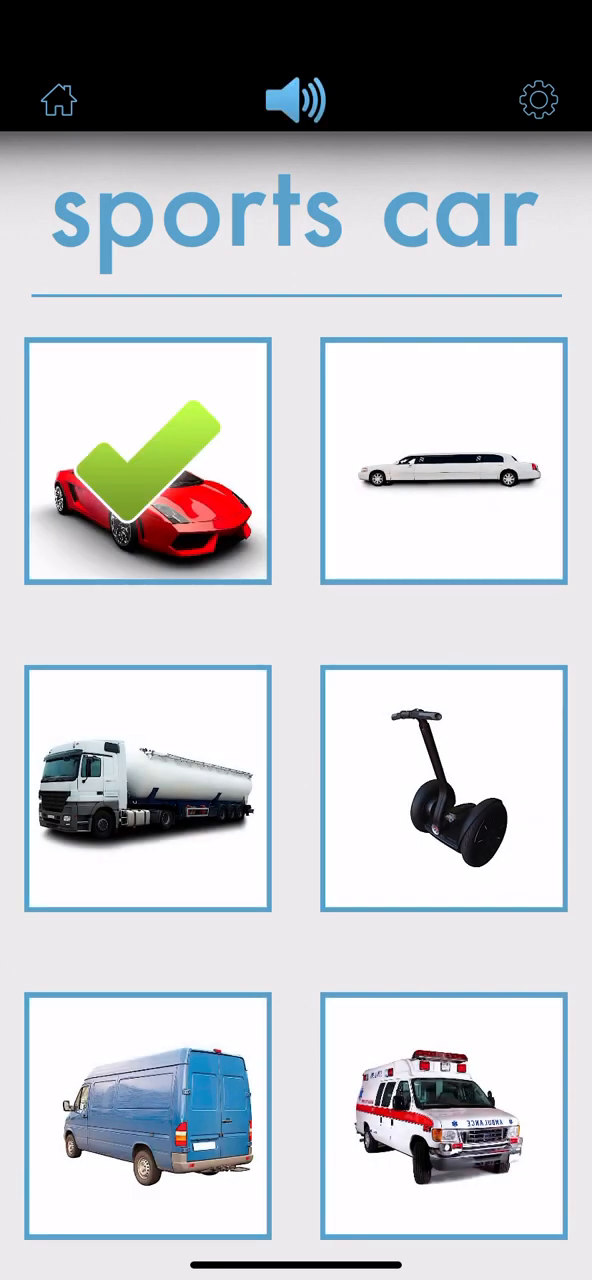
{"action": "left_click", "coordinate": [148, 464]}
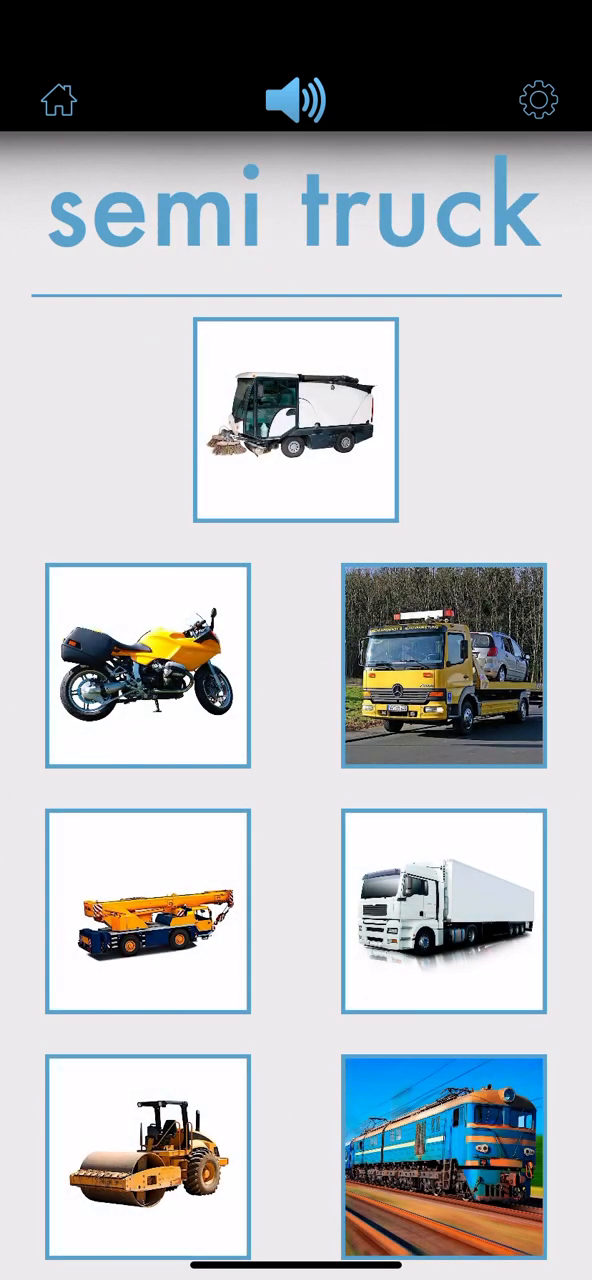
{"action": "left_click", "coordinate": [444, 912]}
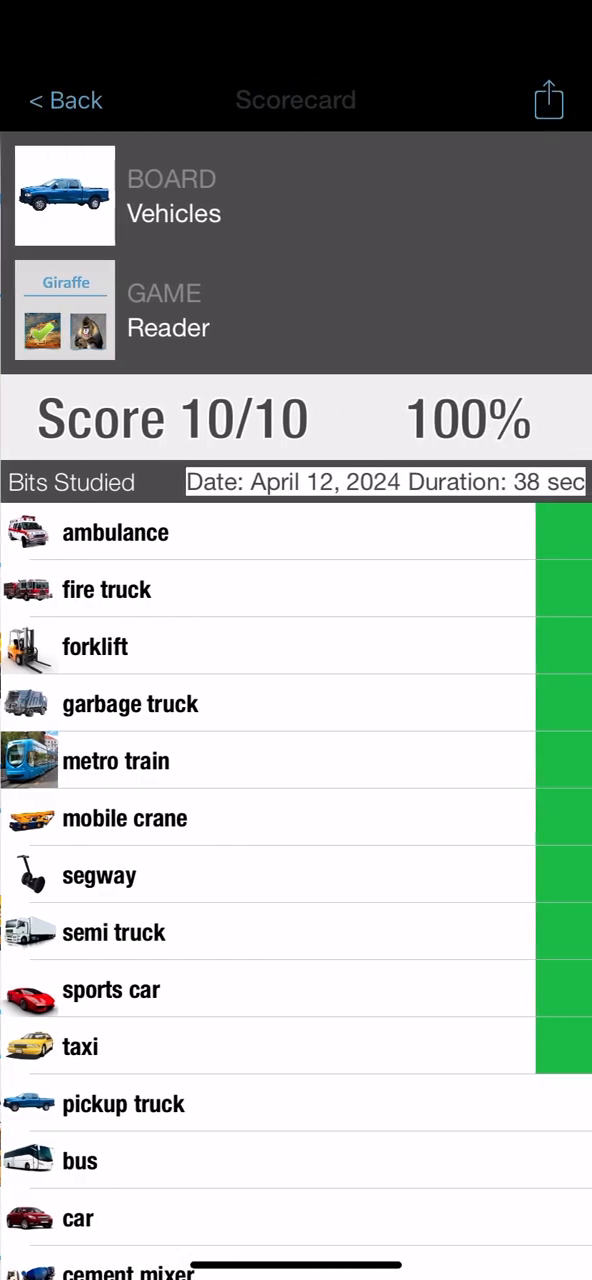
Step: Leave the Vehicles scorecard and browse down the boards list to Large Mammals
{"action": "scroll", "scroll_direction": "down", "scroll_amount": 3}
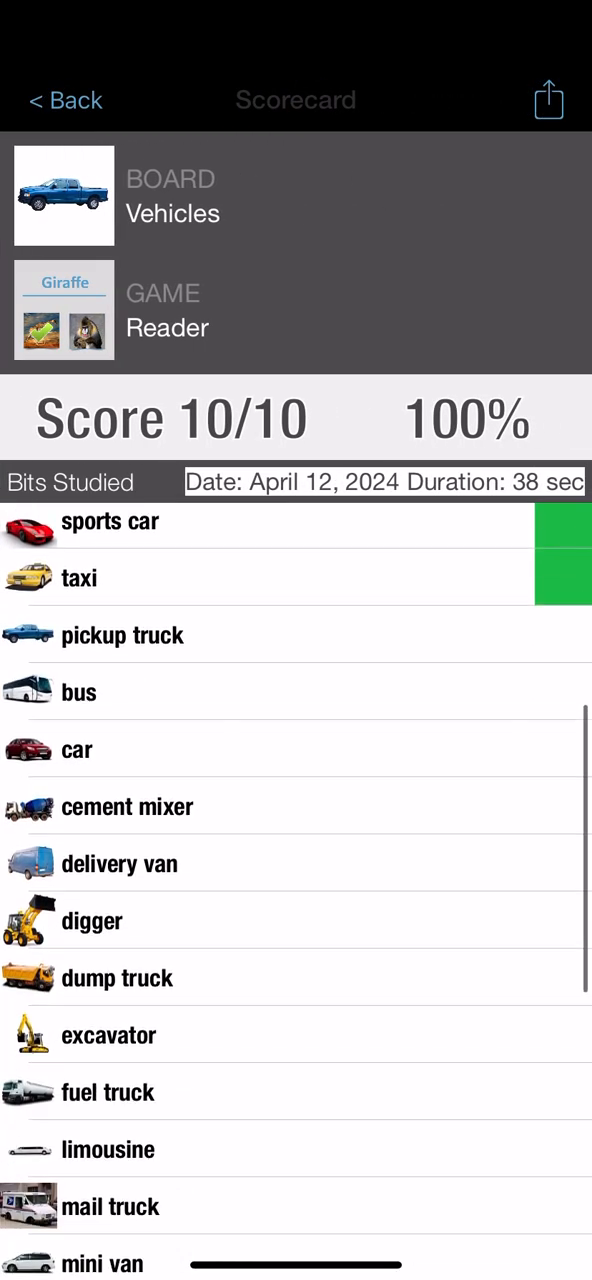
{"action": "scroll", "scroll_direction": "down", "scroll_amount": 3}
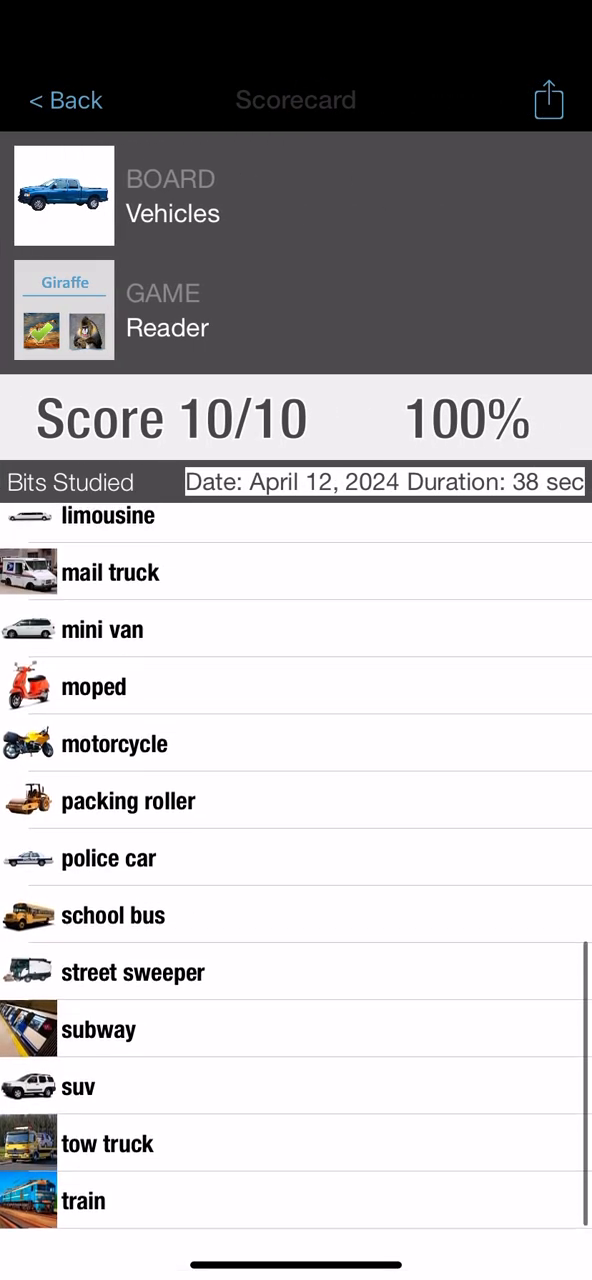
{"action": "left_click", "coordinate": [64, 100]}
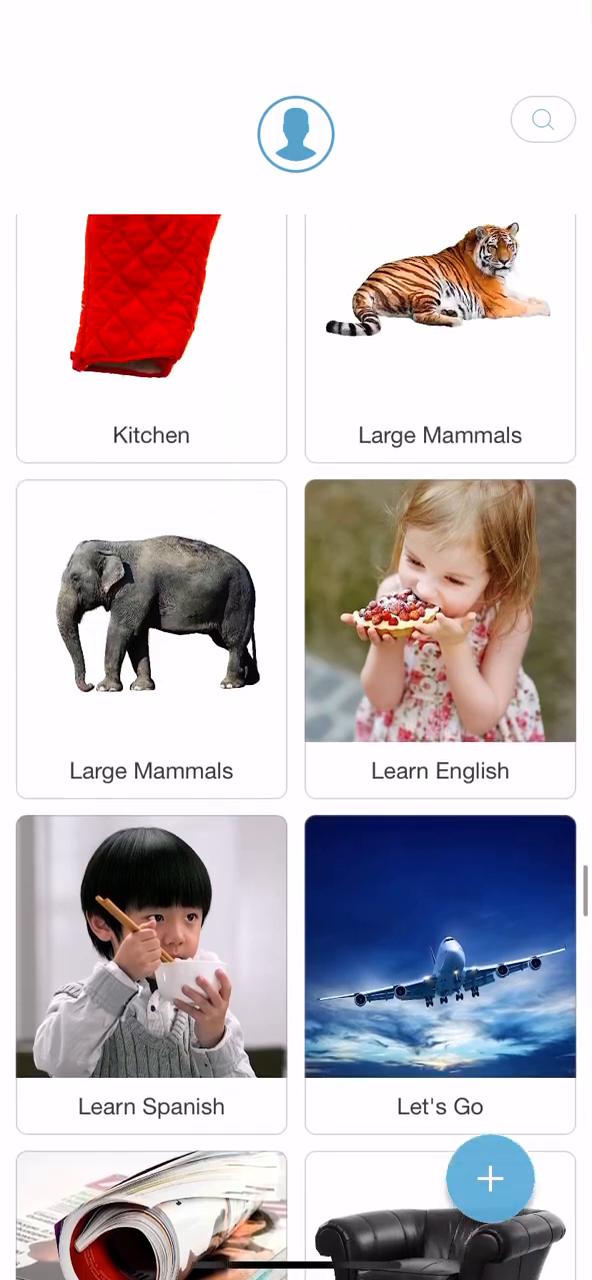
{"action": "scroll", "scroll_direction": "down", "scroll_amount": 3}
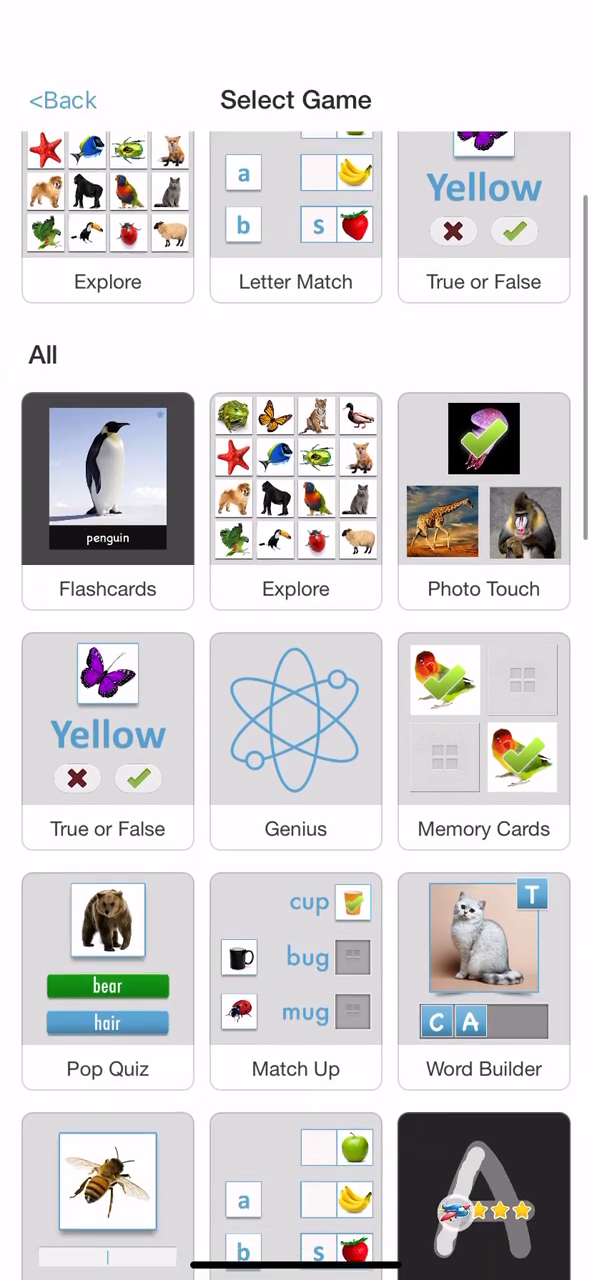
{"action": "scroll", "scroll_direction": "down", "scroll_amount": 3}
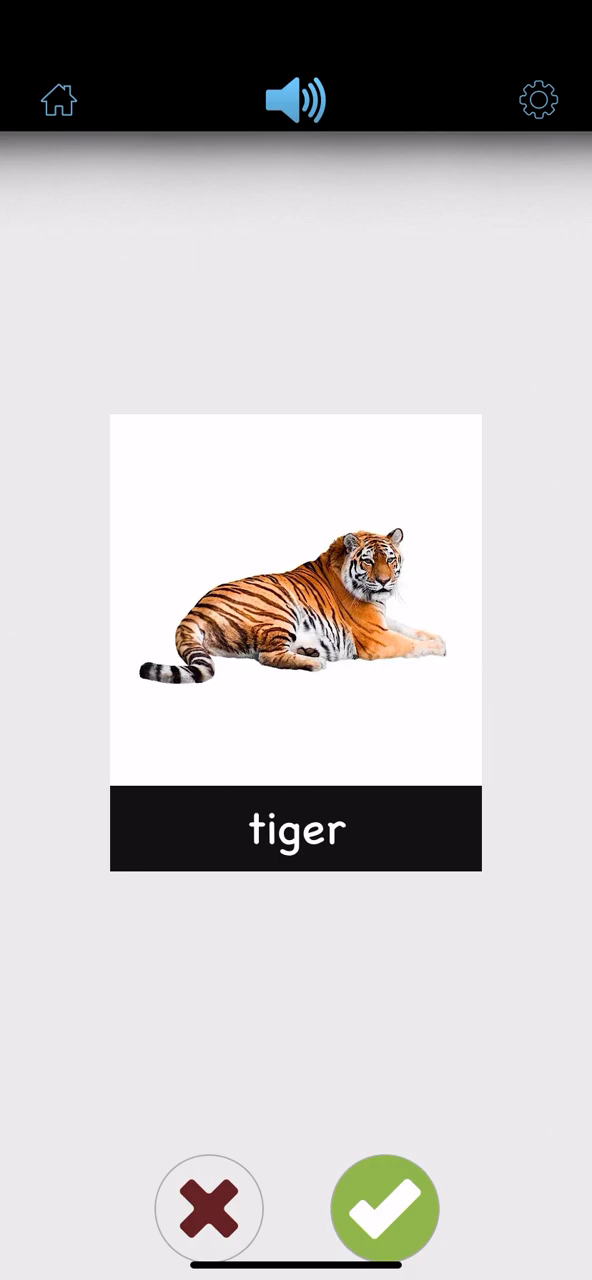
Step: Judge the labels: accept tiger and elephant, reject wild boar for leopard and sea lion for wolf
{"action": "left_click", "coordinate": [384, 1210]}
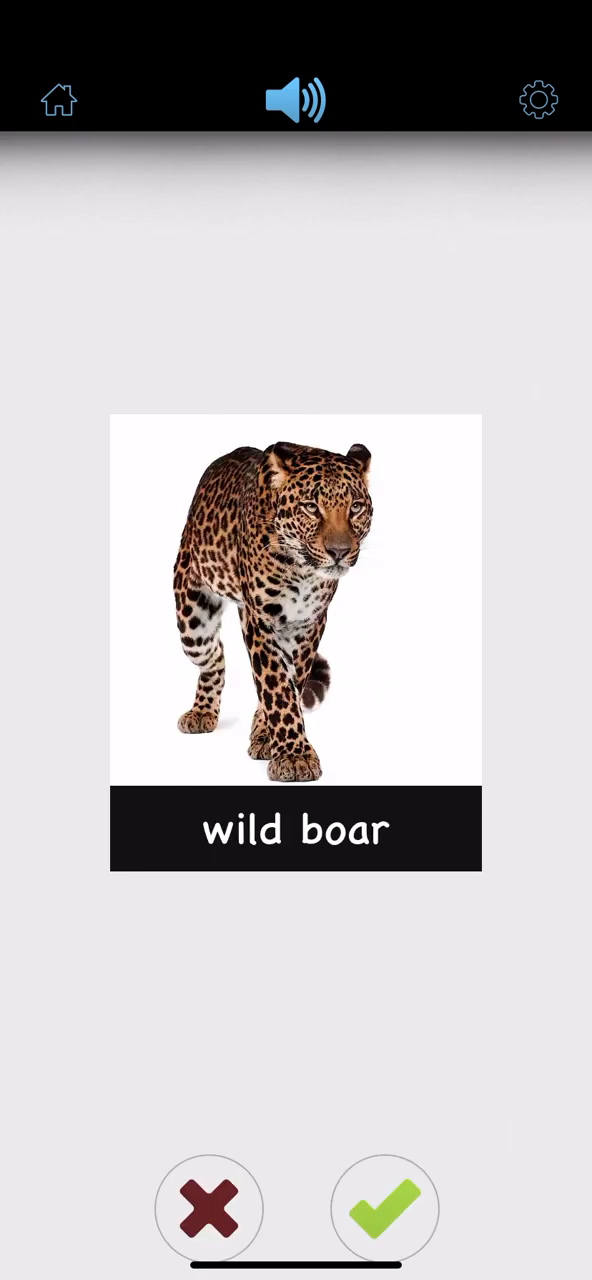
{"action": "left_click", "coordinate": [384, 1208]}
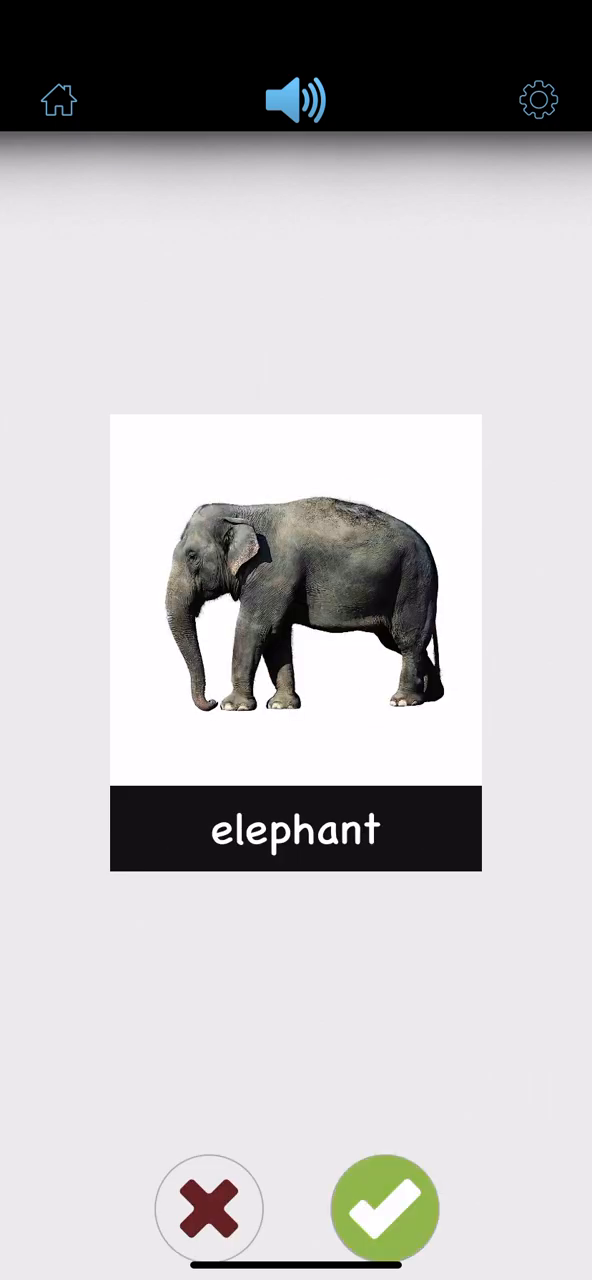
{"action": "left_click", "coordinate": [384, 1208]}
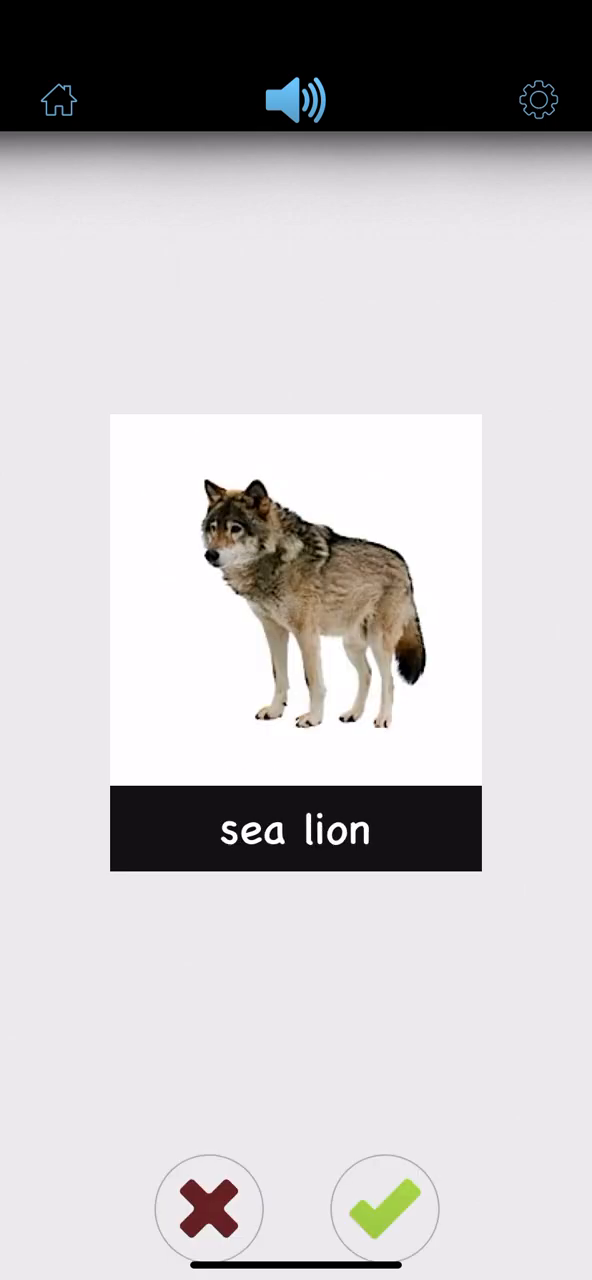
{"action": "left_click", "coordinate": [384, 1208]}
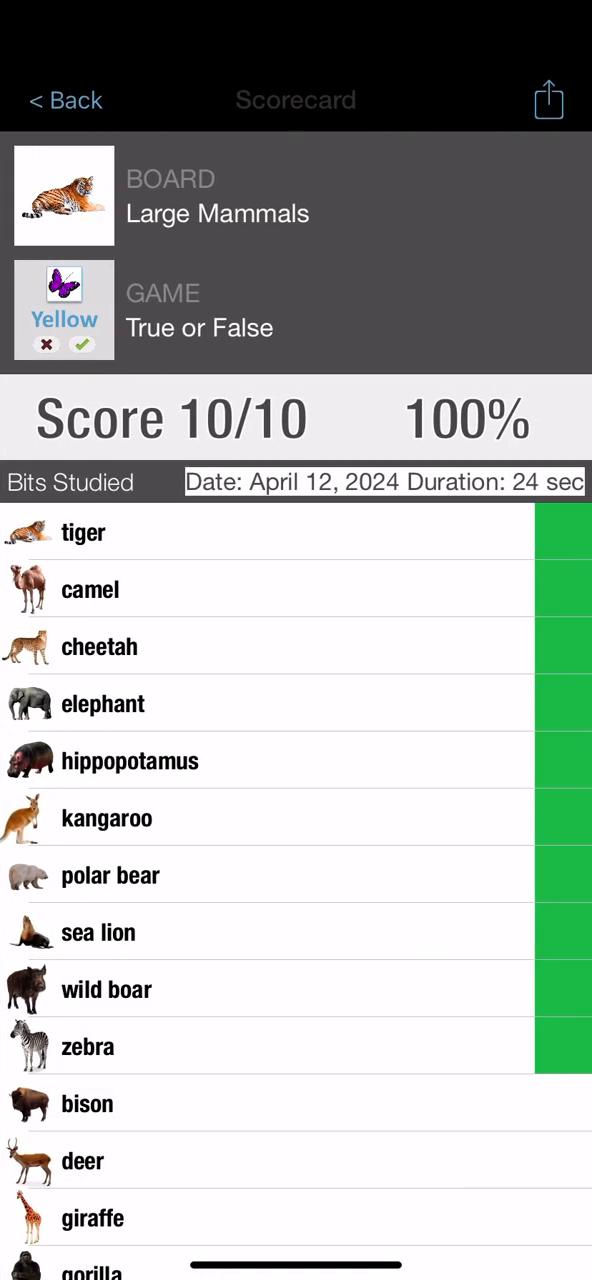
{"action": "scroll", "scroll_direction": "down", "scroll_amount": 3}
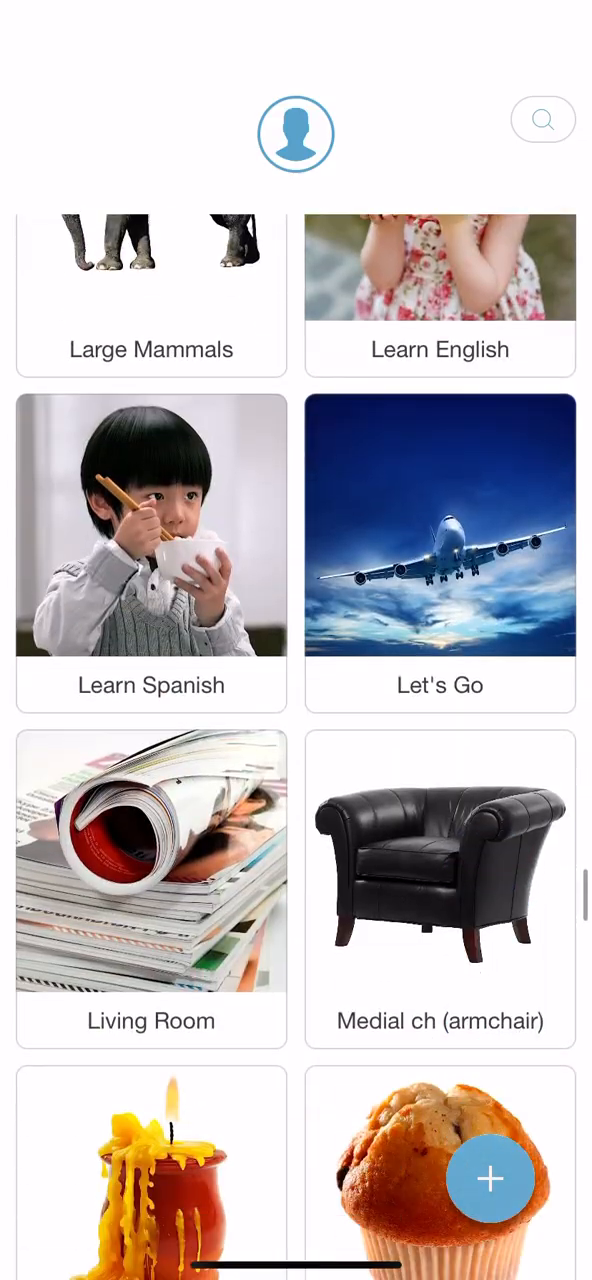
Step: Browse down the boards list toward Mini Creatures and Misspellings
{"action": "scroll", "scroll_direction": "down", "scroll_amount": 3}
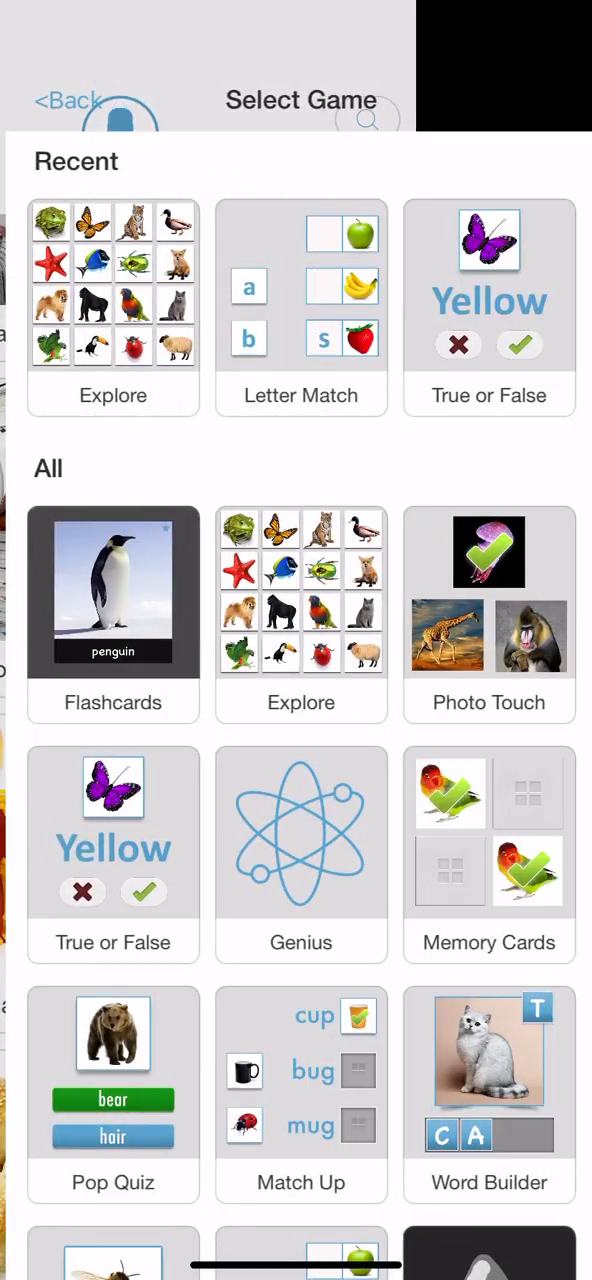
{"action": "scroll", "scroll_direction": "down", "scroll_amount": 3}
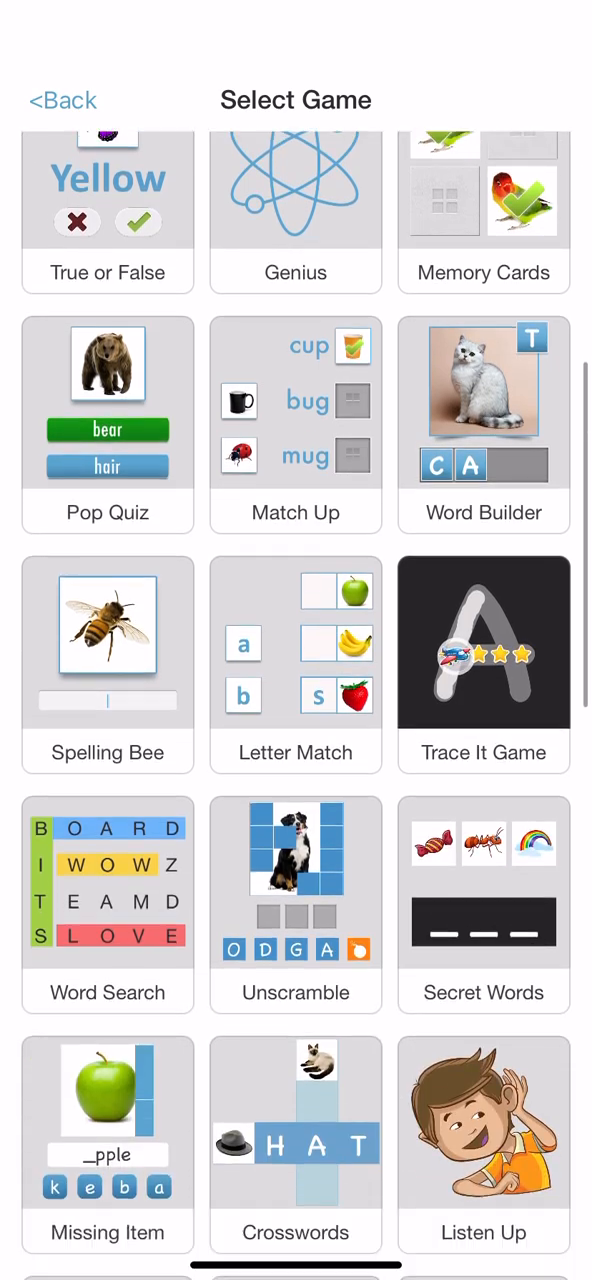
{"action": "scroll", "scroll_direction": "down", "scroll_amount": 3}
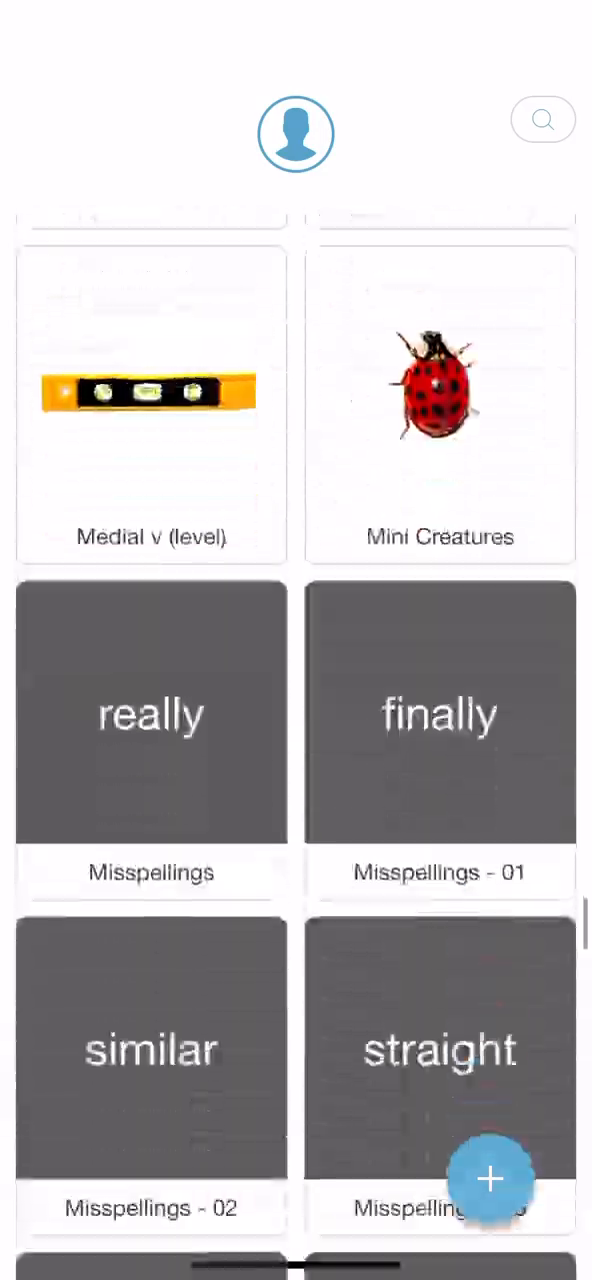
Step: Browse further down the boards list and through the Select Game options
{"action": "scroll", "scroll_direction": "down", "scroll_amount": 3}
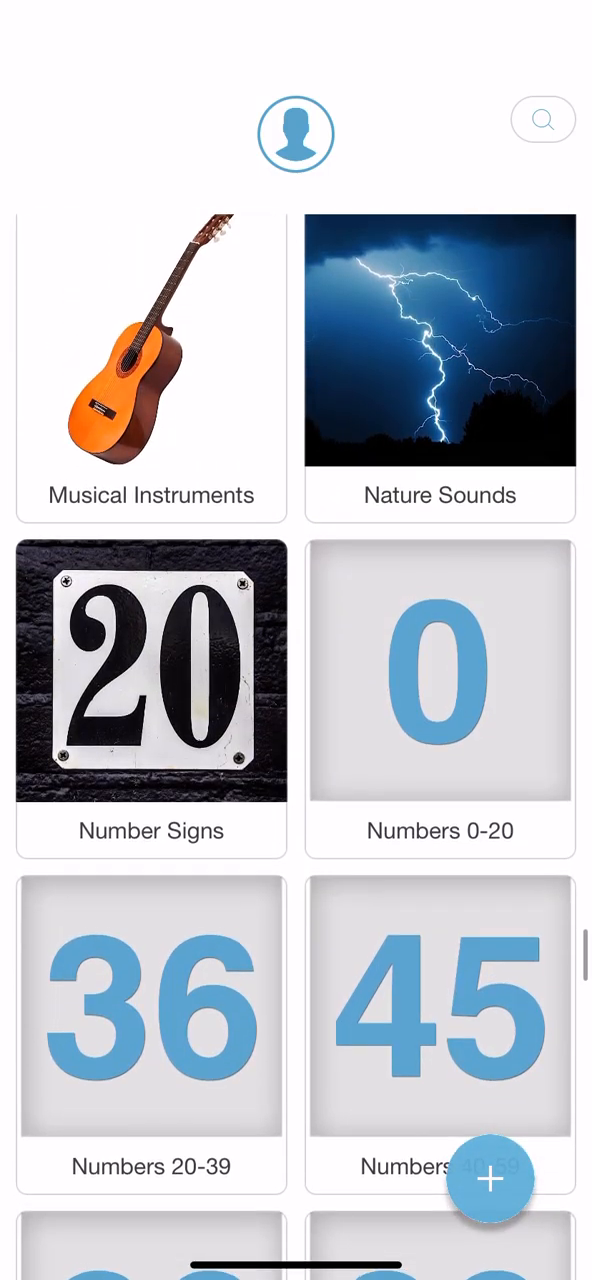
{"action": "scroll", "scroll_direction": "down", "scroll_amount": 3}
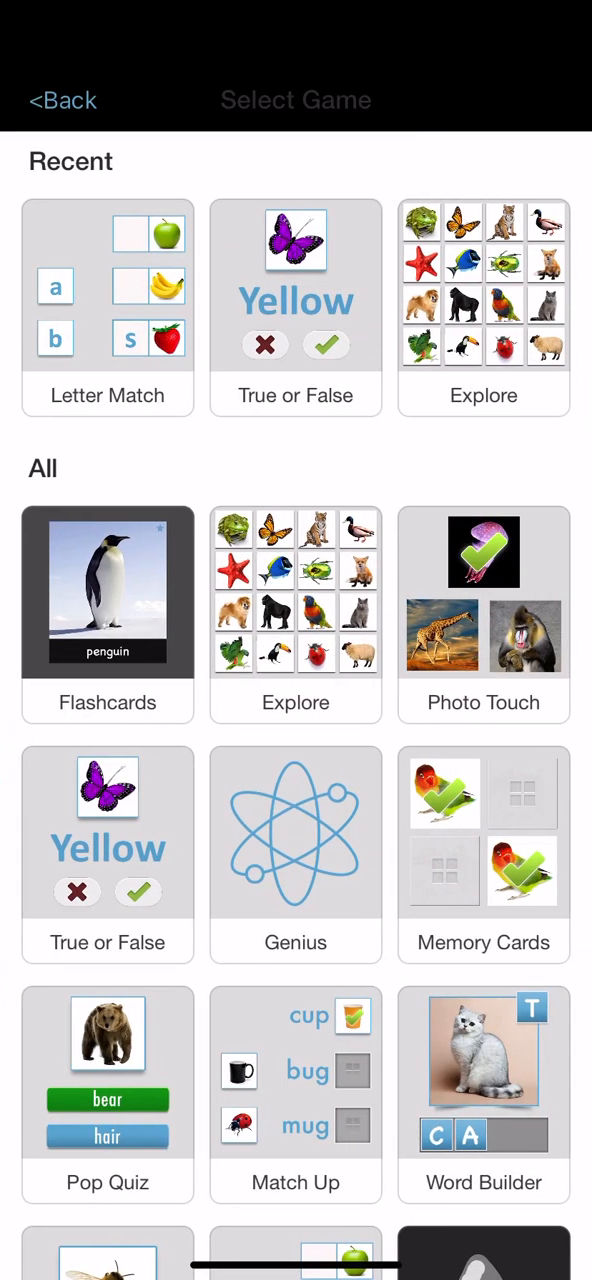
{"action": "scroll", "scroll_direction": "down", "scroll_amount": 3}
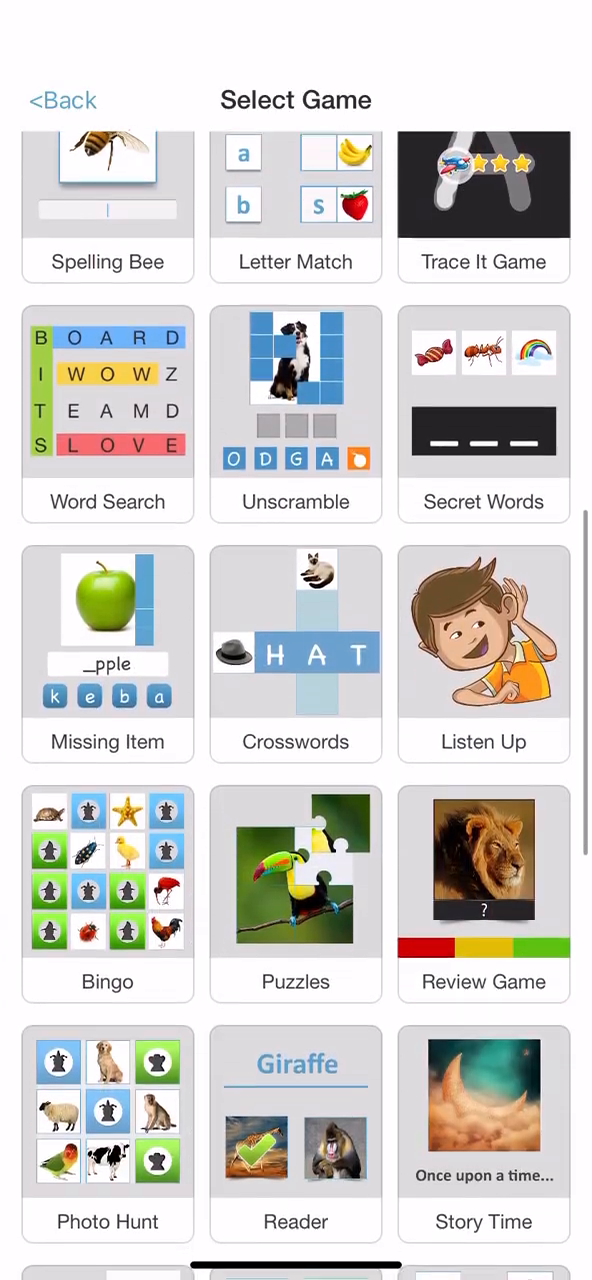
{"action": "scroll", "scroll_direction": "down", "scroll_amount": 3}
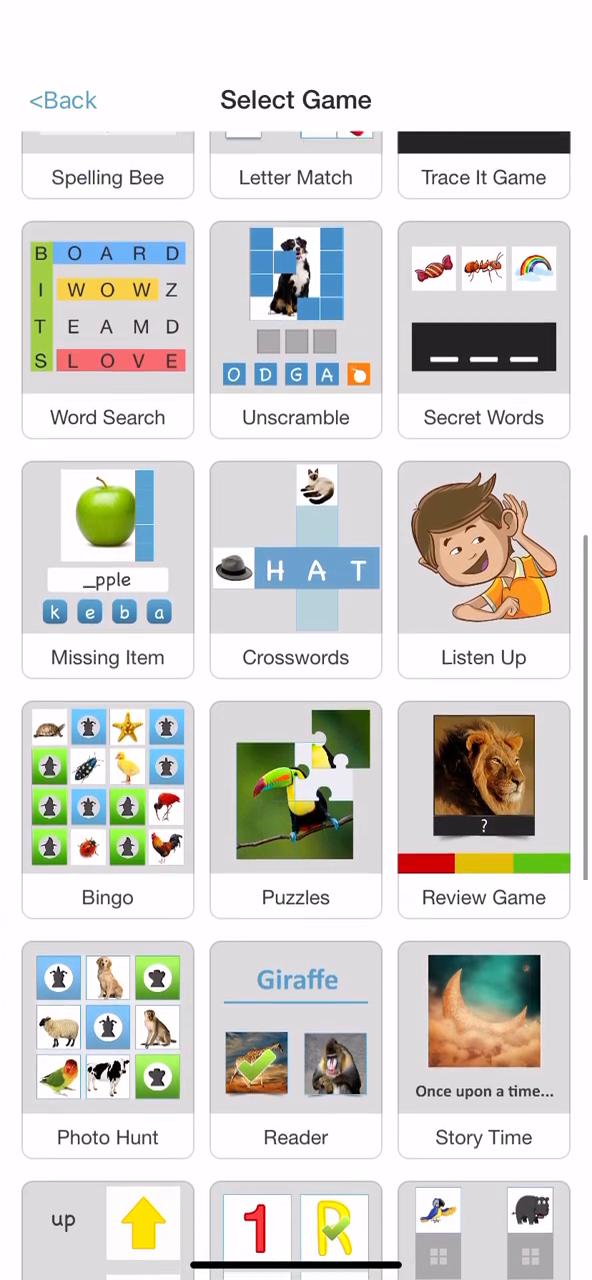
{"action": "scroll", "scroll_direction": "down", "scroll_amount": 3}
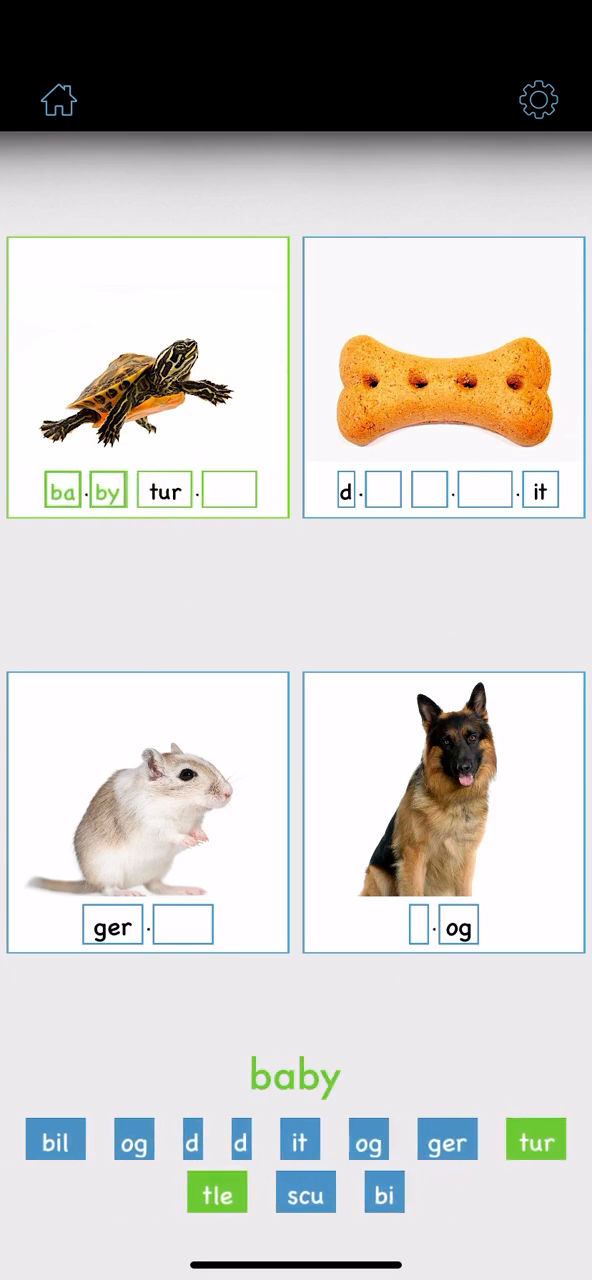
Step: Place the final syllable chunks to complete baby turtle, dog biscuit and guinea pig
{"action": "left_click_drag", "start_coordinate": [216, 1192], "coordinate": [232, 490]}
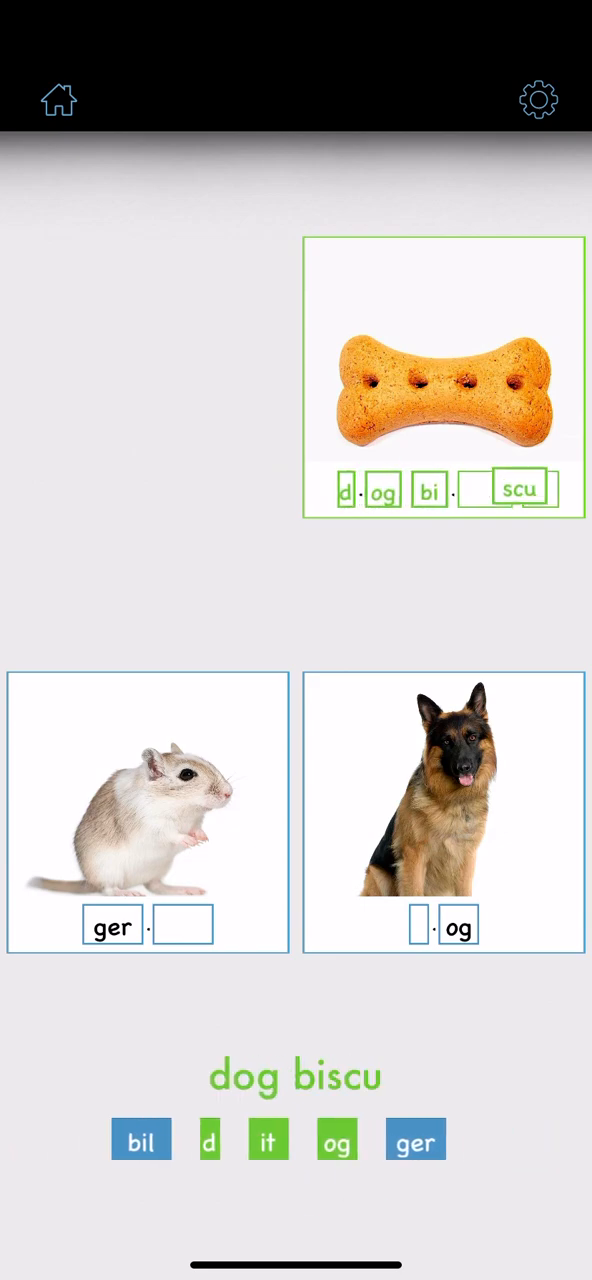
{"action": "left_click", "coordinate": [268, 1140]}
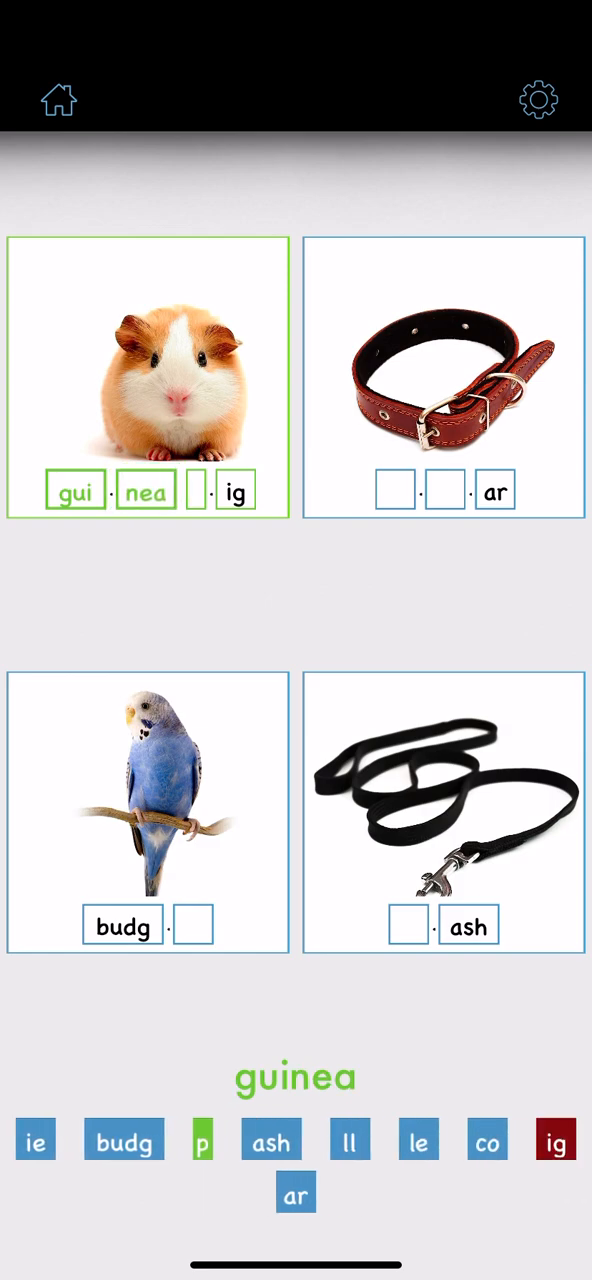
{"action": "left_click", "coordinate": [202, 1140]}
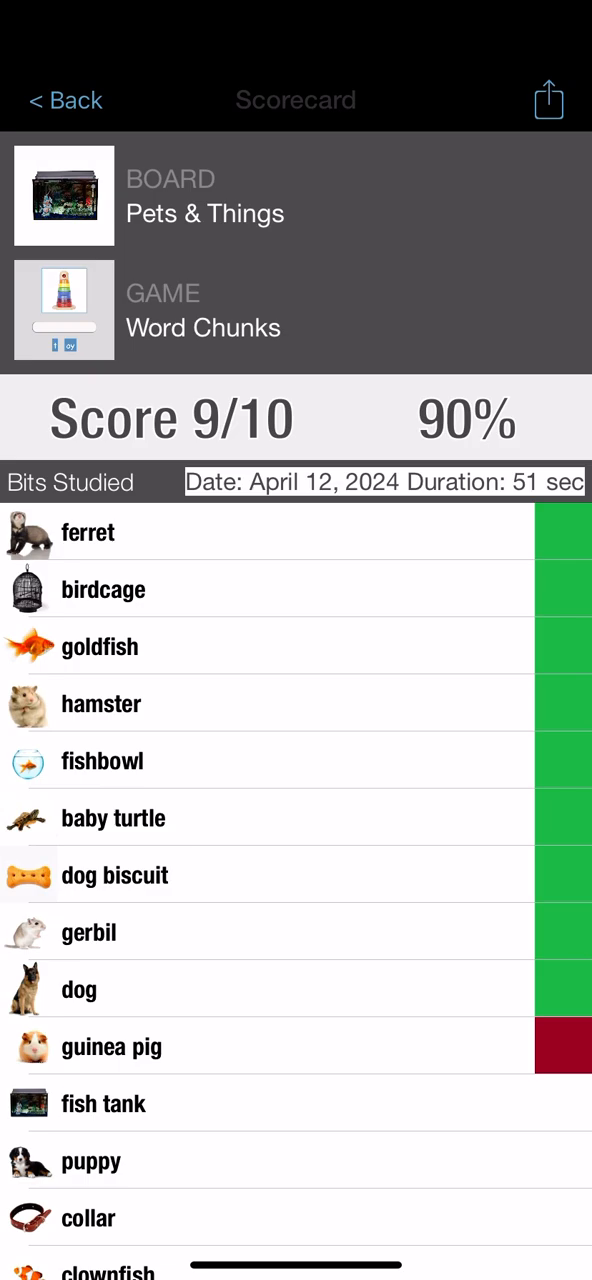
Step: Browse down the boards list past Businesses and Camping to reach Breakfast
{"action": "scroll", "scroll_direction": "down", "scroll_amount": 3}
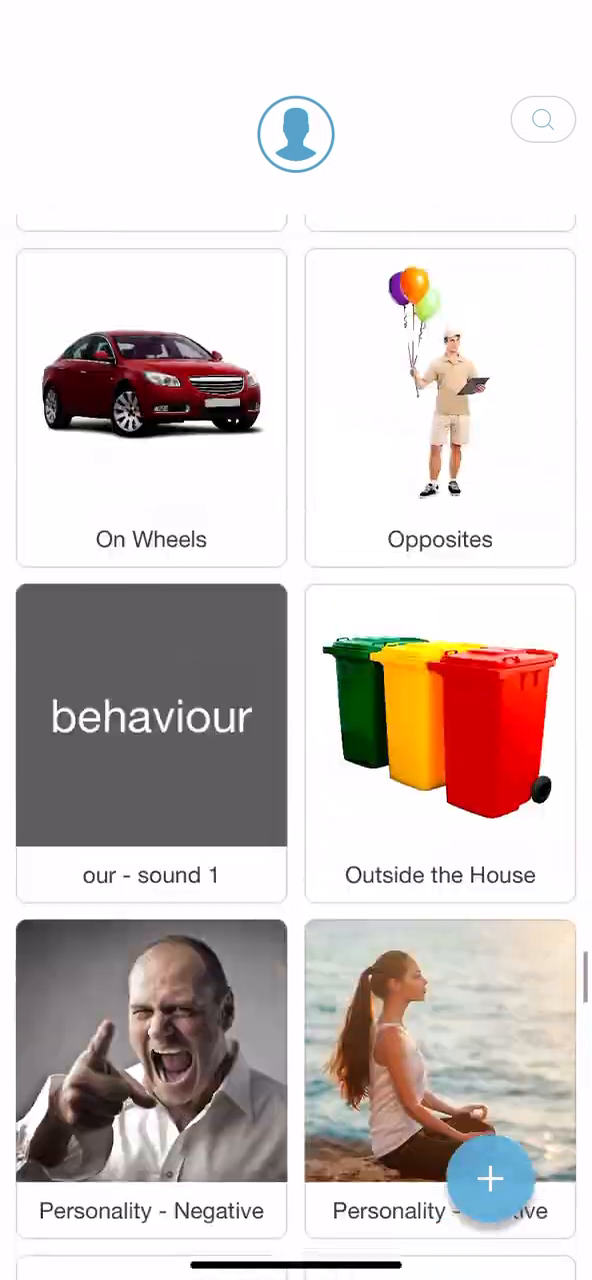
{"action": "scroll", "scroll_direction": "down", "scroll_amount": 3}
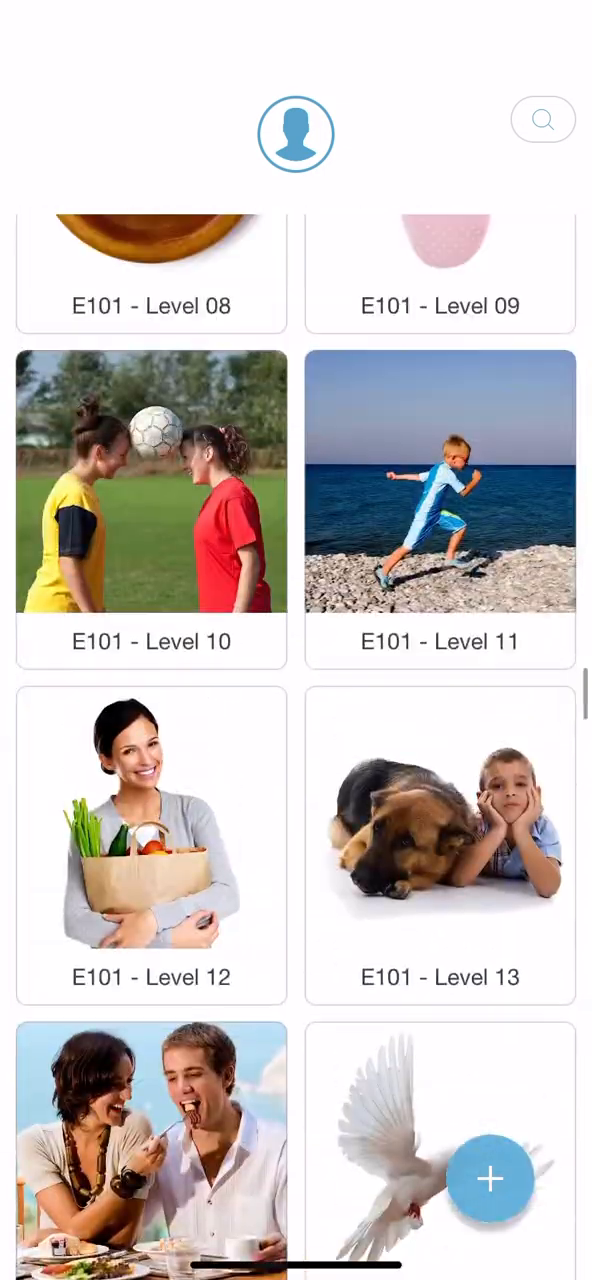
{"action": "scroll", "scroll_direction": "down", "scroll_amount": 3}
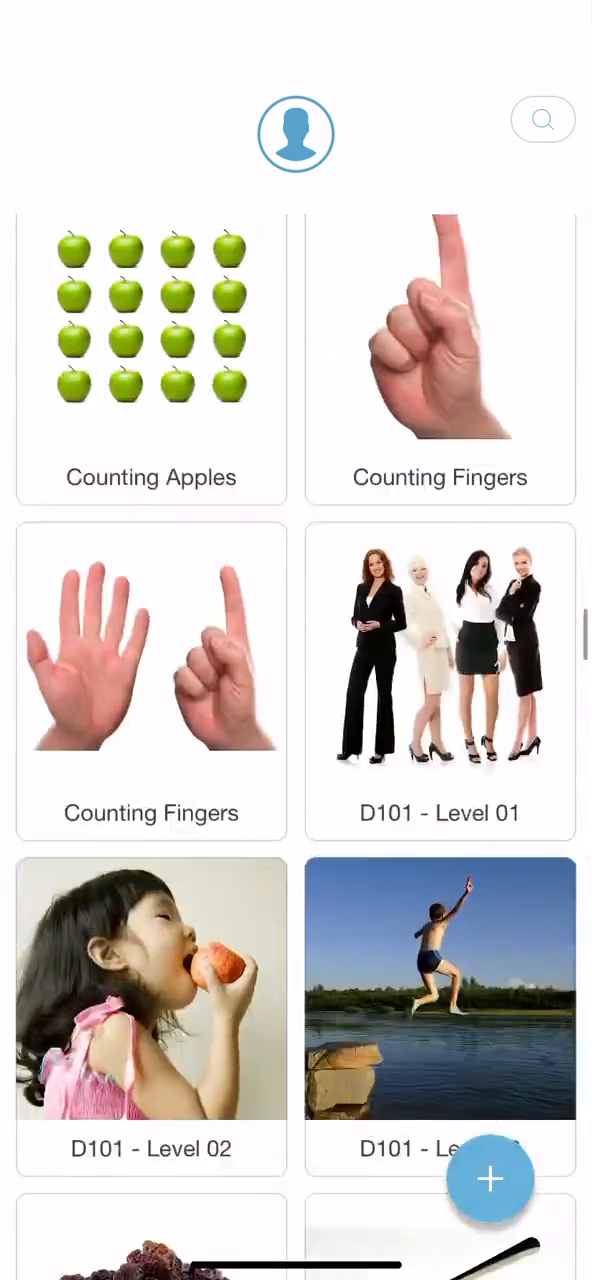
{"action": "scroll", "scroll_direction": "down", "scroll_amount": 3}
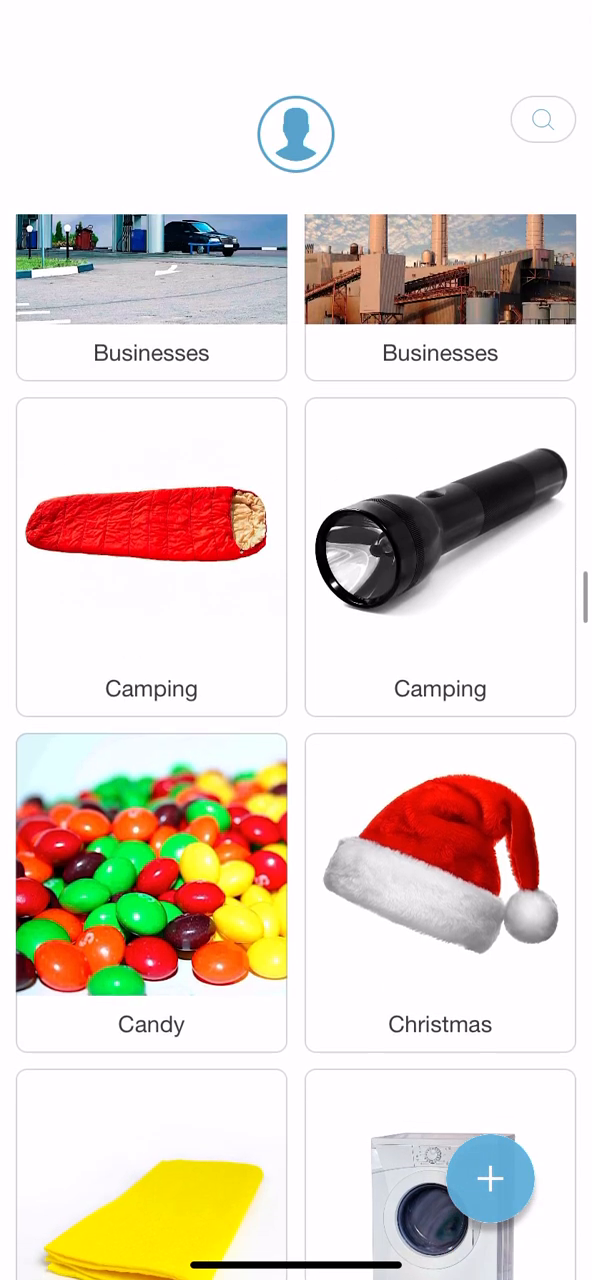
{"action": "scroll", "scroll_direction": "down", "scroll_amount": 3}
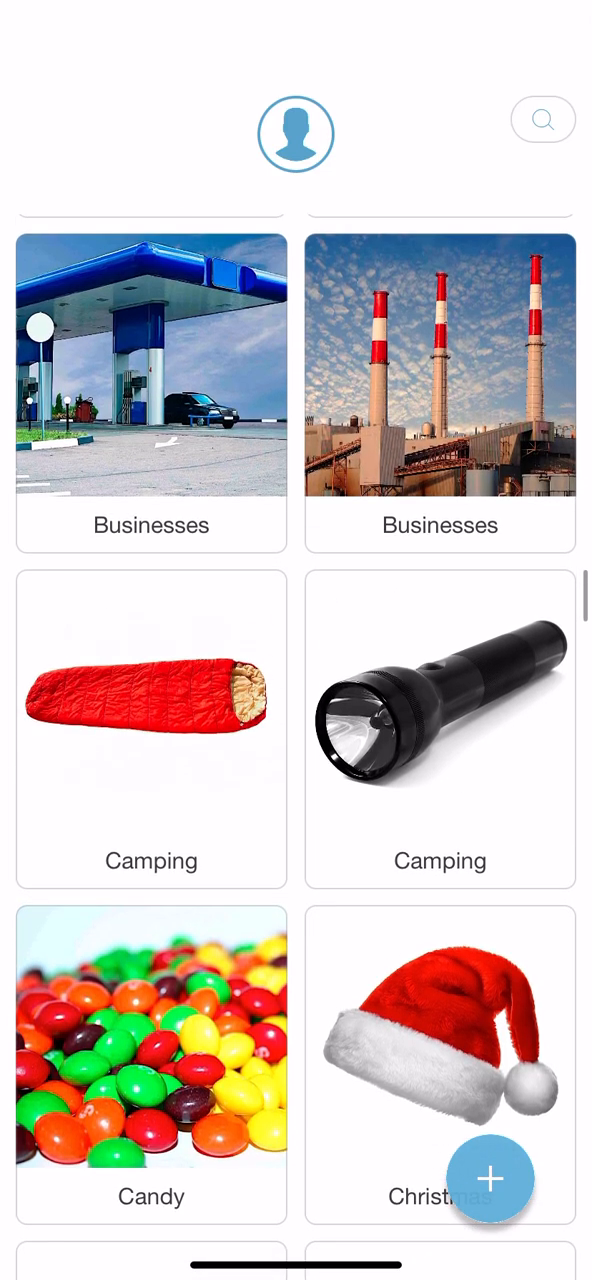
{"action": "scroll", "scroll_direction": "down", "scroll_amount": 3}
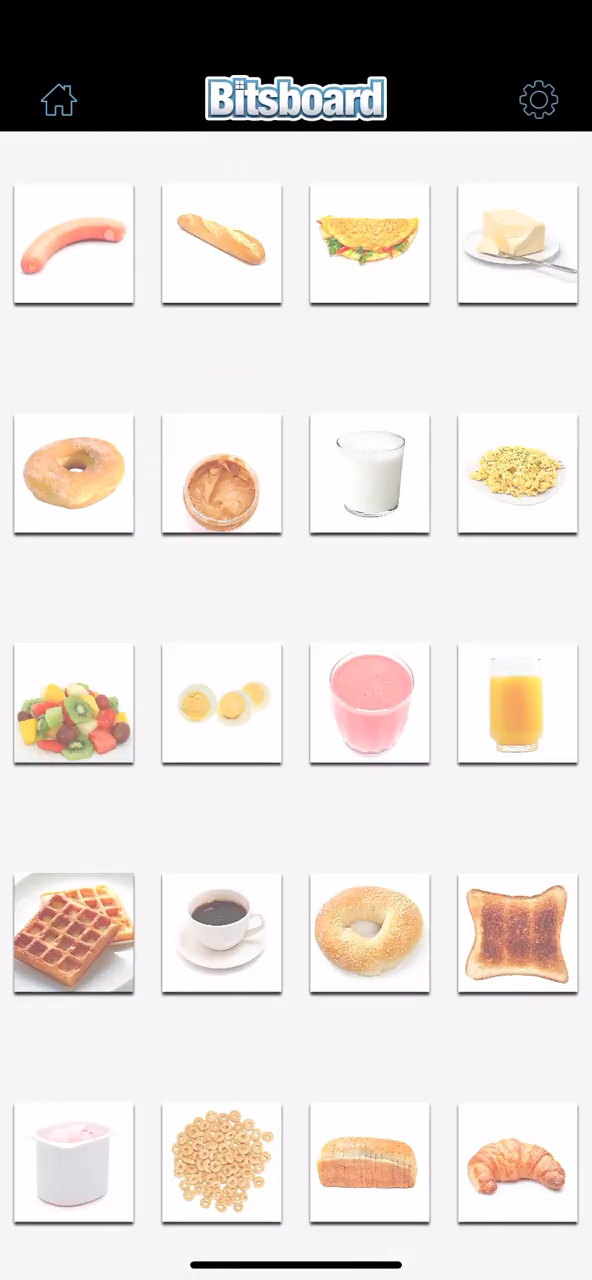
Step: Explore several breakfast food pictures, then return Home to the boards list
{"action": "left_click", "coordinate": [72, 246]}
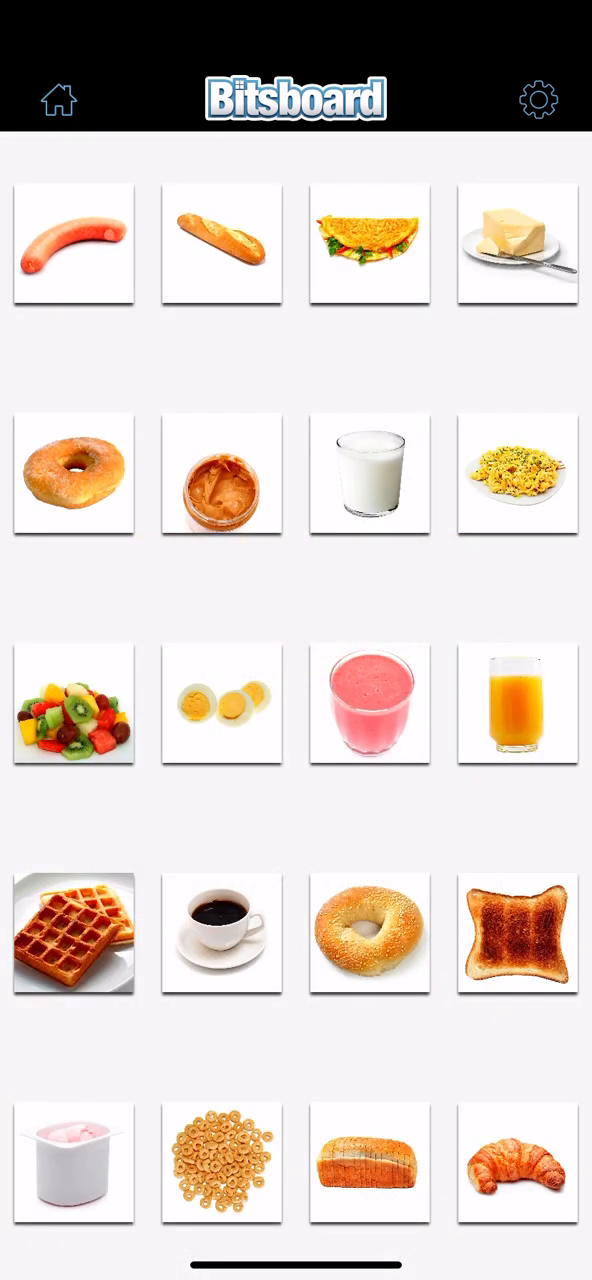
{"action": "left_click", "coordinate": [72, 474]}
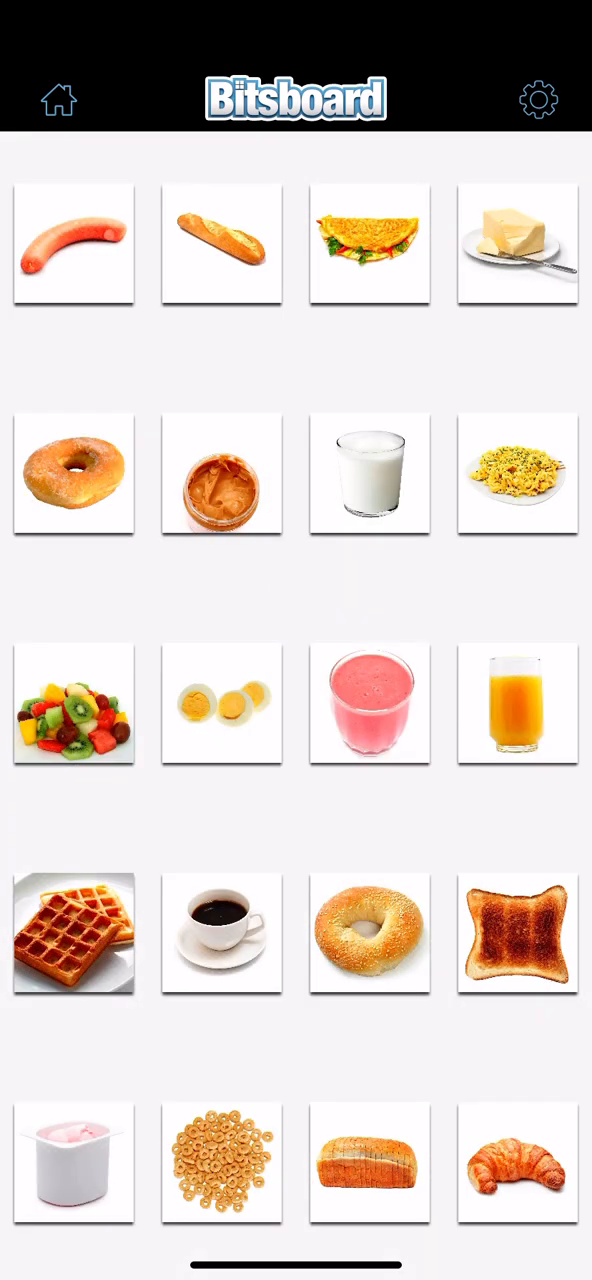
{"action": "left_click", "coordinate": [516, 476]}
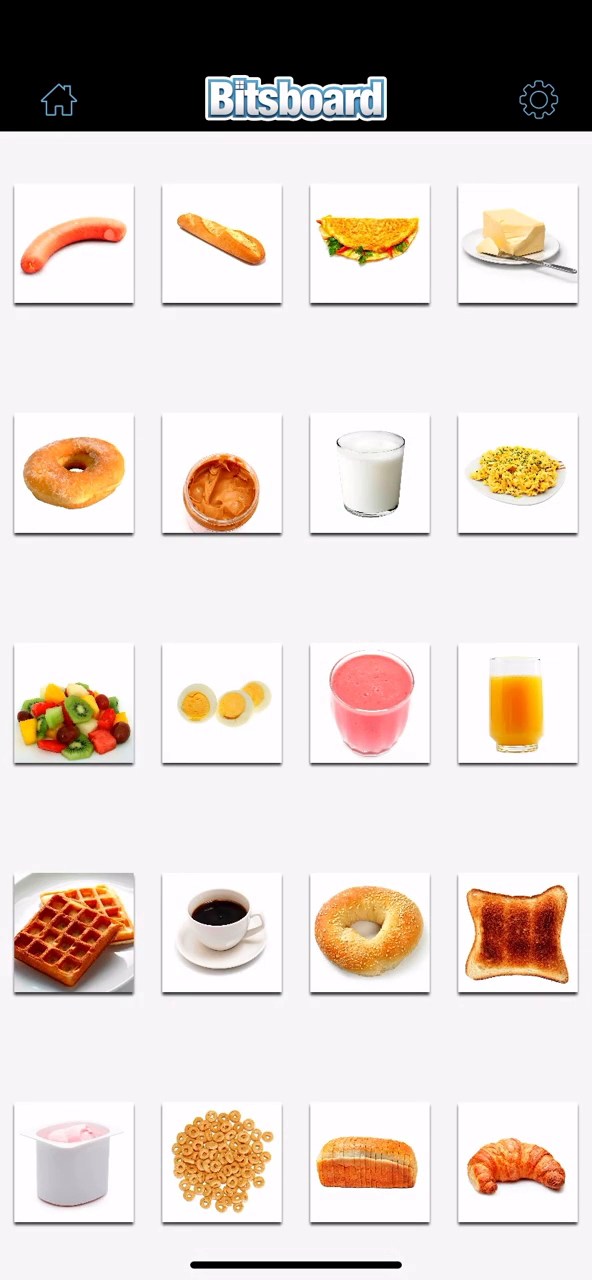
{"action": "left_click", "coordinate": [72, 934]}
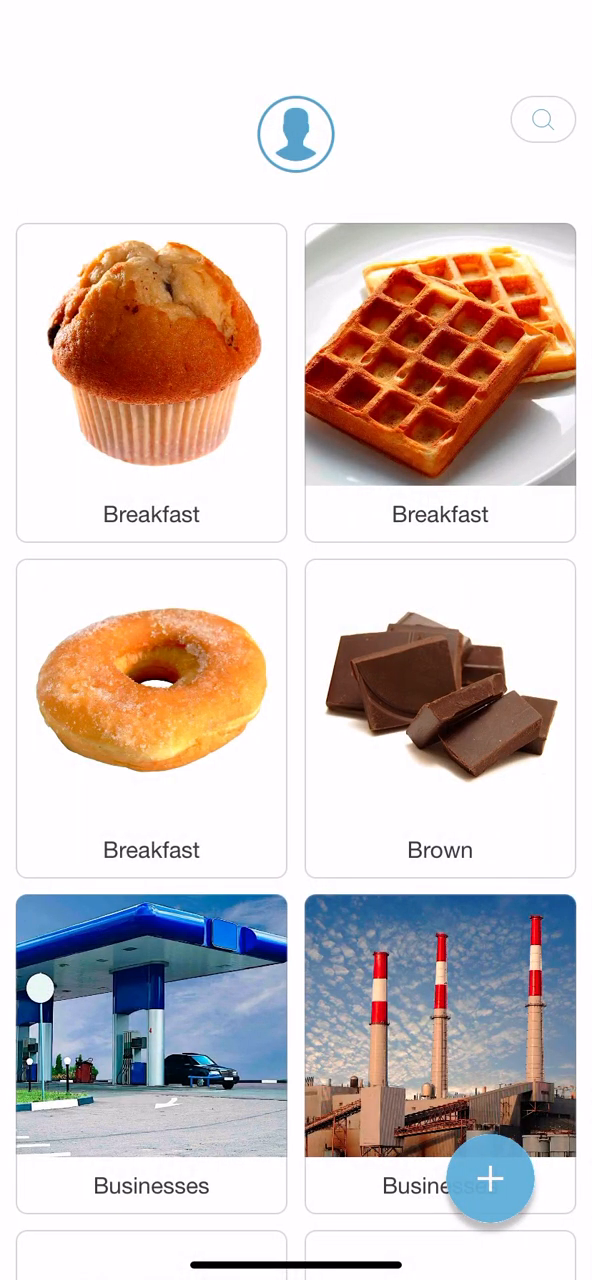
Step: Browse down the boards list to reach the next board
{"action": "scroll", "scroll_direction": "down", "scroll_amount": 3}
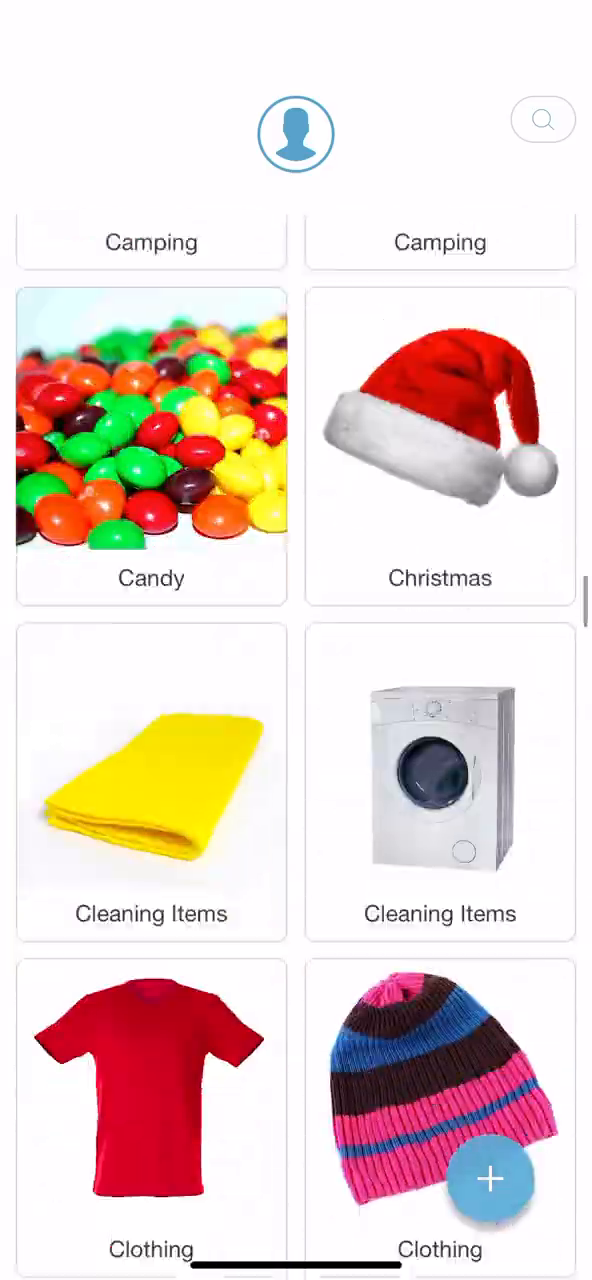
{"action": "scroll", "scroll_direction": "down", "scroll_amount": 3}
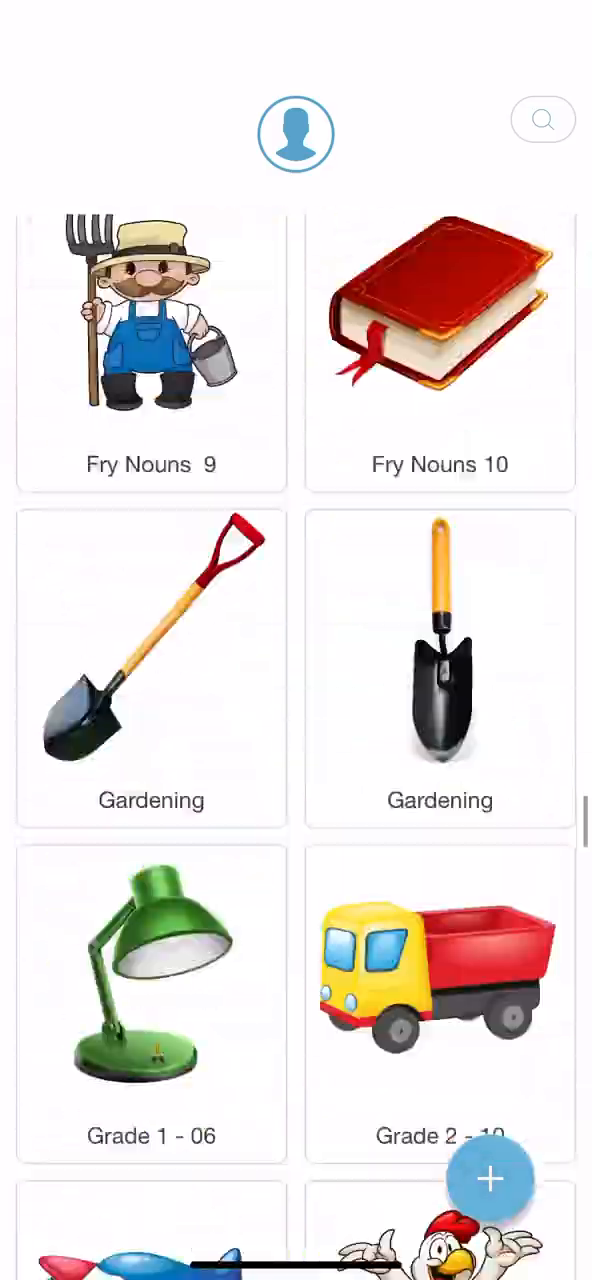
{"action": "scroll", "scroll_direction": "down", "scroll_amount": 3}
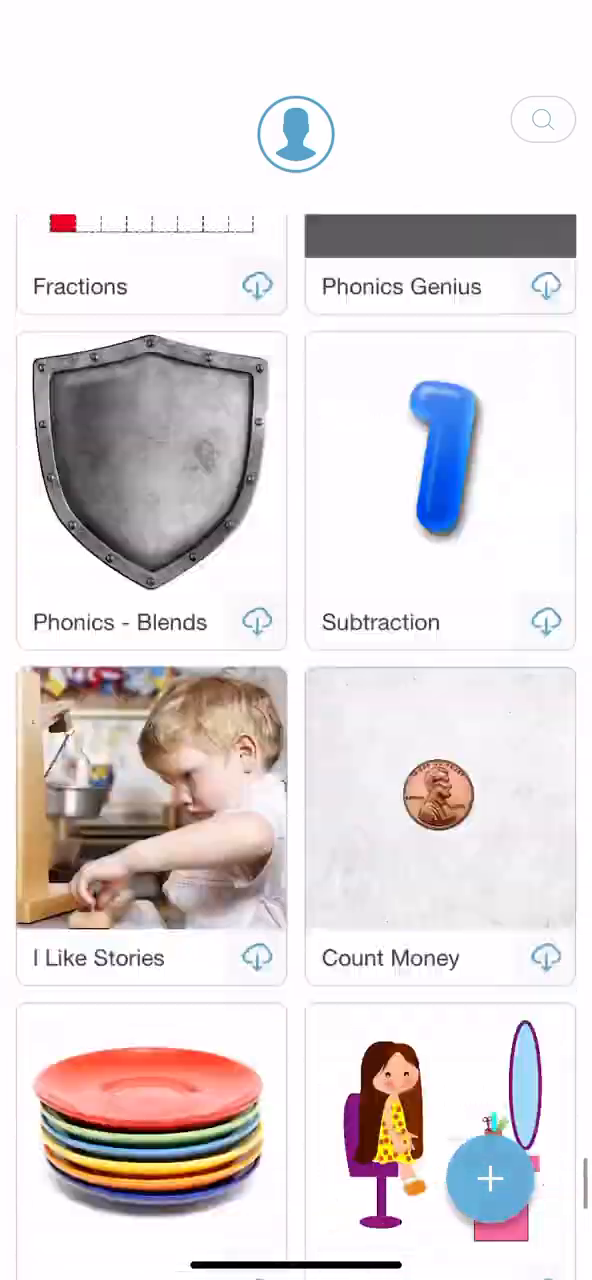
{"action": "scroll", "scroll_direction": "down", "scroll_amount": 3}
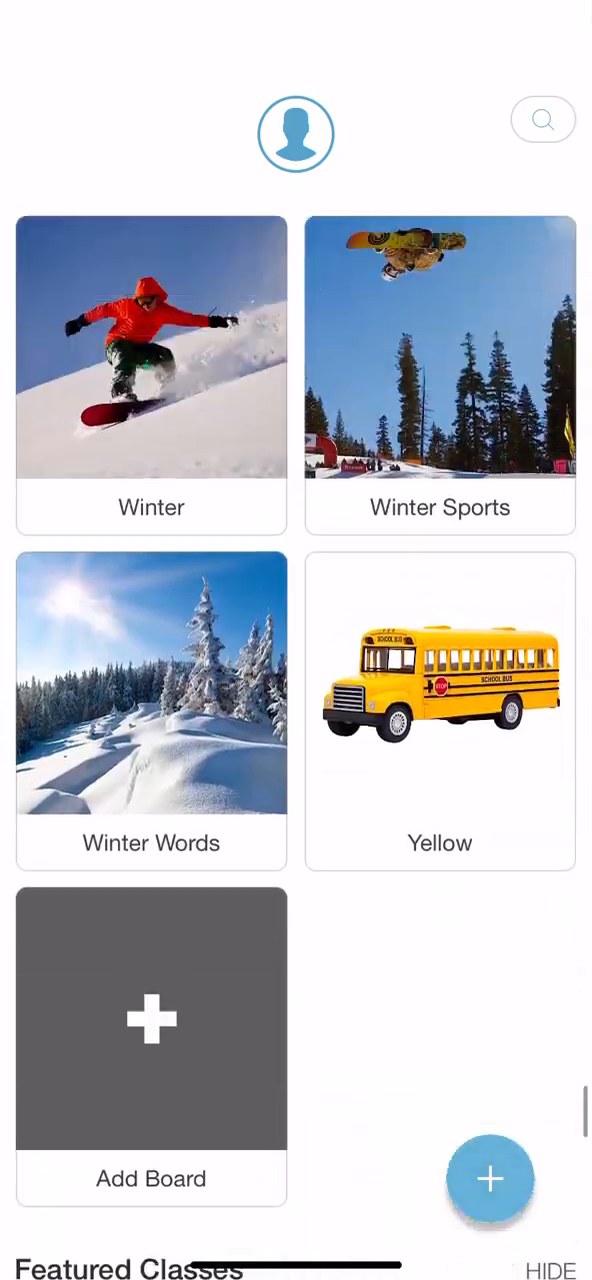
{"action": "scroll", "scroll_direction": "down", "scroll_amount": 3}
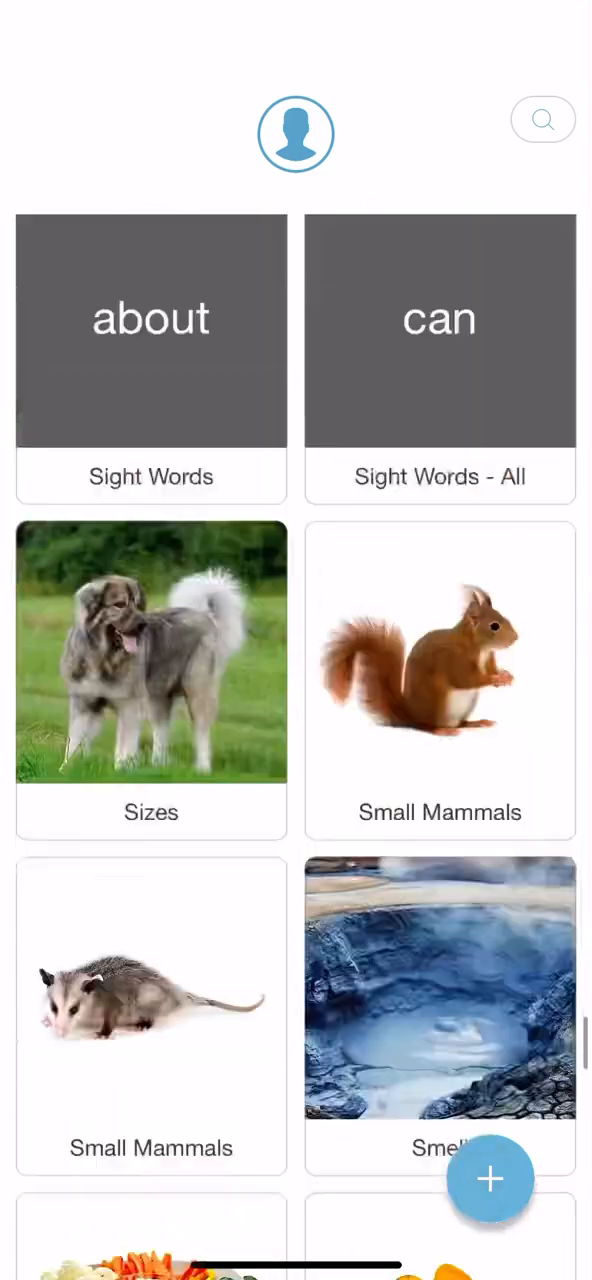
{"action": "scroll", "scroll_direction": "down", "scroll_amount": 3}
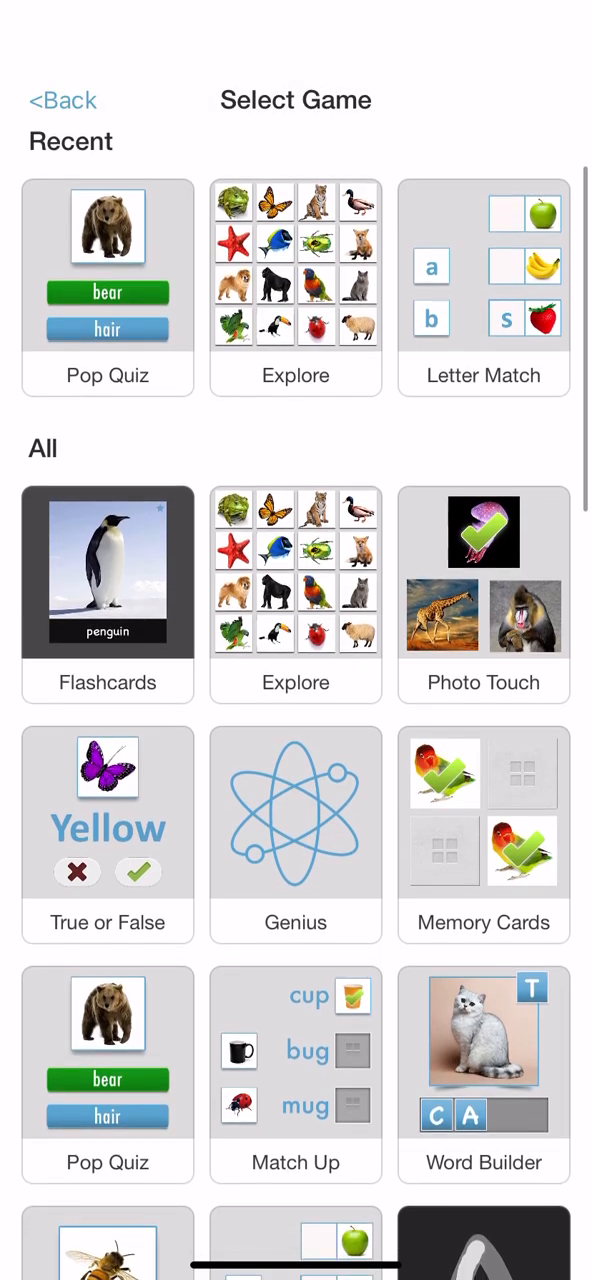
Step: Start True or False and answer: snake not chameleon, crocodile, sidewinder, salamander not garter snake, rattlesnake
{"action": "left_click", "coordinate": [108, 570]}
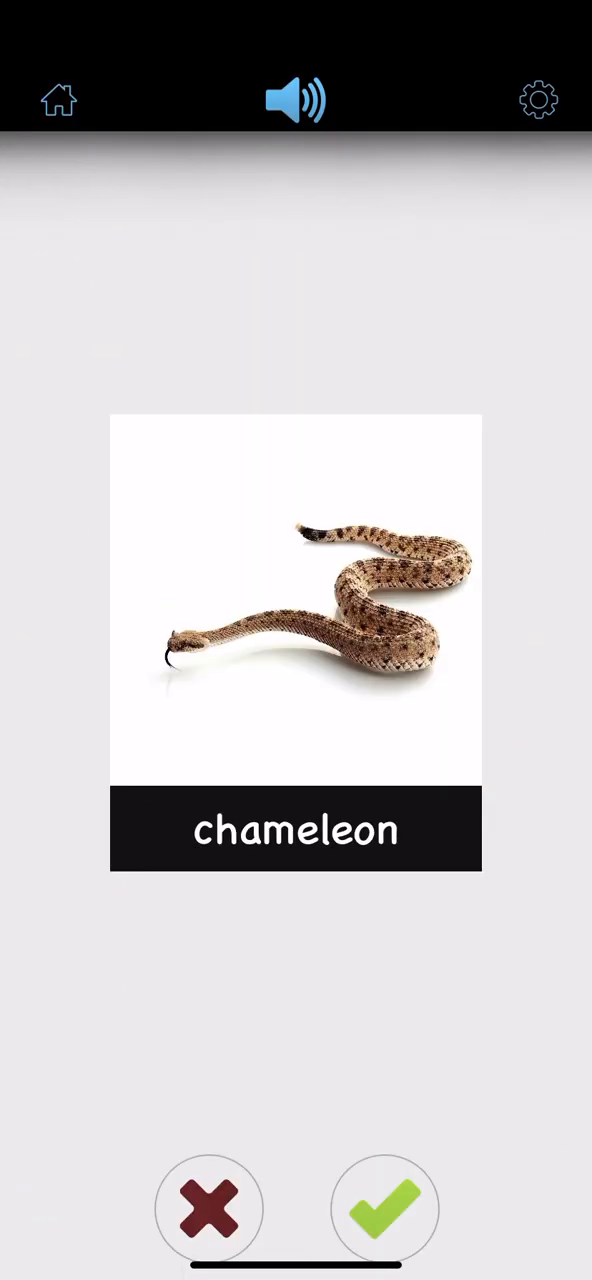
{"action": "left_click", "coordinate": [384, 1204]}
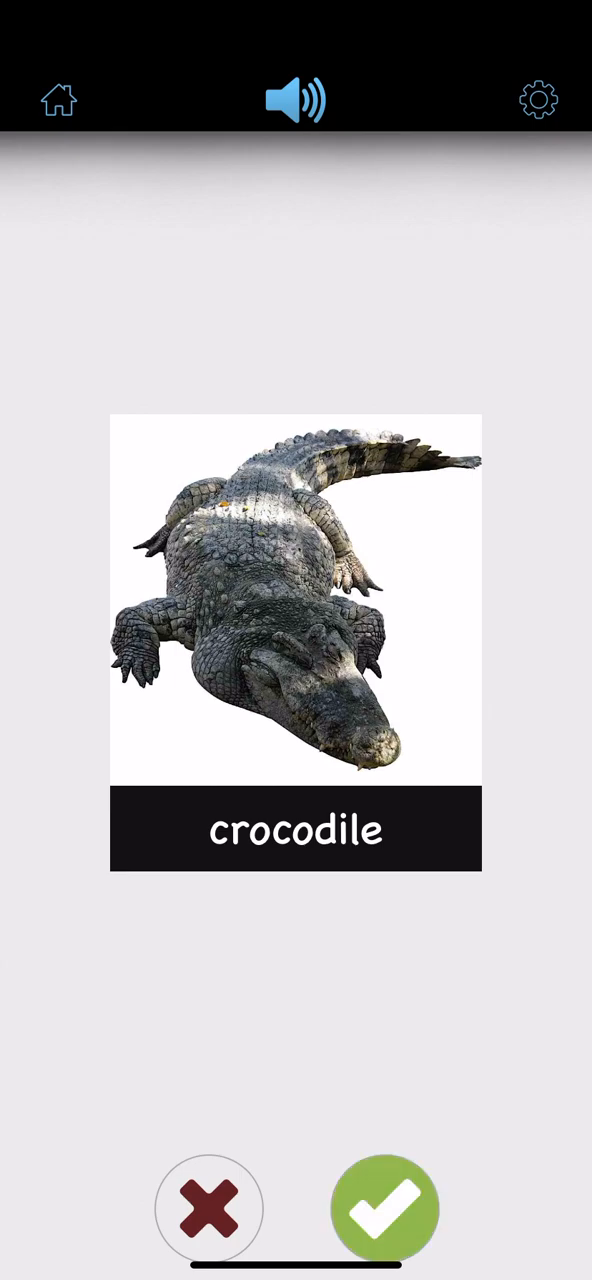
{"action": "left_click", "coordinate": [384, 1208]}
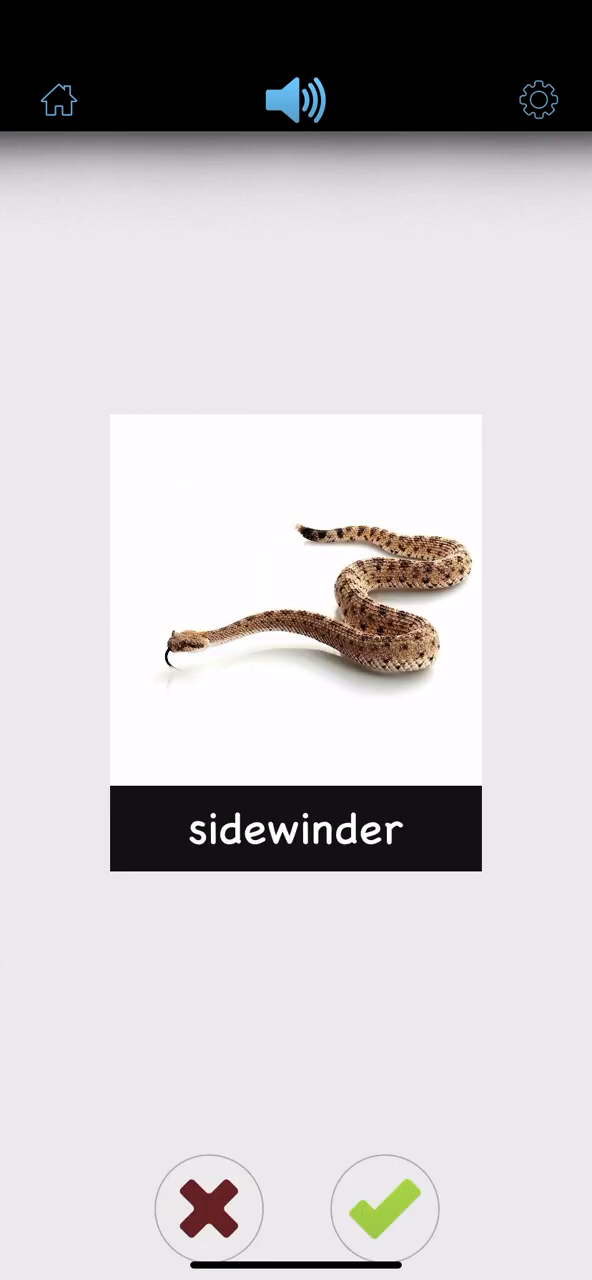
{"action": "left_click", "coordinate": [384, 1208]}
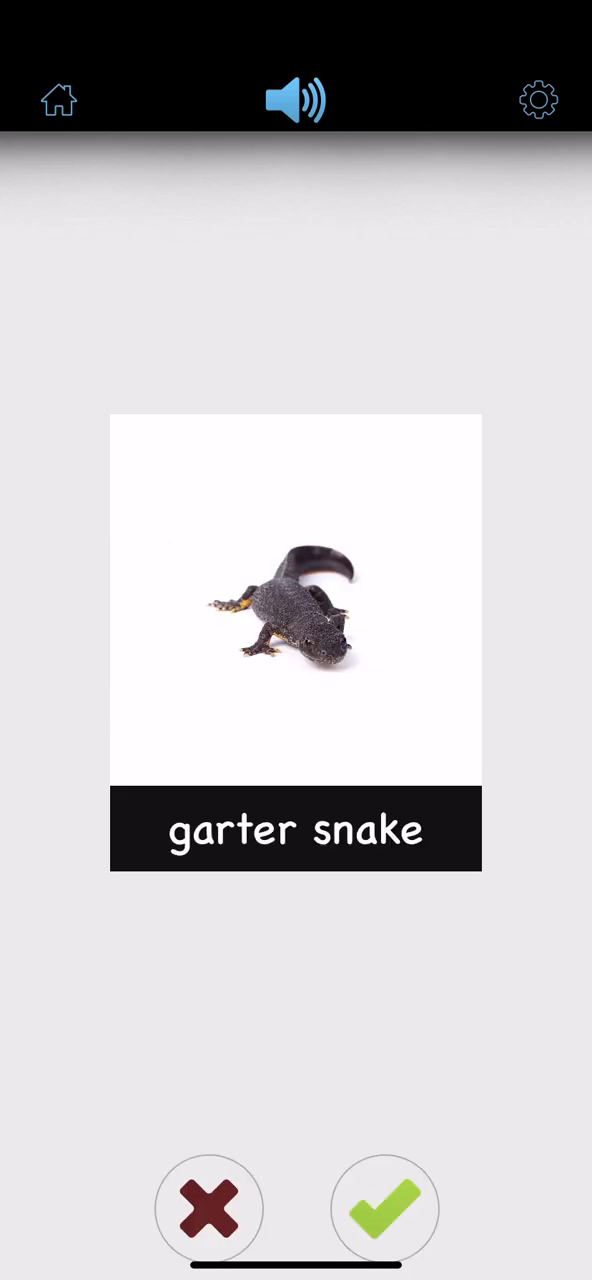
{"action": "left_click", "coordinate": [384, 1210]}
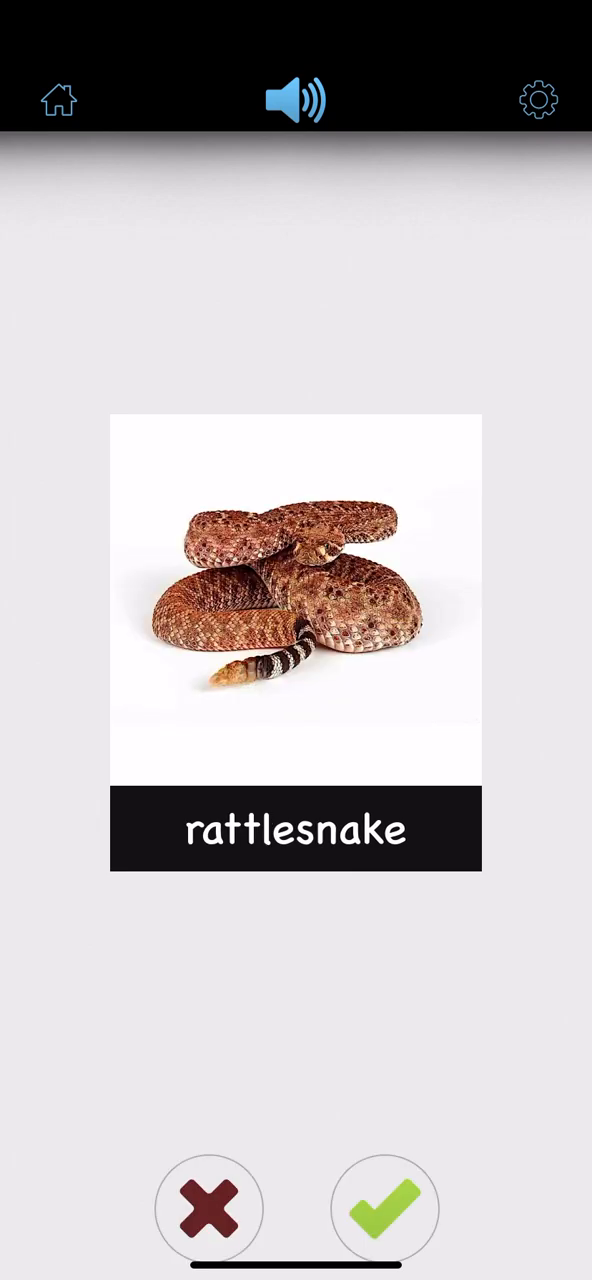
{"action": "left_click", "coordinate": [384, 1208]}
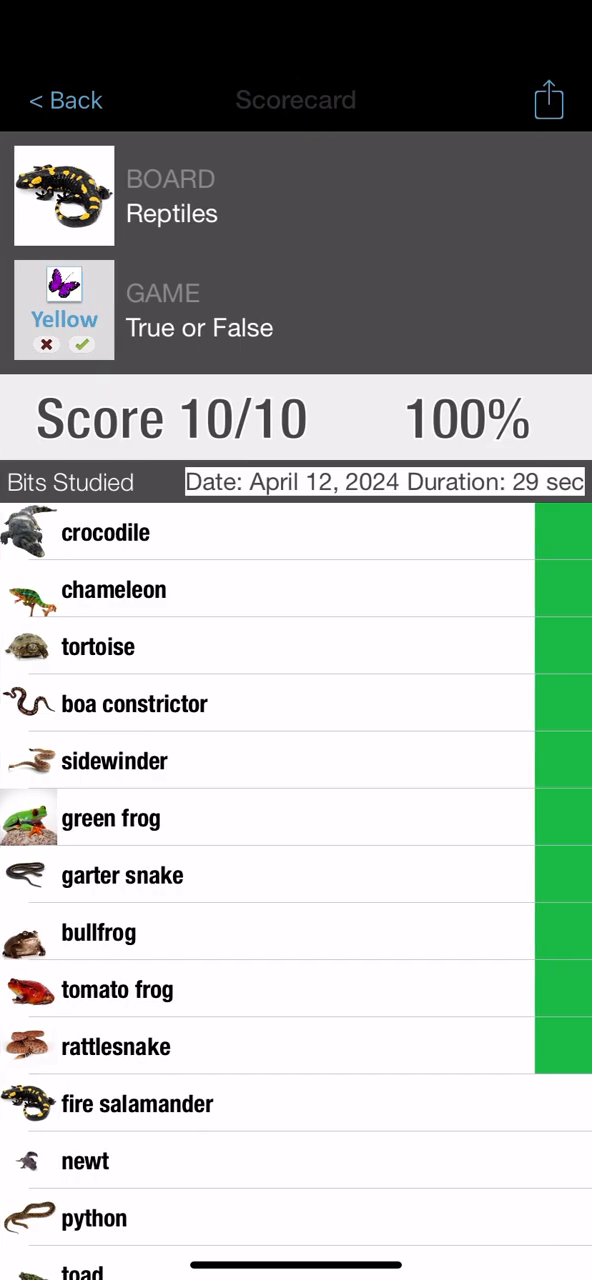
Step: Return to the Reptiles board and start its Letter Match game
{"action": "scroll", "scroll_direction": "down", "scroll_amount": 3}
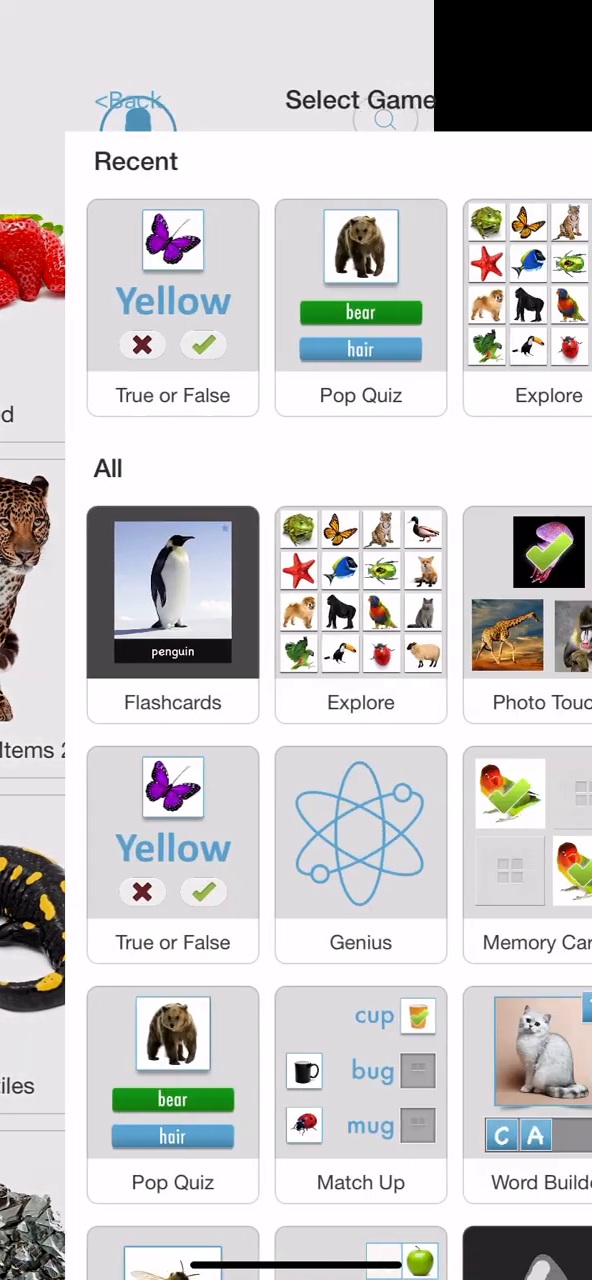
{"action": "left_click", "coordinate": [136, 100]}
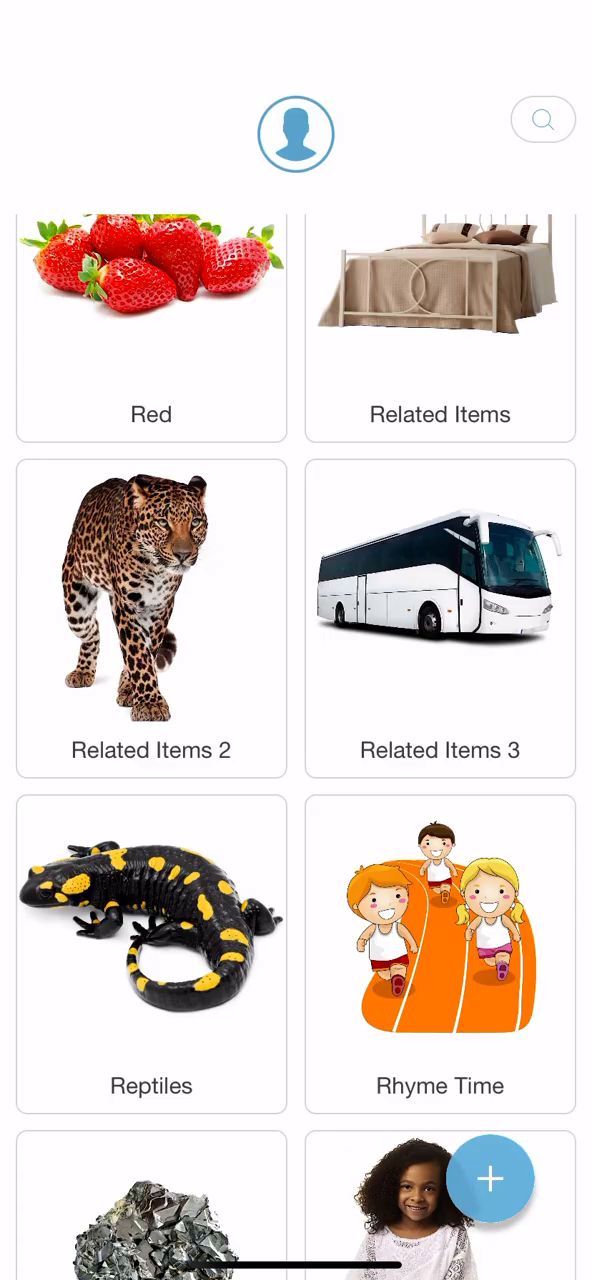
{"action": "left_click", "coordinate": [152, 956]}
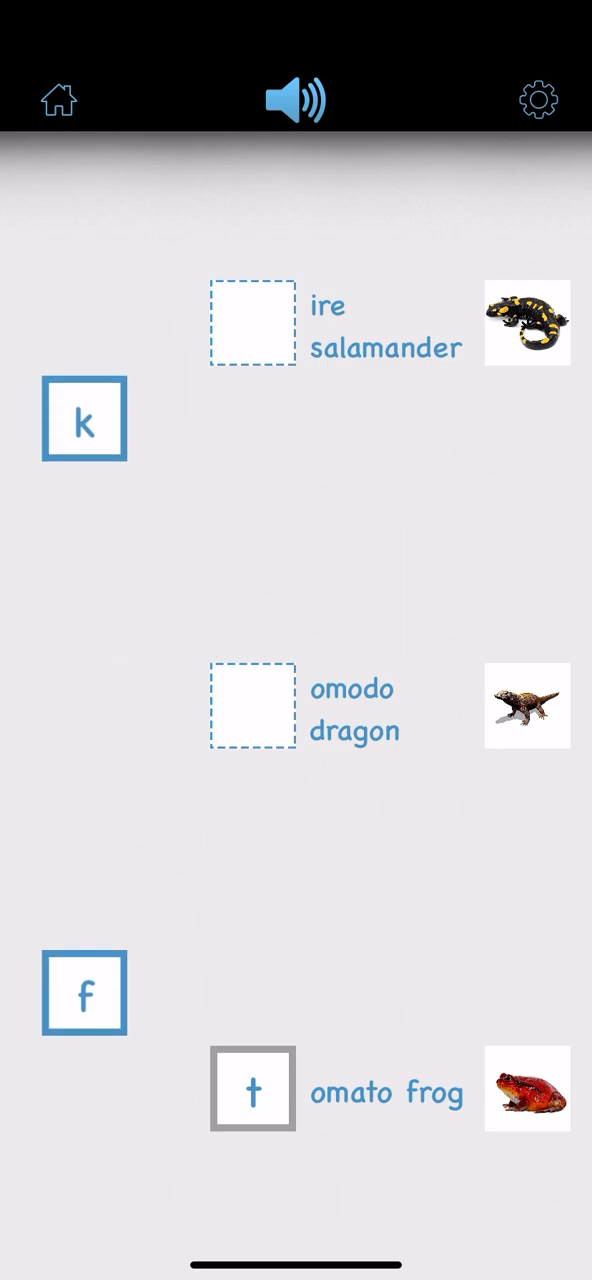
Step: Fill first letters for komodo dragon, fire salamander, python, garter snake and cobra
{"action": "left_click_drag", "start_coordinate": [84, 420], "coordinate": [218, 616]}
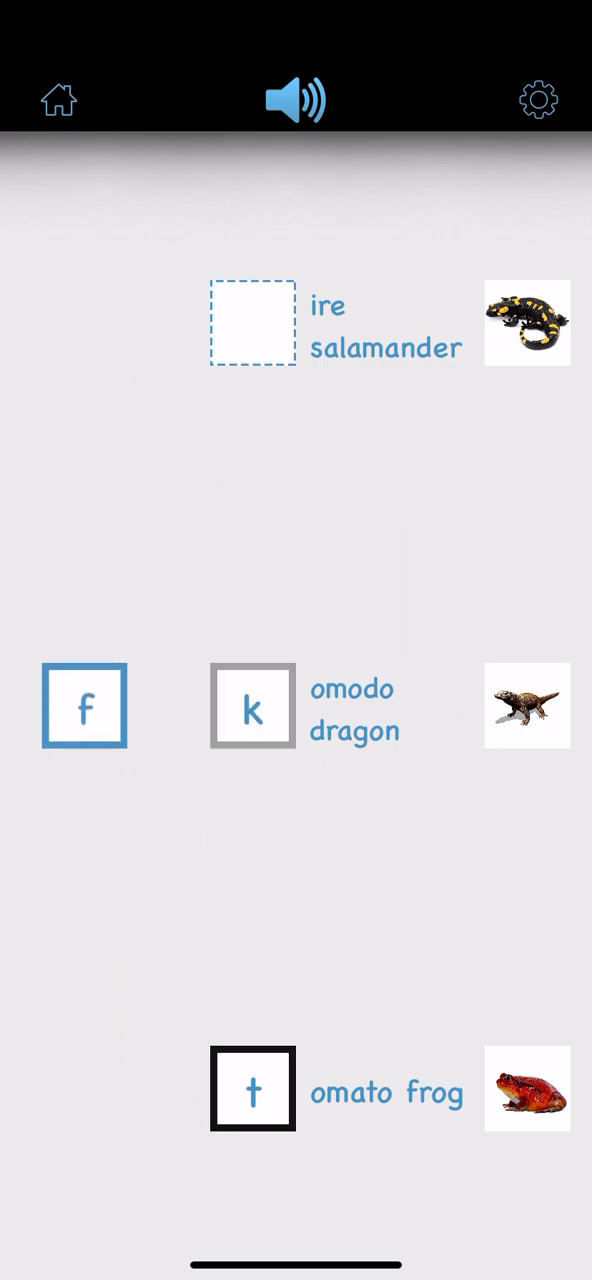
{"action": "left_click_drag", "start_coordinate": [84, 704], "coordinate": [252, 324]}
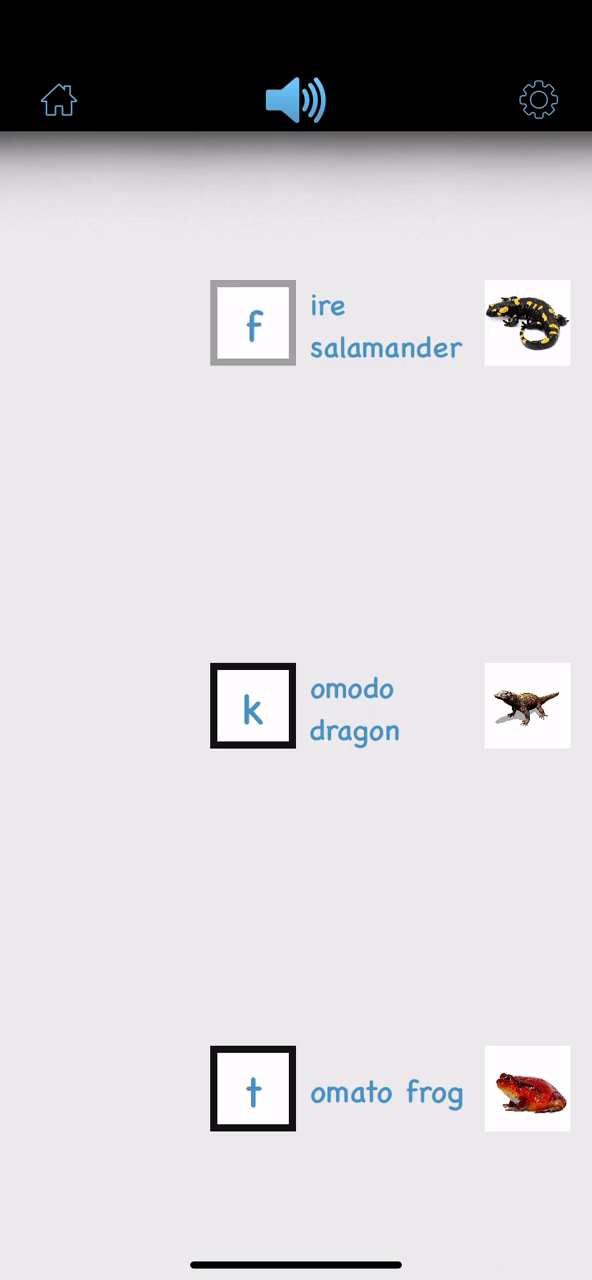
{"action": "left_click", "coordinate": [252, 324]}
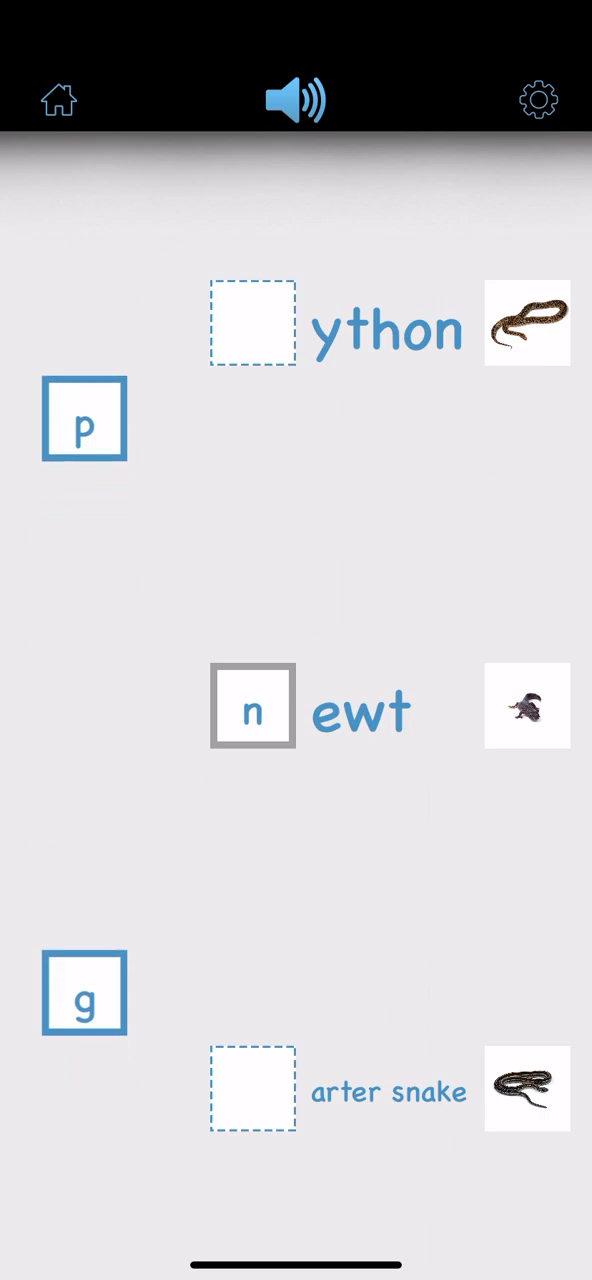
{"action": "left_click_drag", "start_coordinate": [84, 420], "coordinate": [252, 324]}
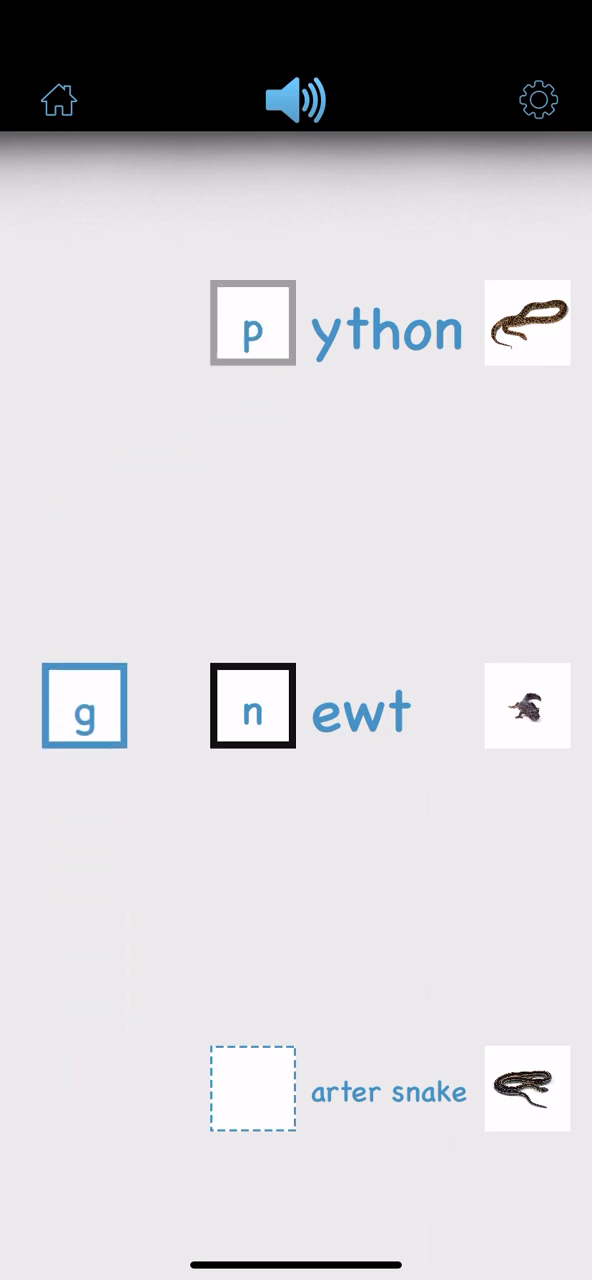
{"action": "left_click_drag", "start_coordinate": [84, 704], "coordinate": [252, 1088]}
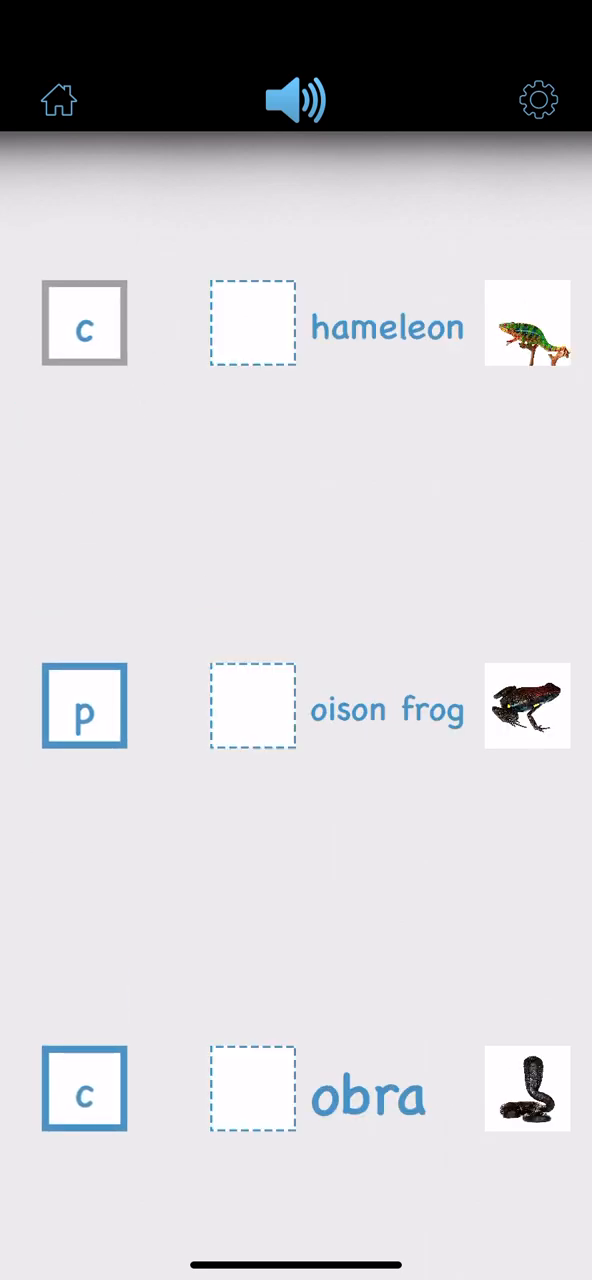
{"action": "left_click_drag", "start_coordinate": [84, 324], "coordinate": [252, 1088]}
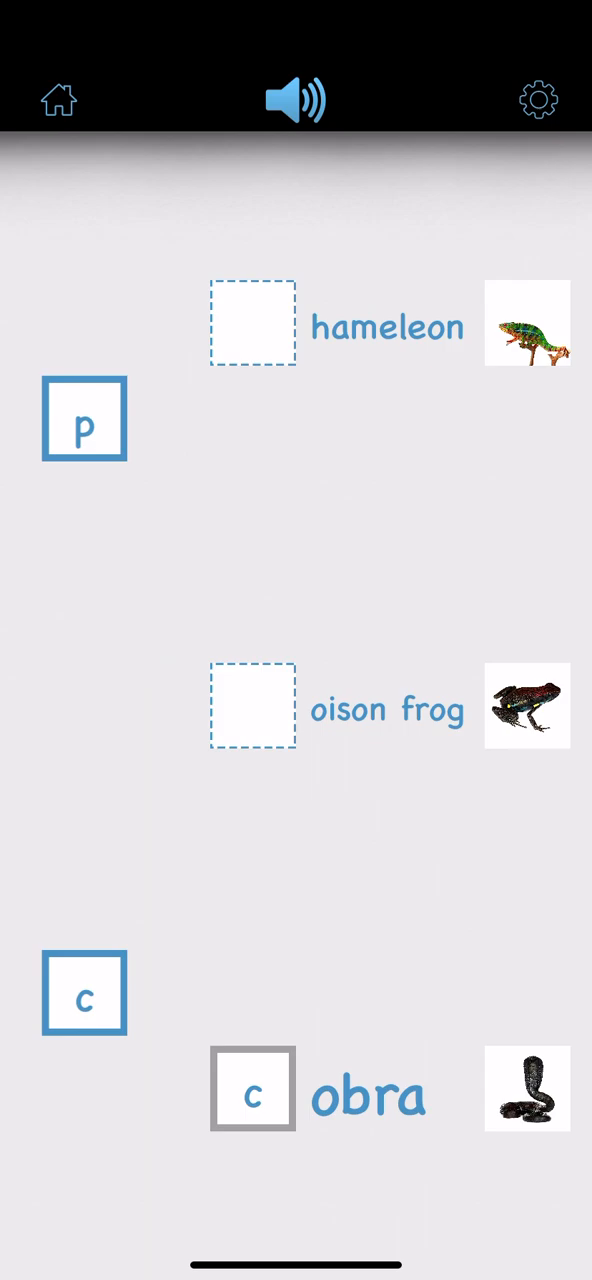
Step: Fill first letters for poison frog, chameleon, corn snake, monitor lizard, green frog and sidewinder
{"action": "left_click_drag", "start_coordinate": [84, 420], "coordinate": [252, 706]}
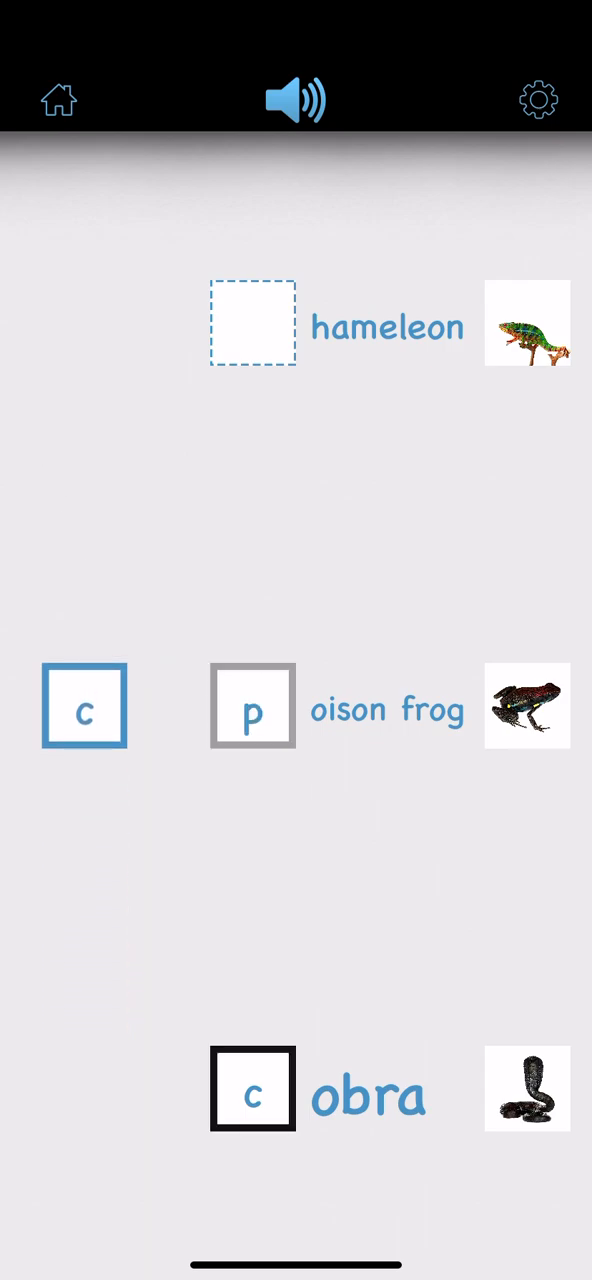
{"action": "left_click_drag", "start_coordinate": [84, 708], "coordinate": [252, 324]}
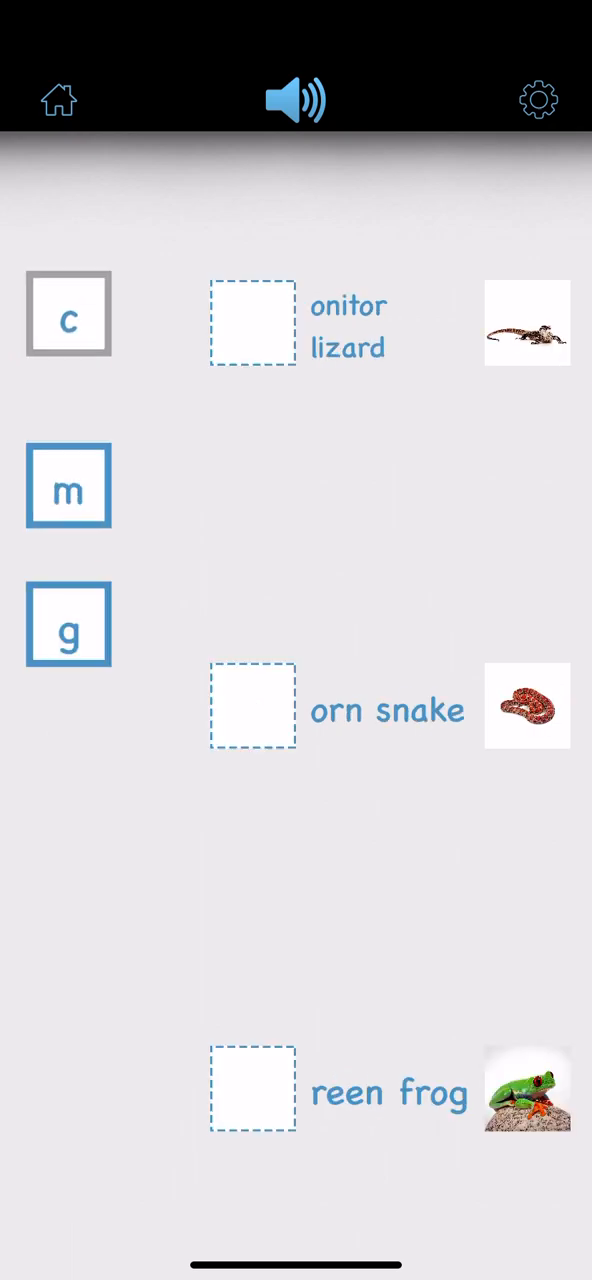
{"action": "left_click_drag", "start_coordinate": [68, 316], "coordinate": [252, 706]}
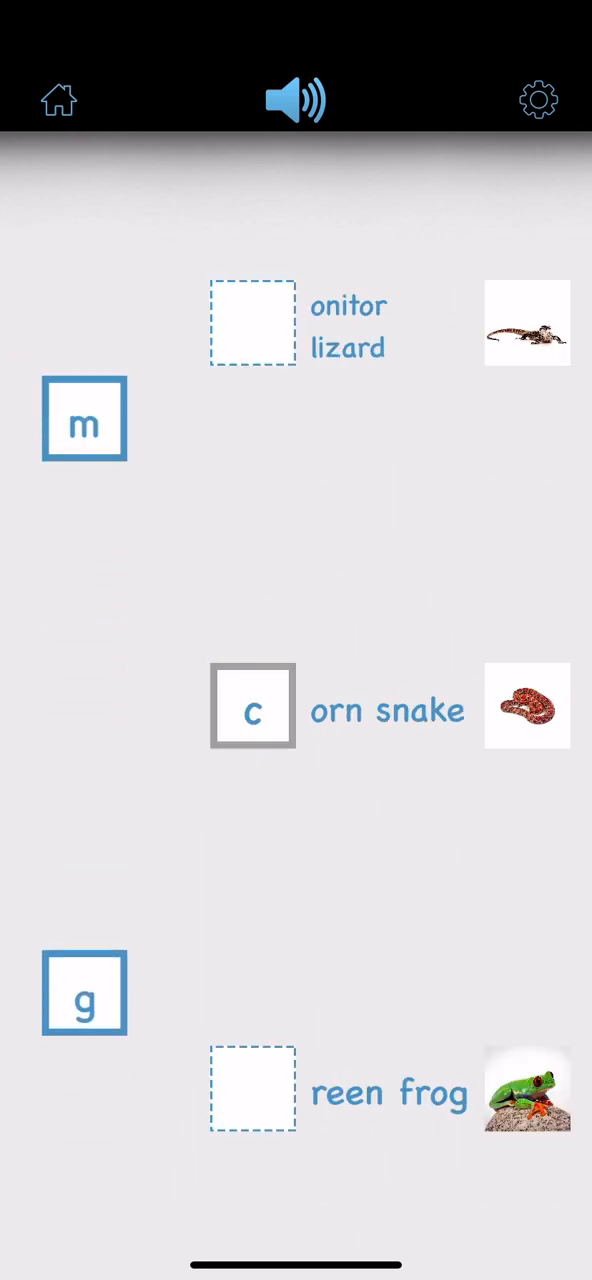
{"action": "left_click_drag", "start_coordinate": [84, 420], "coordinate": [252, 322]}
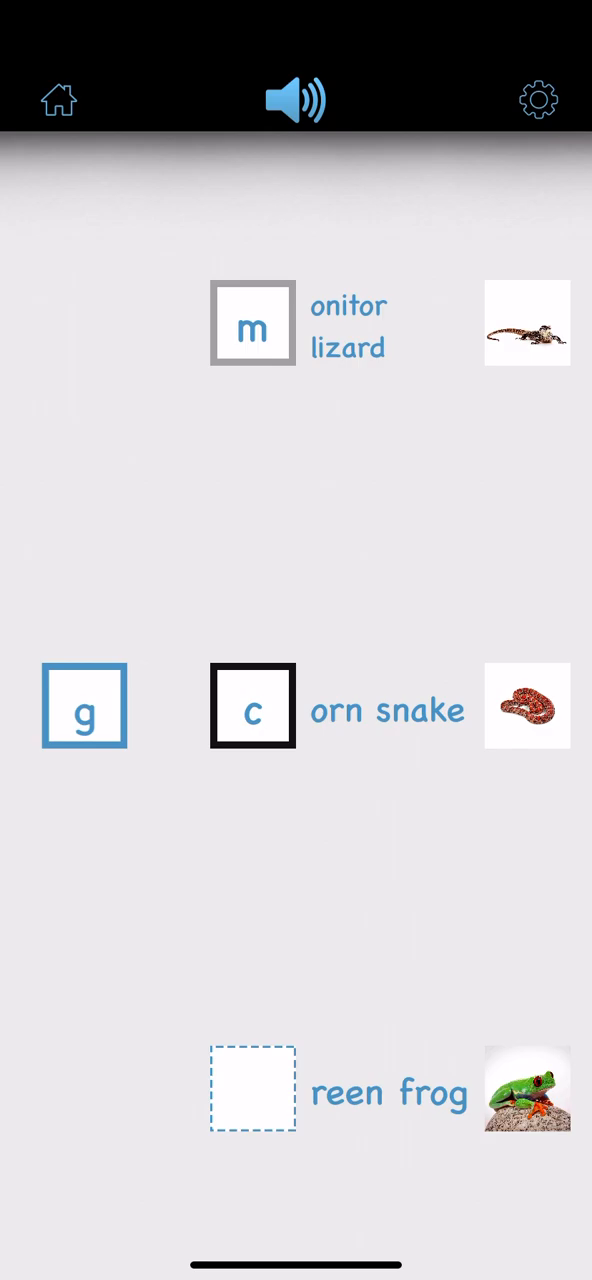
{"action": "left_click_drag", "start_coordinate": [84, 706], "coordinate": [252, 1088]}
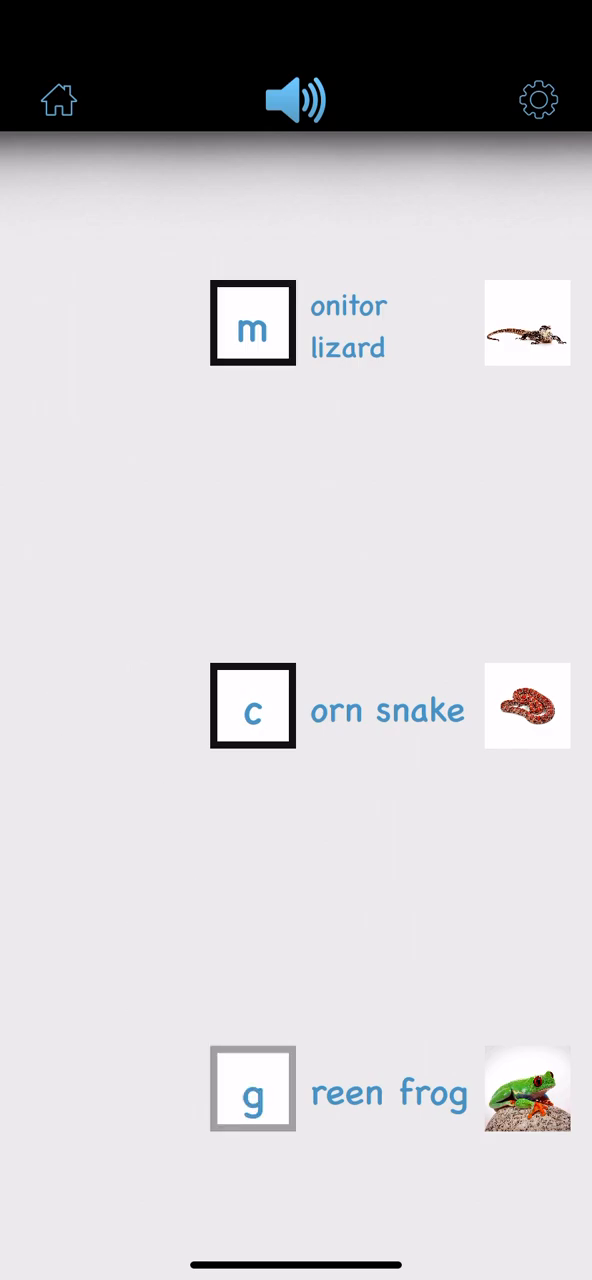
{"action": "left_click", "coordinate": [252, 1088]}
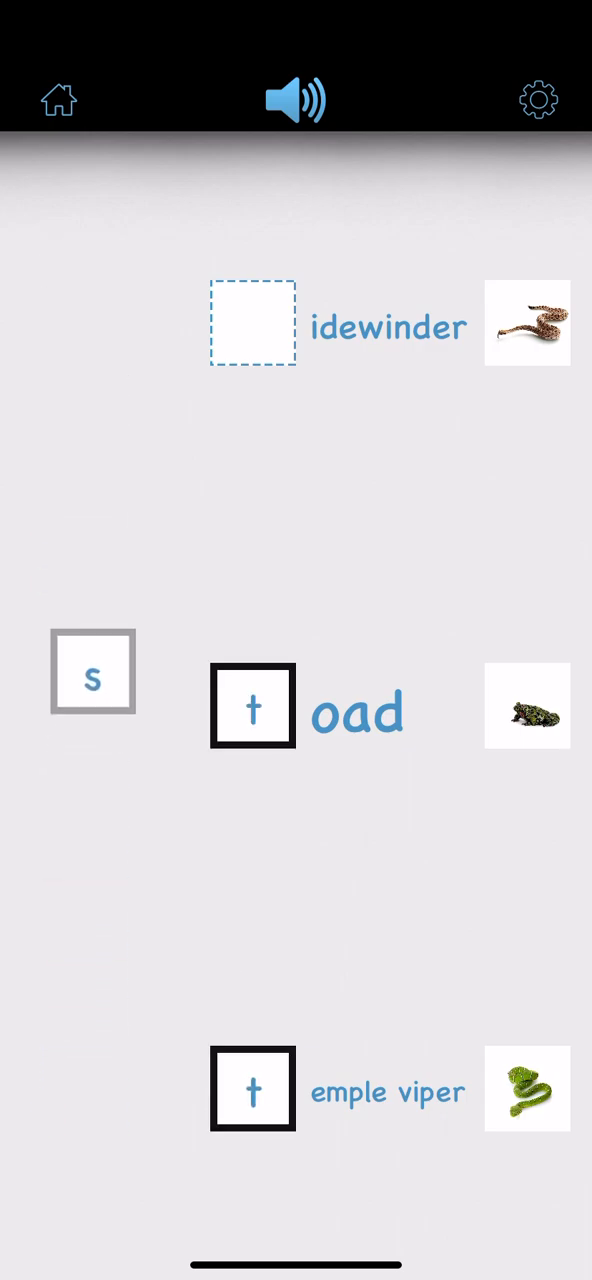
{"action": "left_click_drag", "start_coordinate": [92, 672], "coordinate": [252, 324]}
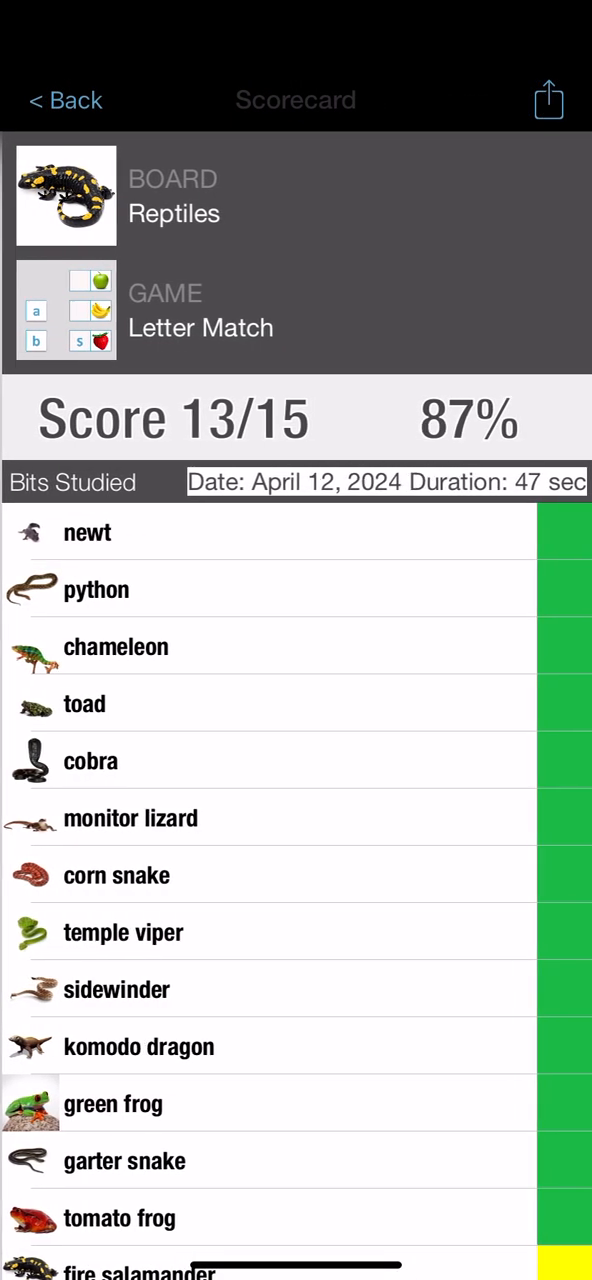
Step: Scroll through the Bits Studied list, then go back to the boards grid
{"action": "scroll", "scroll_direction": "down", "scroll_amount": 3}
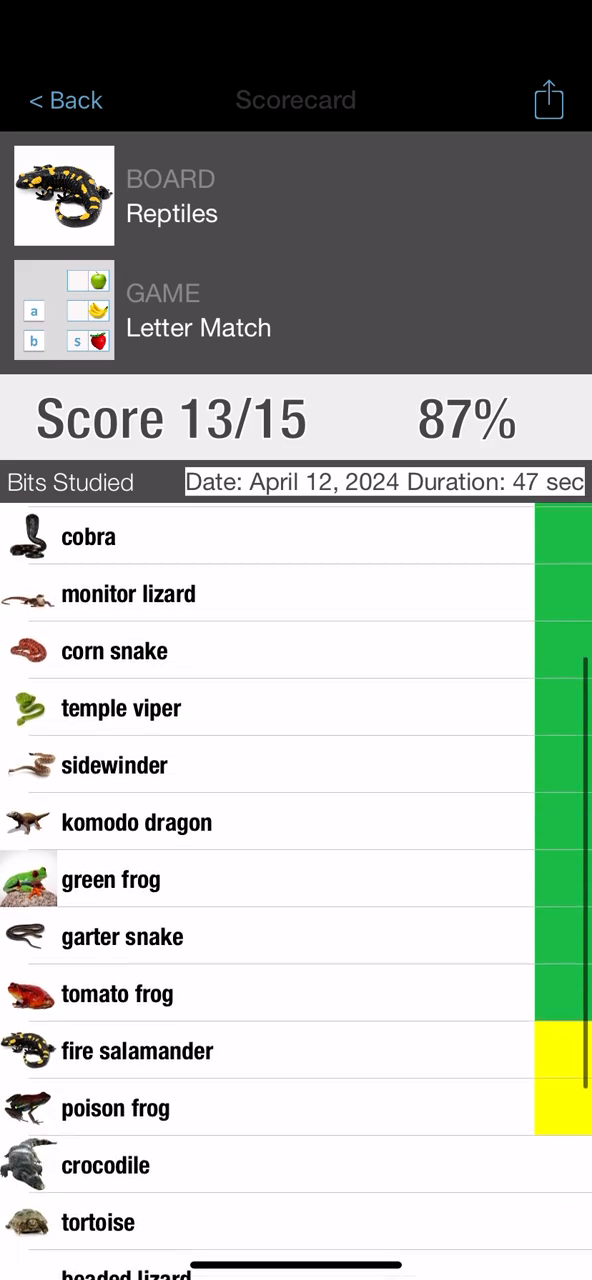
{"action": "scroll", "scroll_direction": "down", "scroll_amount": 3}
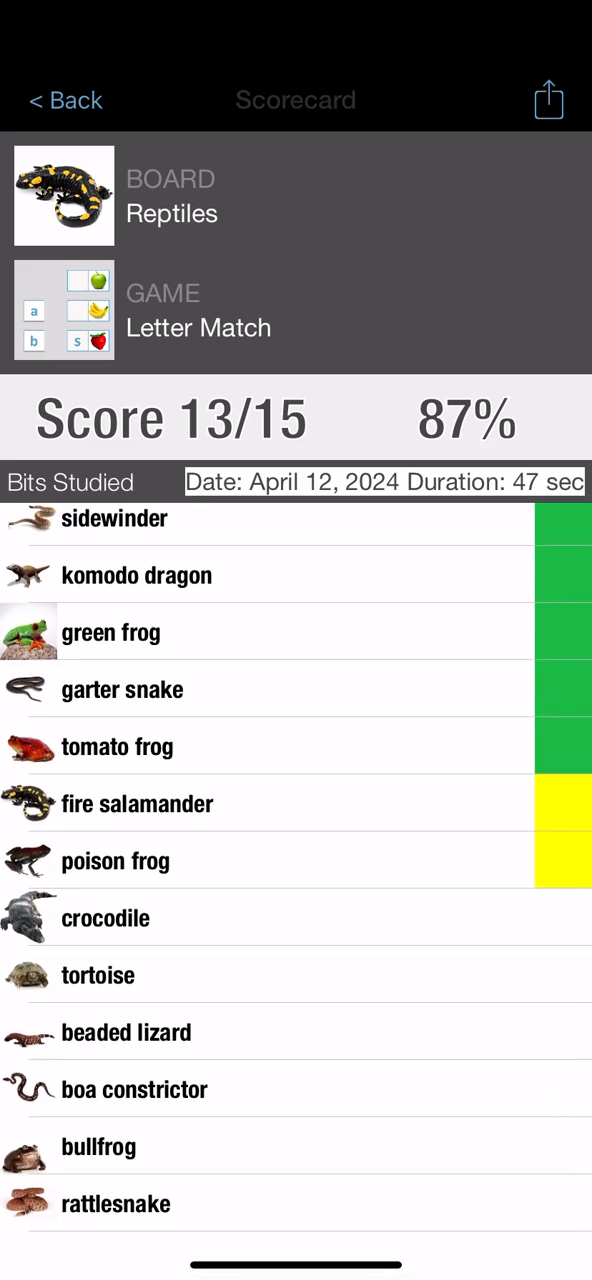
{"action": "left_click", "coordinate": [64, 100]}
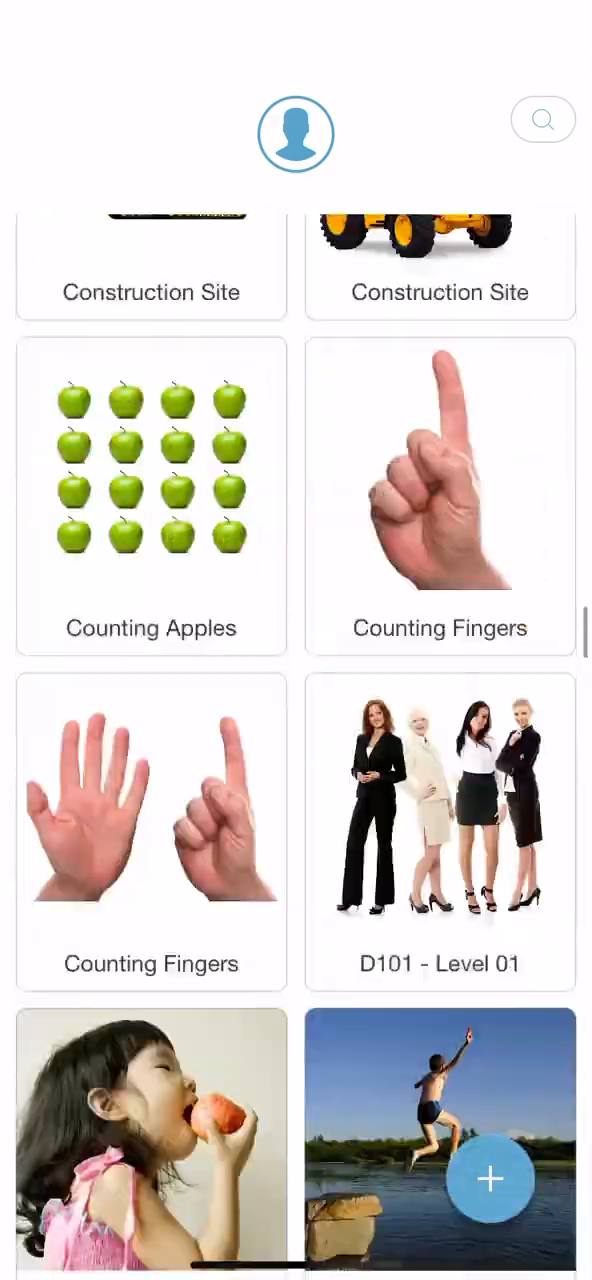
Step: Scroll the boards grid and choose the Farm Animals board to reach Select Game
{"action": "scroll", "scroll_direction": "down", "scroll_amount": 3}
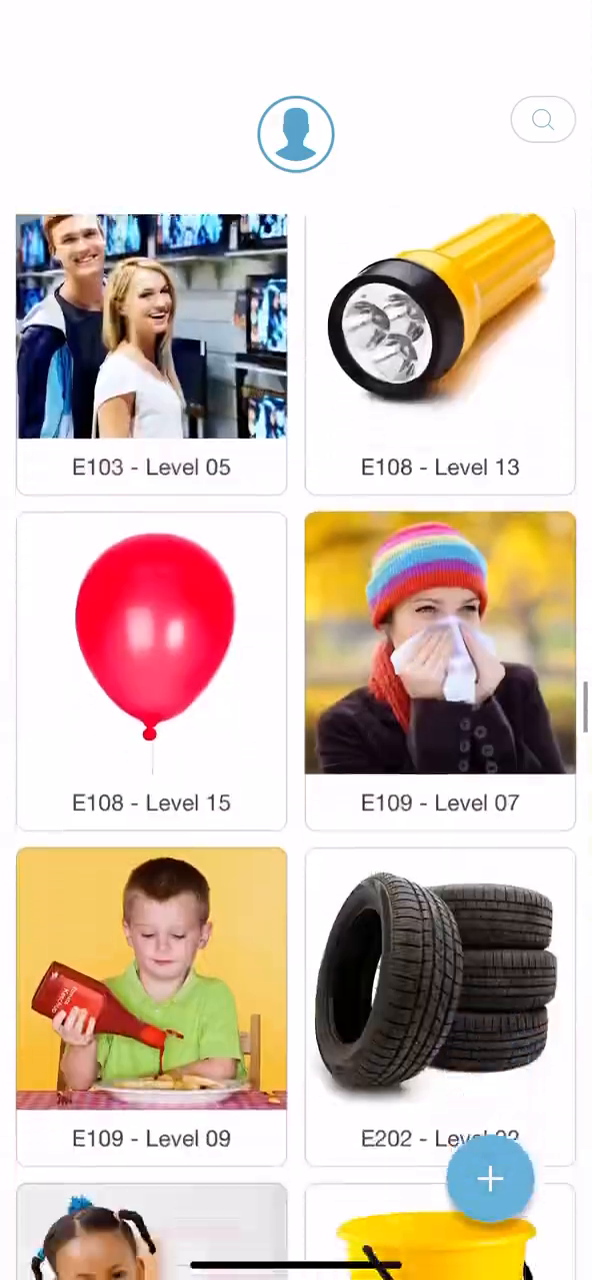
{"action": "scroll", "scroll_direction": "down", "scroll_amount": 3}
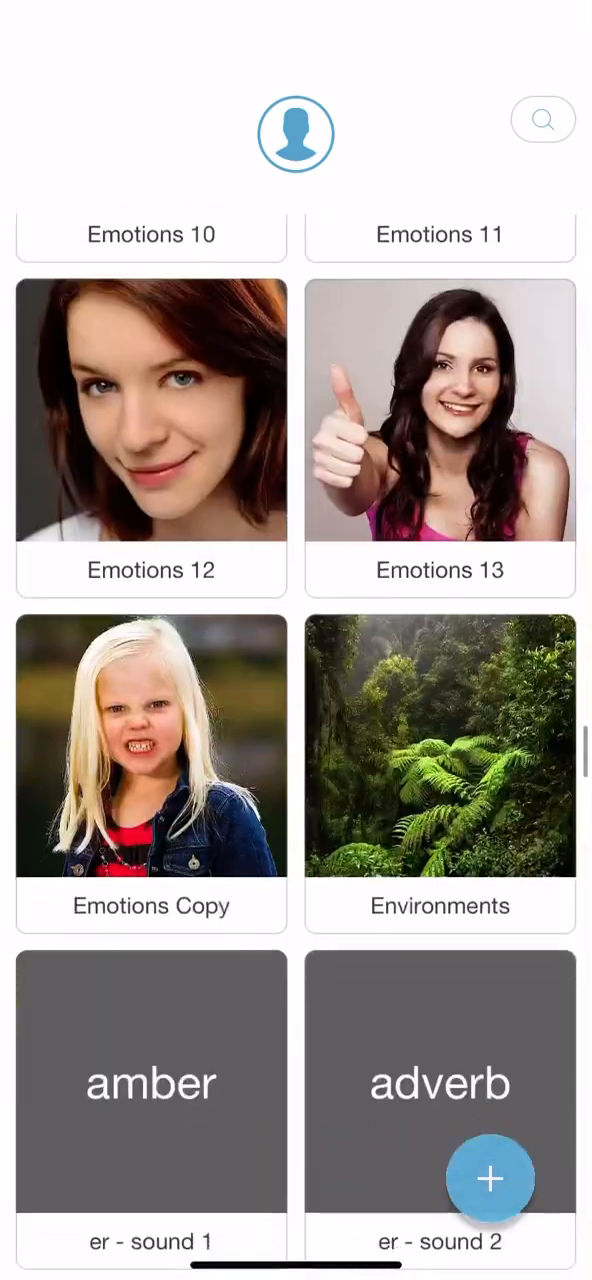
{"action": "scroll", "scroll_direction": "down", "scroll_amount": 3}
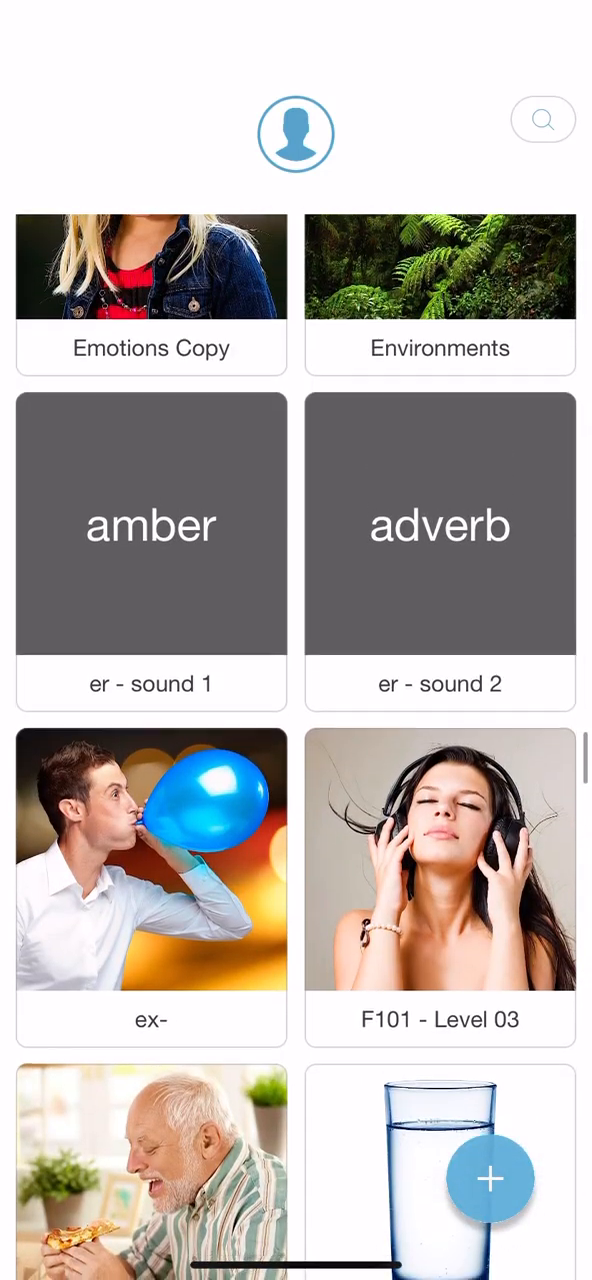
{"action": "scroll", "scroll_direction": "down", "scroll_amount": 3}
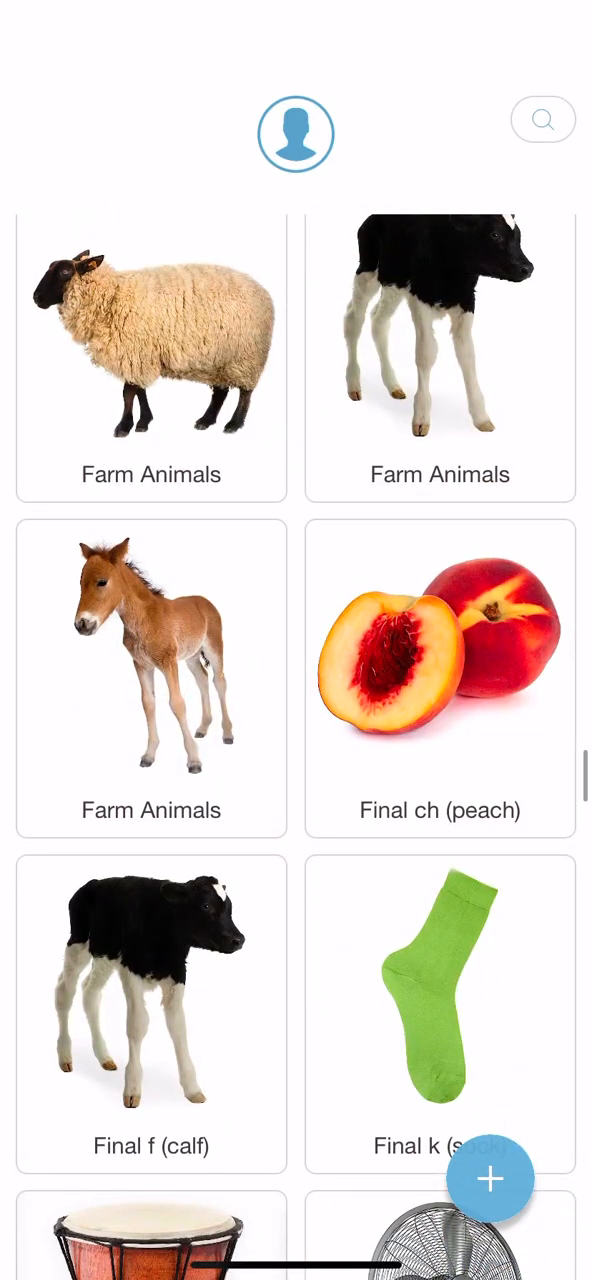
{"action": "left_click", "coordinate": [490, 1180]}
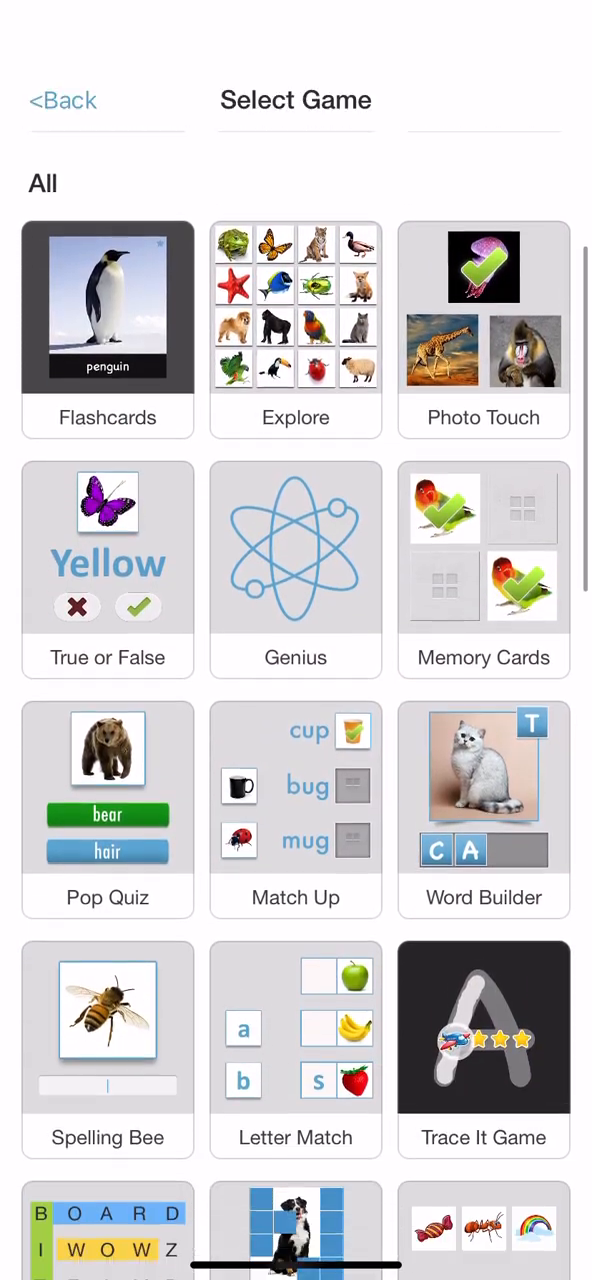
Step: Browse the Select Game list and launch True or False, showing the cow card
{"action": "scroll", "scroll_direction": "down", "scroll_amount": 3}
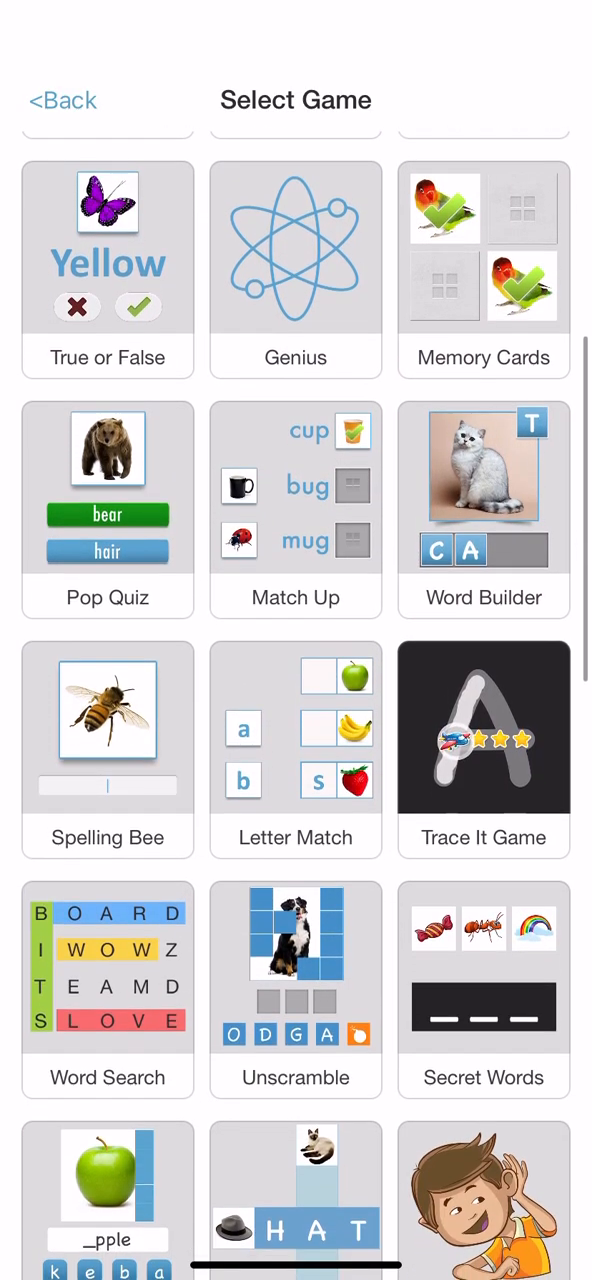
{"action": "scroll", "scroll_direction": "down", "scroll_amount": 3}
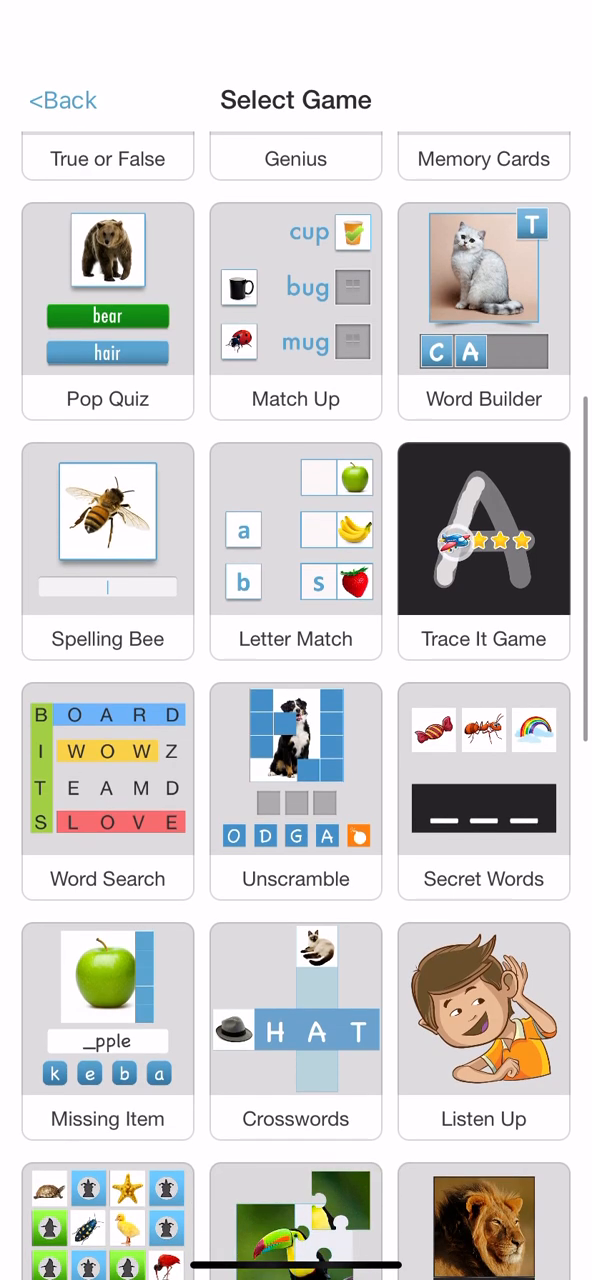
{"action": "scroll", "scroll_direction": "down", "scroll_amount": 3}
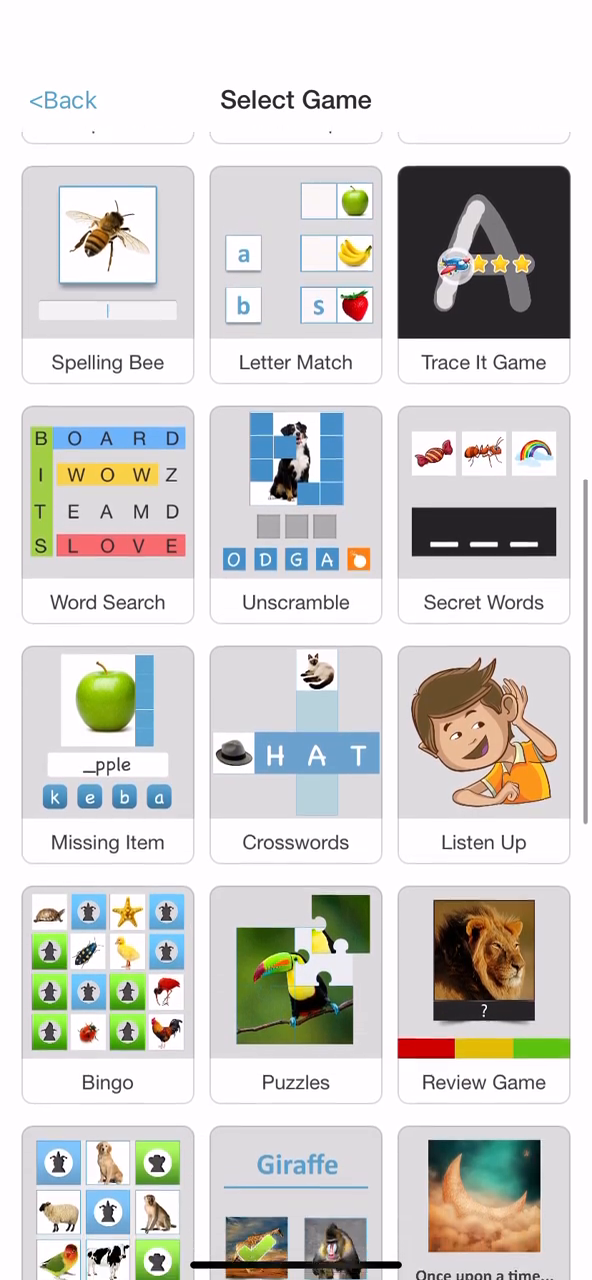
{"action": "scroll", "scroll_direction": "down", "scroll_amount": 3}
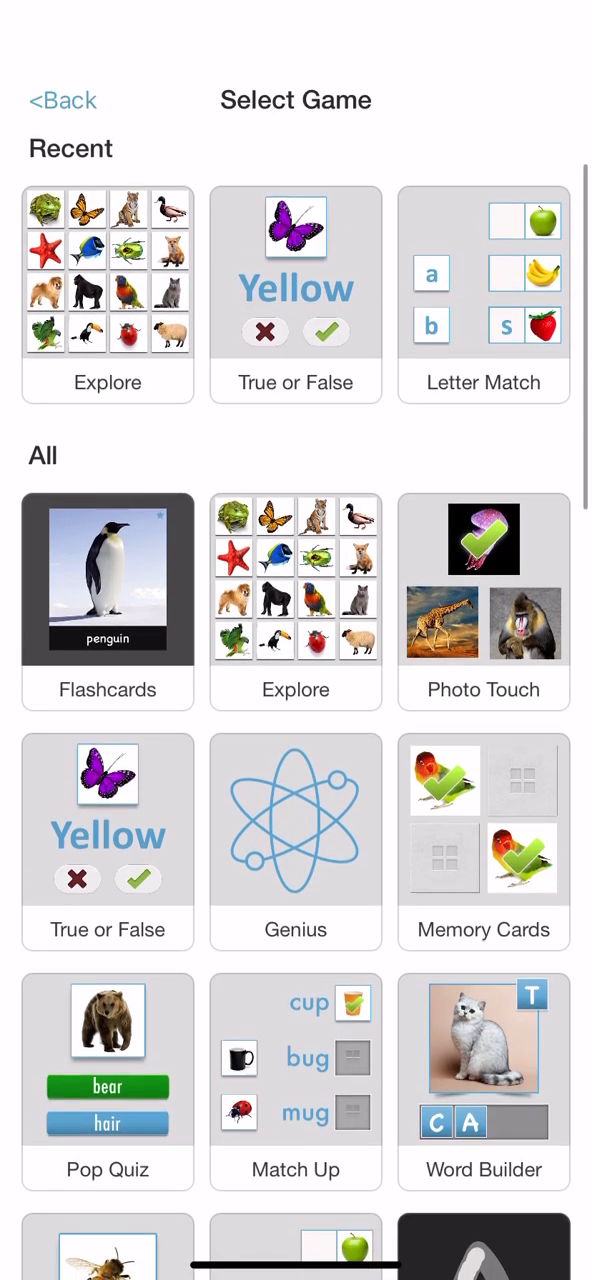
{"action": "left_click", "coordinate": [108, 580]}
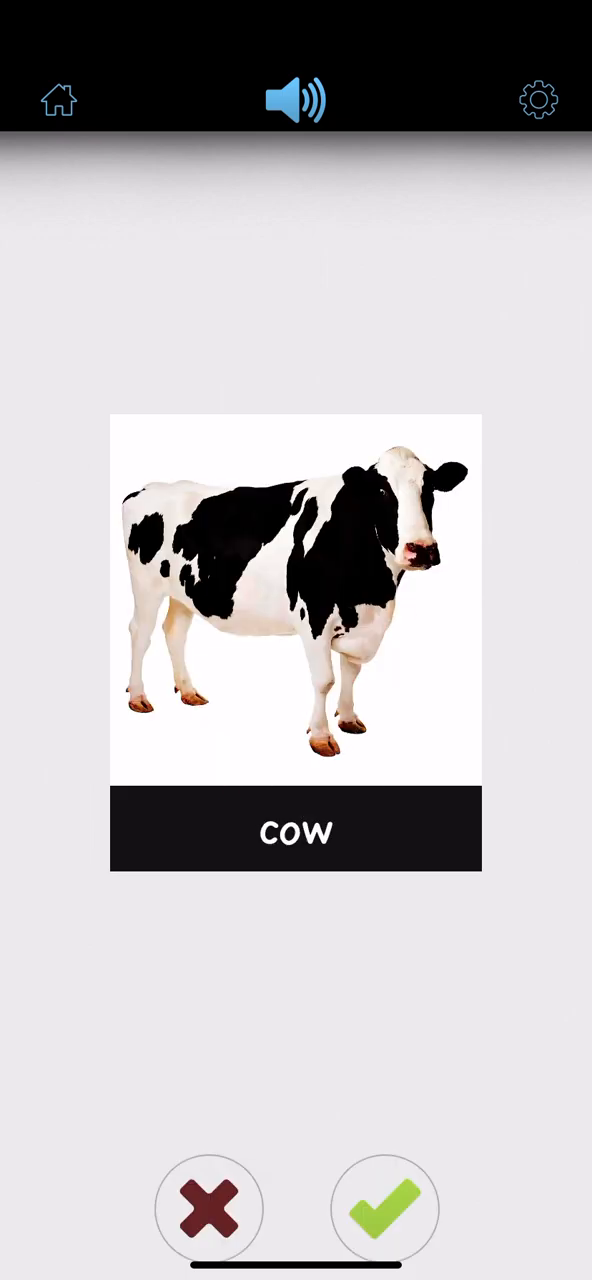
Step: Exit the cow True or False game back to Select Game
{"action": "left_click", "coordinate": [384, 1210]}
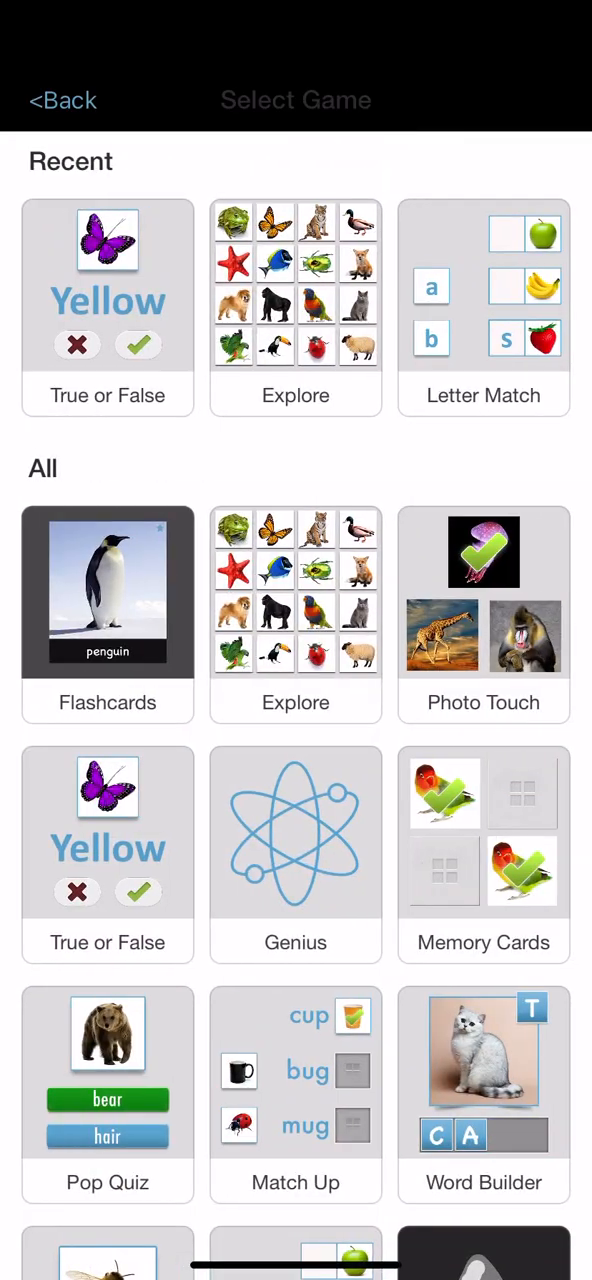
Step: Start Letter Match and complete horse and the other first-round animal name
{"action": "left_click", "coordinate": [484, 308]}
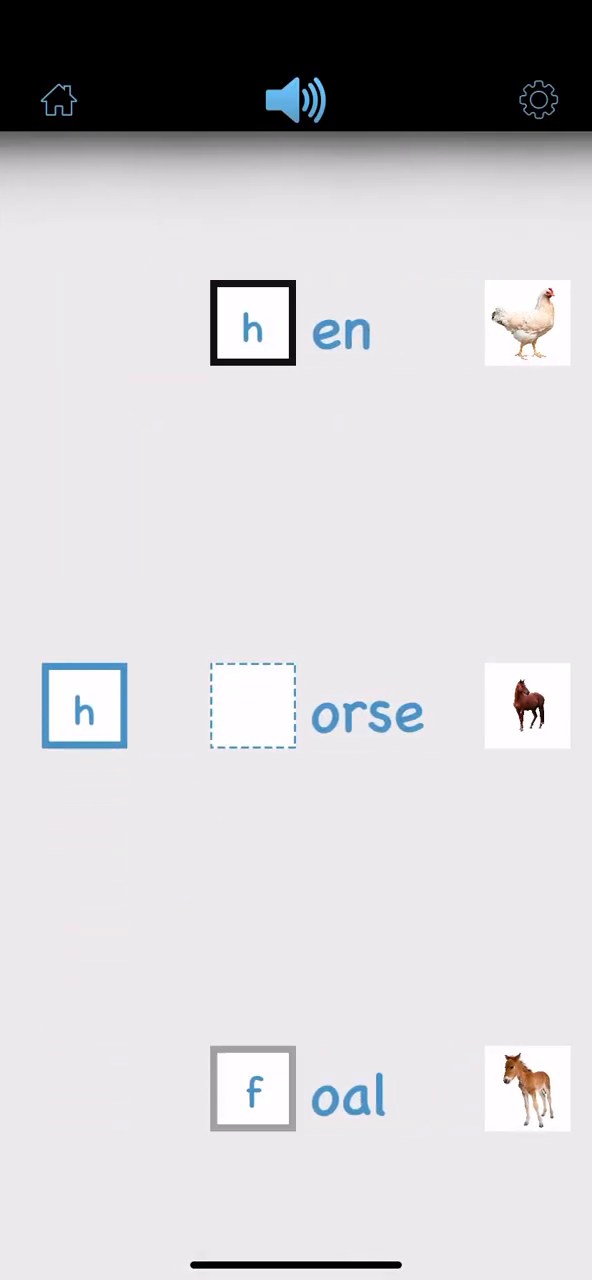
{"action": "left_click_drag", "start_coordinate": [84, 708], "coordinate": [252, 708]}
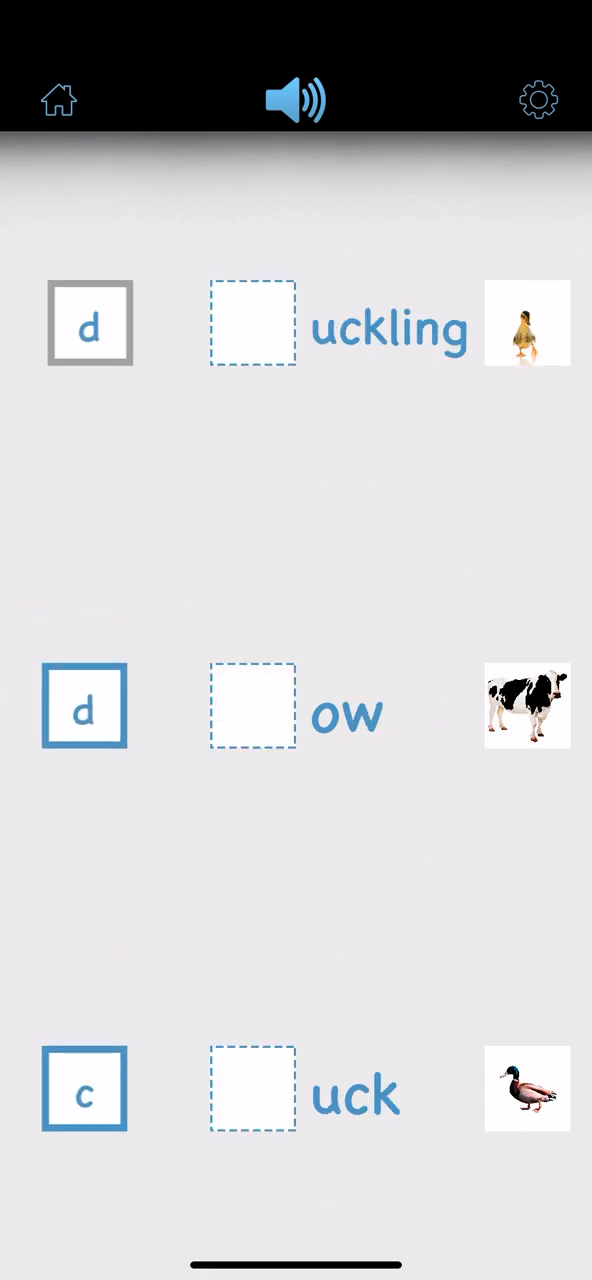
{"action": "left_click_drag", "start_coordinate": [90, 324], "coordinate": [252, 324]}
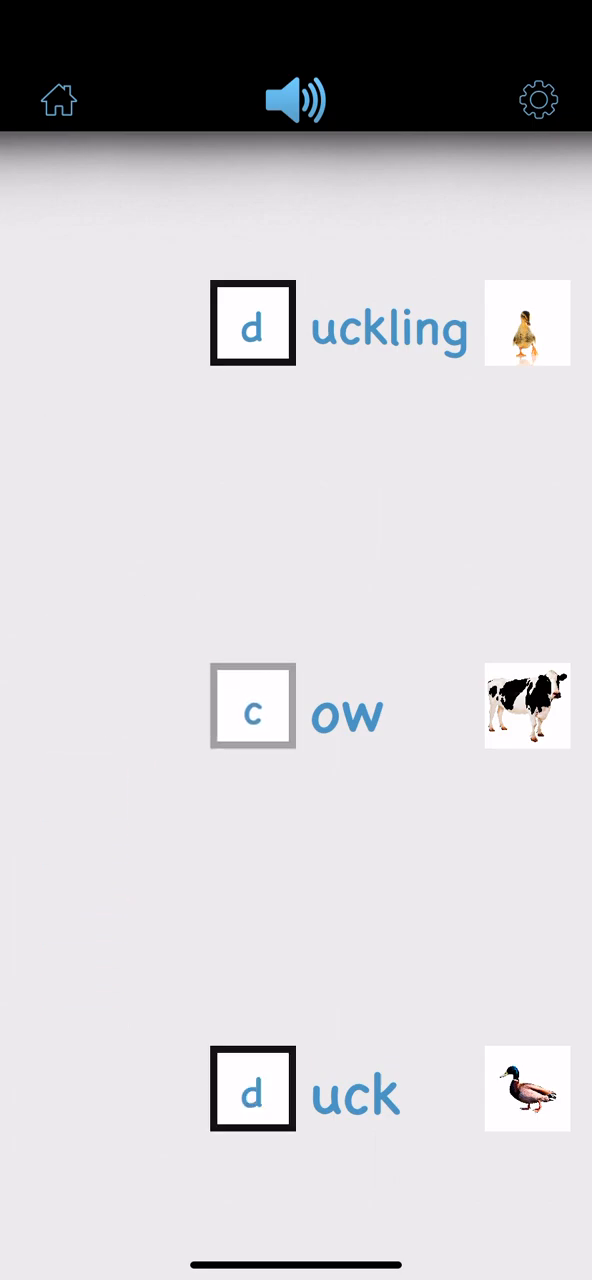
{"action": "left_click", "coordinate": [252, 708]}
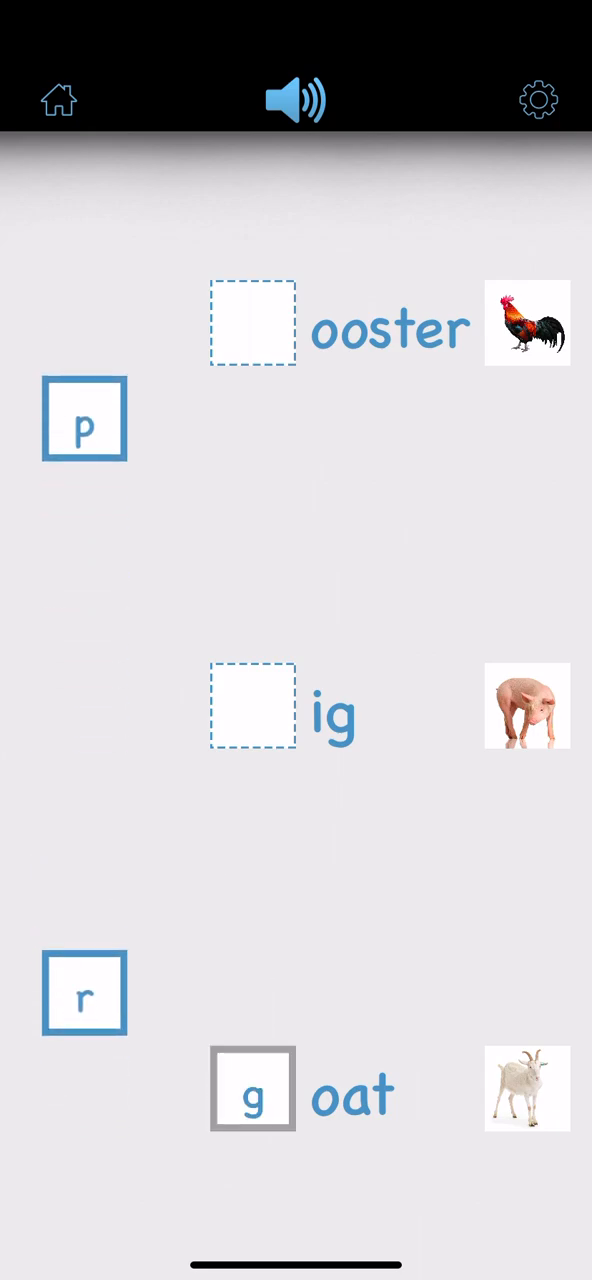
Step: Fill first letters for pig, rooster, pony and sheepdog
{"action": "left_click_drag", "start_coordinate": [84, 420], "coordinate": [252, 708]}
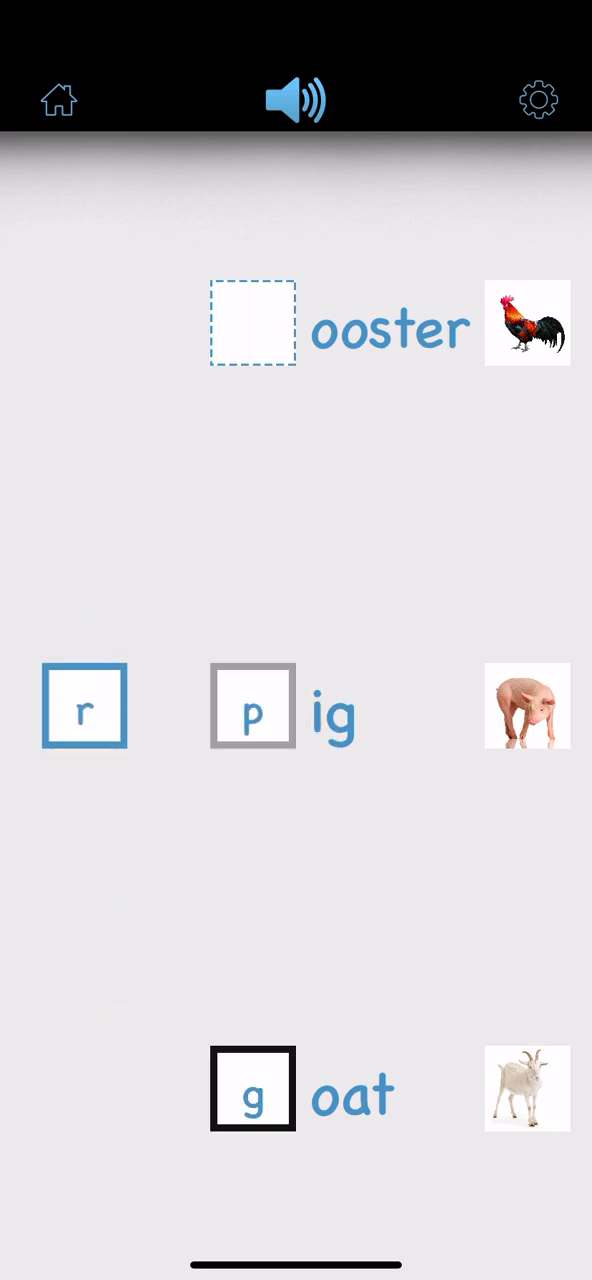
{"action": "left_click_drag", "start_coordinate": [84, 706], "coordinate": [252, 322]}
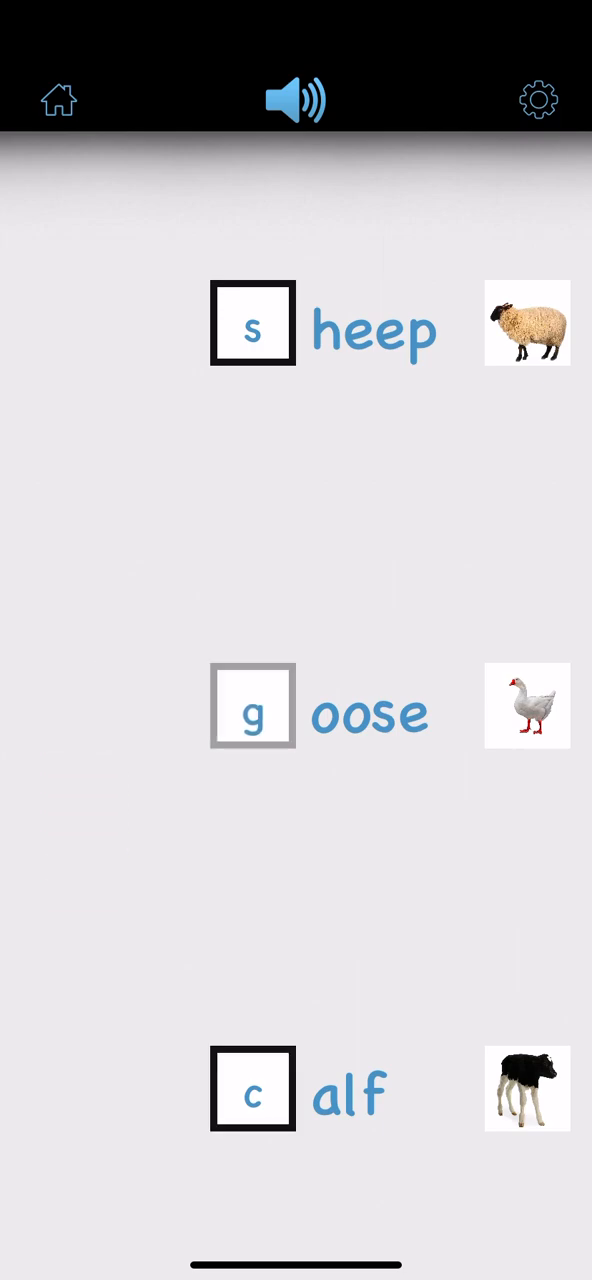
{"action": "left_click", "coordinate": [252, 706]}
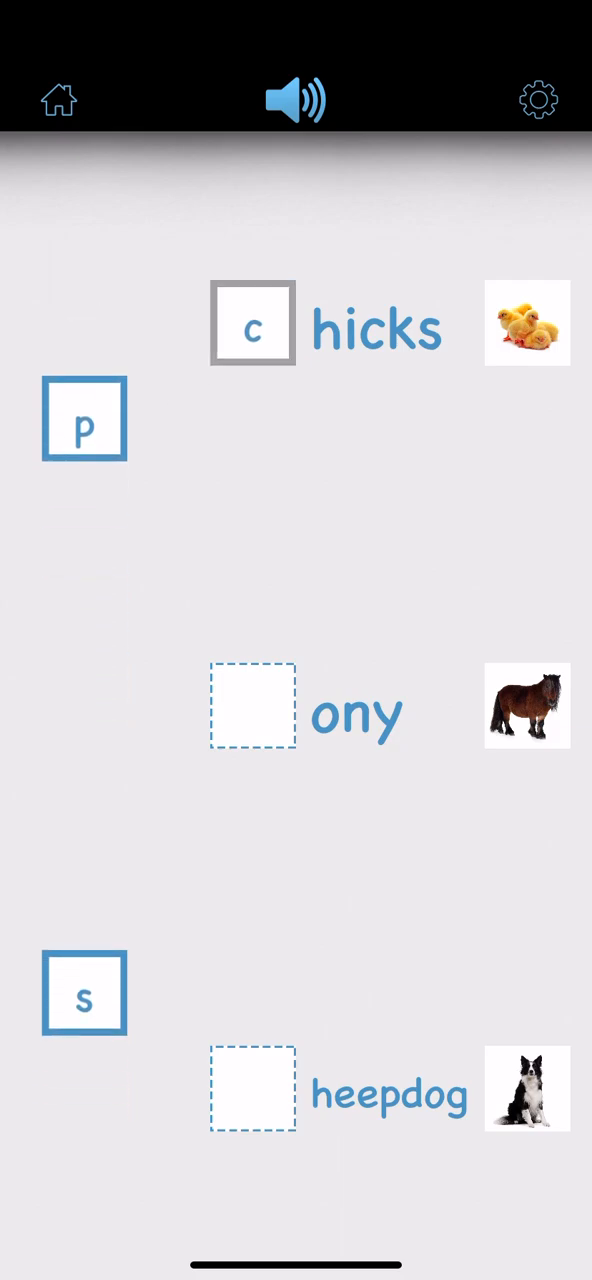
{"action": "left_click_drag", "start_coordinate": [84, 420], "coordinate": [252, 708]}
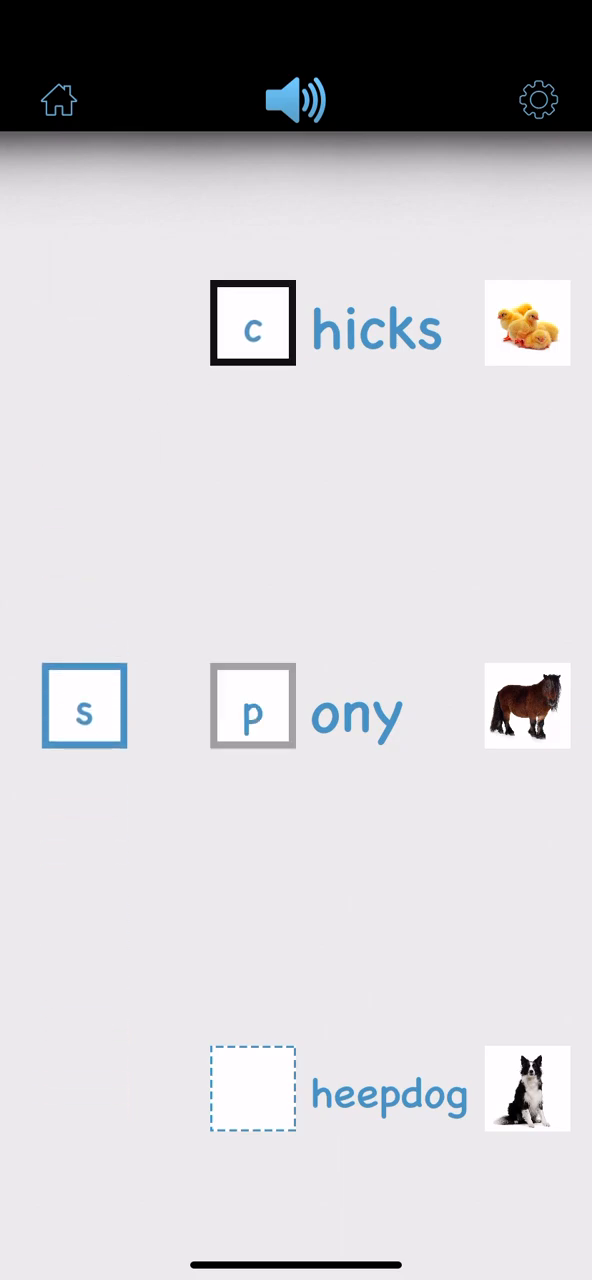
{"action": "left_click_drag", "start_coordinate": [84, 706], "coordinate": [252, 1090]}
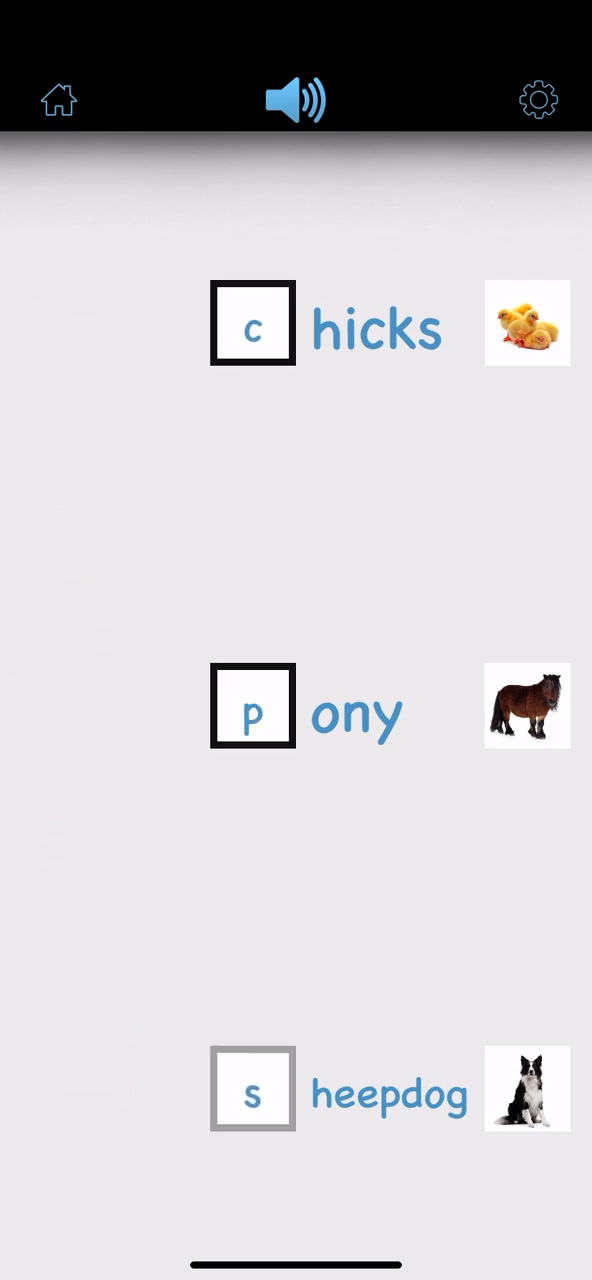